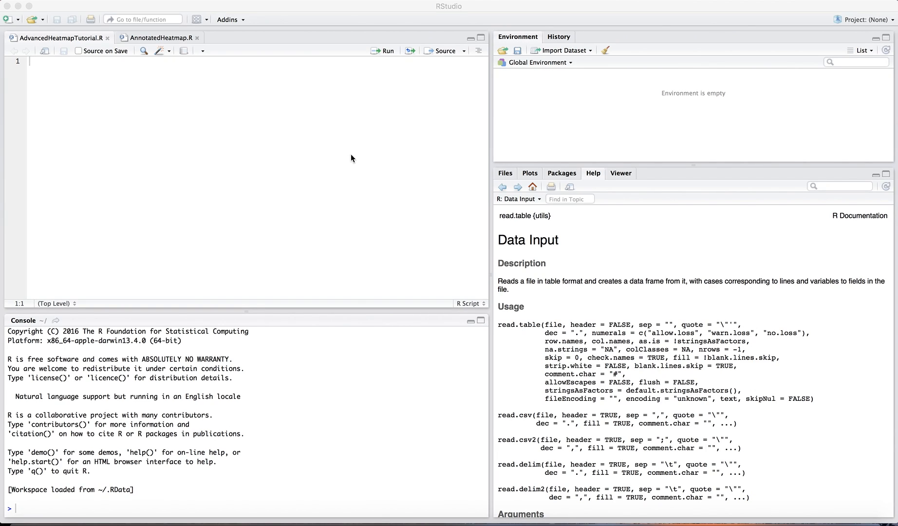
mouse_move(324, 118)
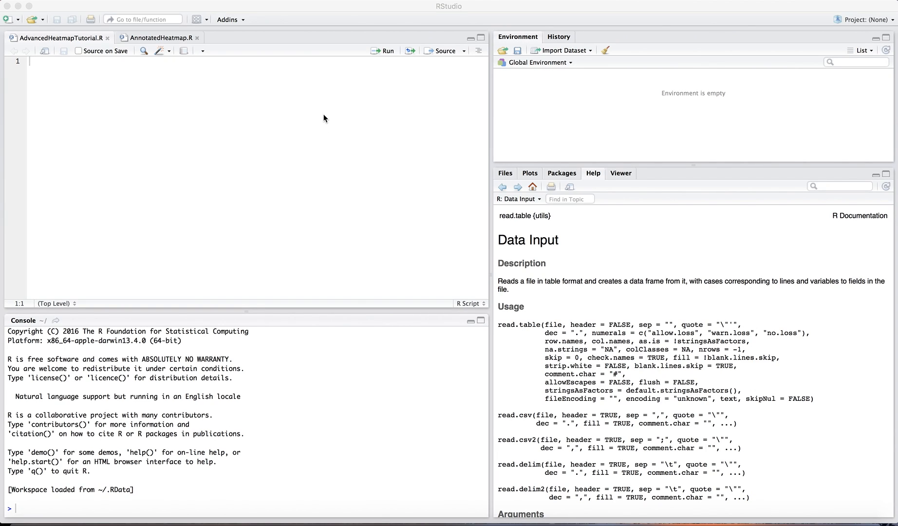
mouse_move(317, 128)
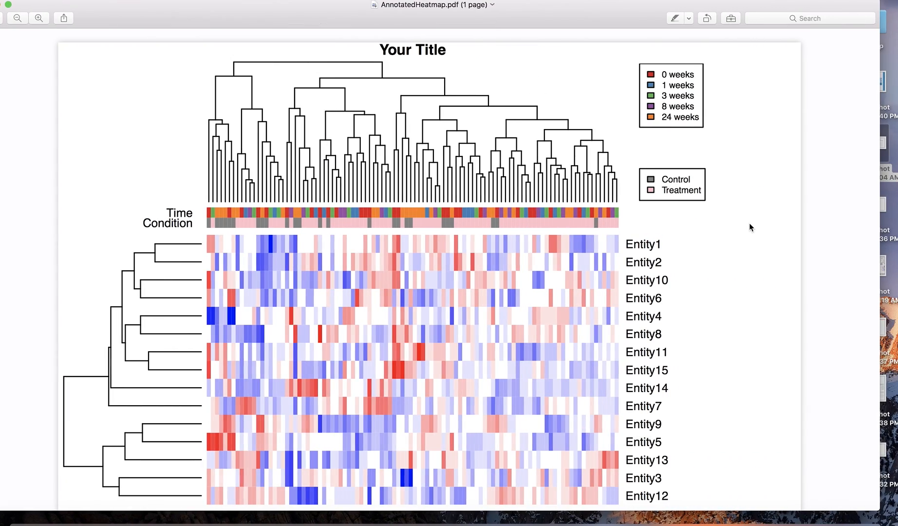
mouse_move(681, 313)
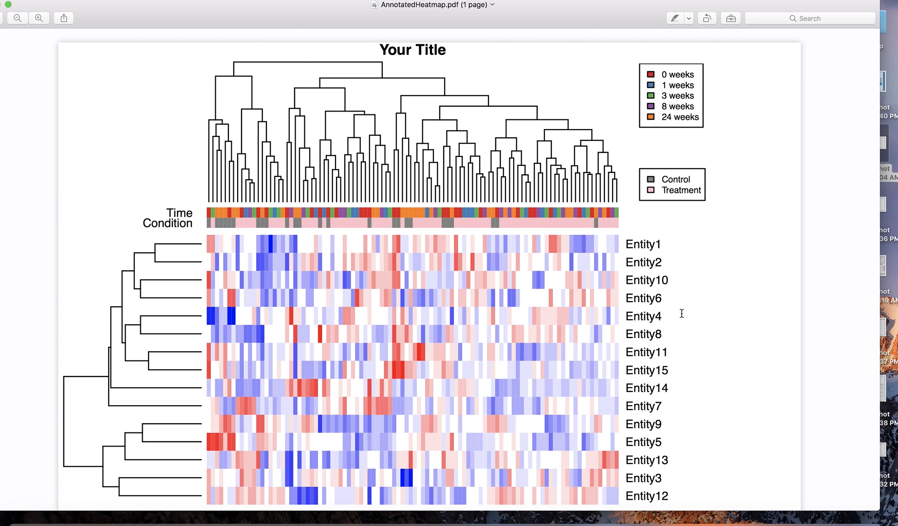
mouse_move(630, 234)
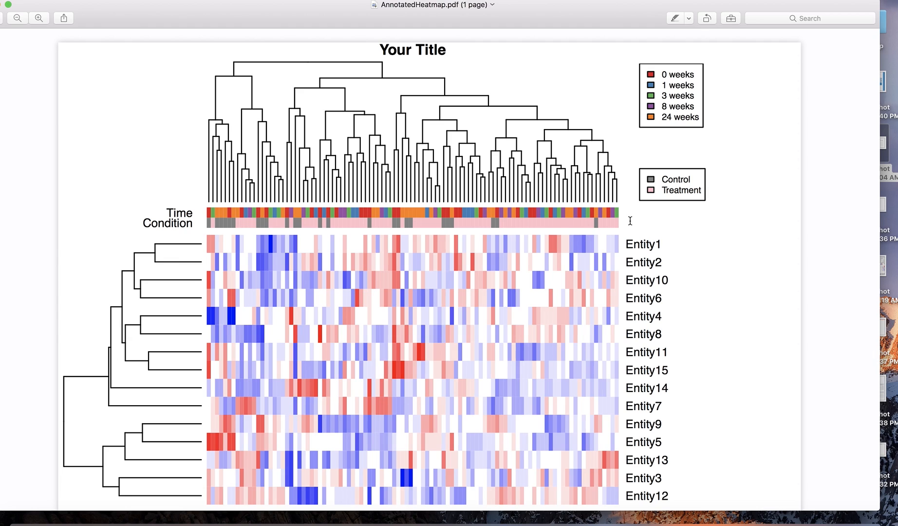
mouse_move(752, 282)
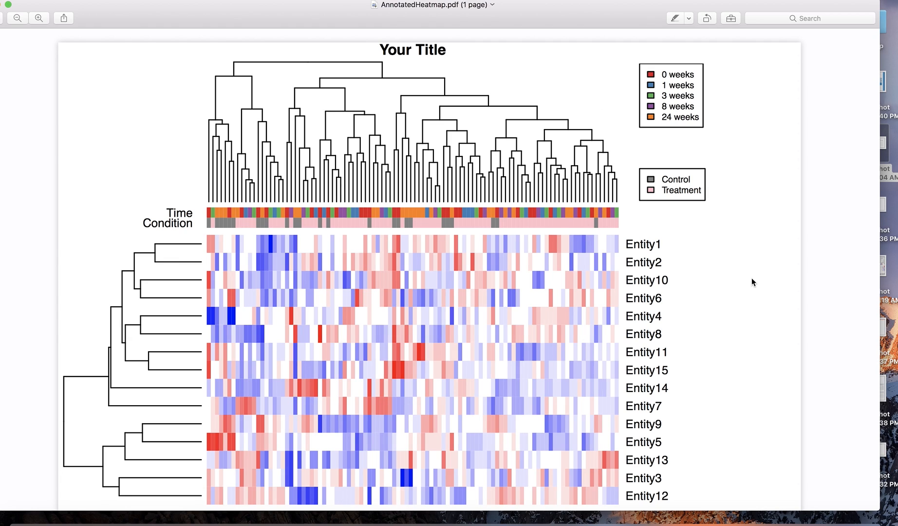
mouse_move(555, 225)
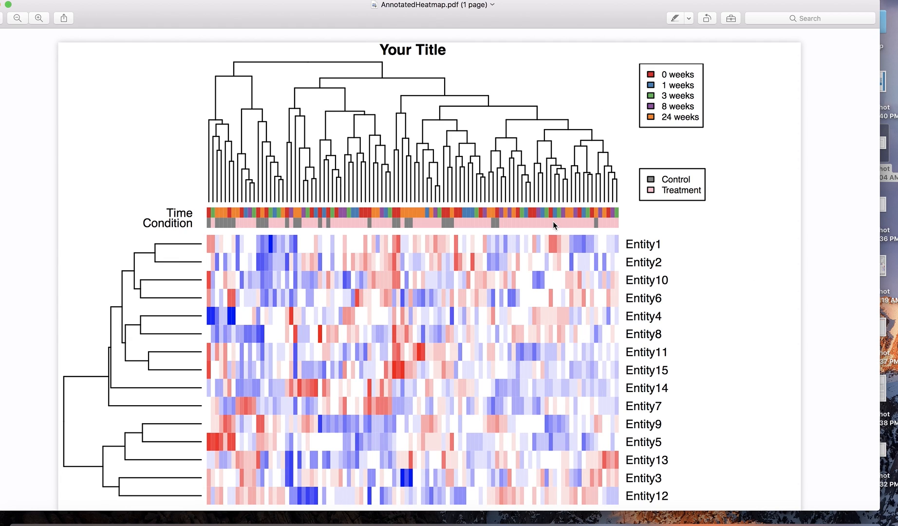
mouse_move(514, 217)
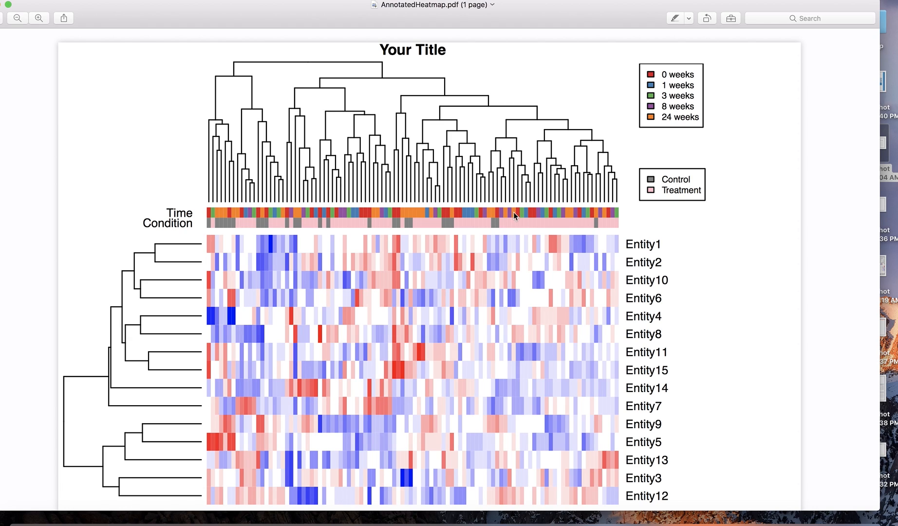
mouse_move(777, 188)
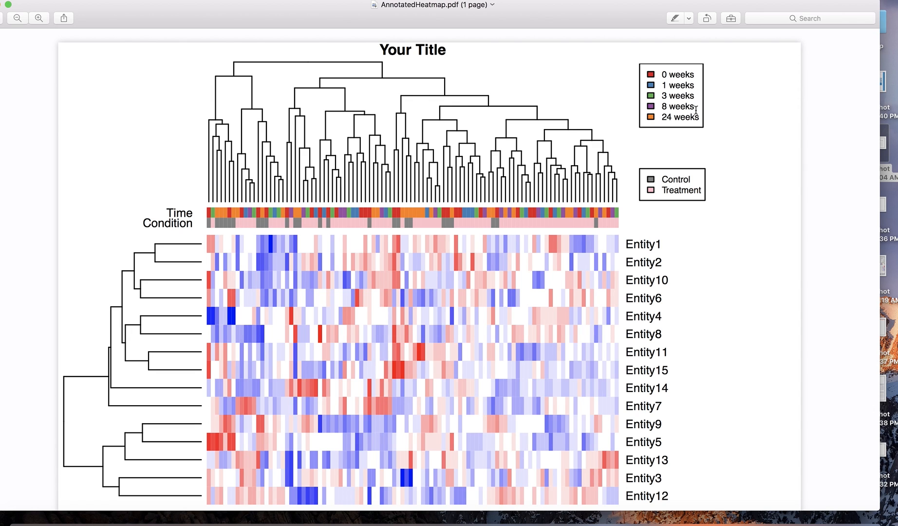
mouse_move(550, 72)
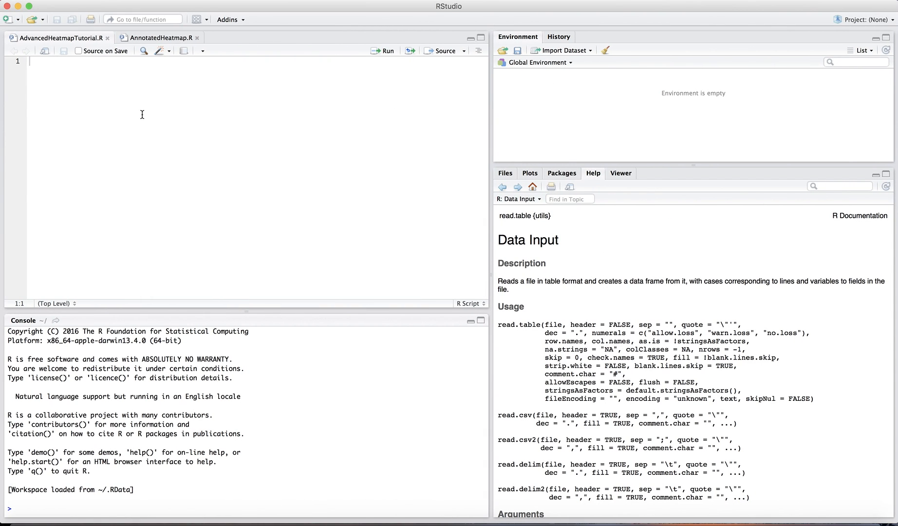
Step: Add install.packages lines for gplots, heatmap.plus and RColorBrewer and run them
text(install.packages("gplots"))
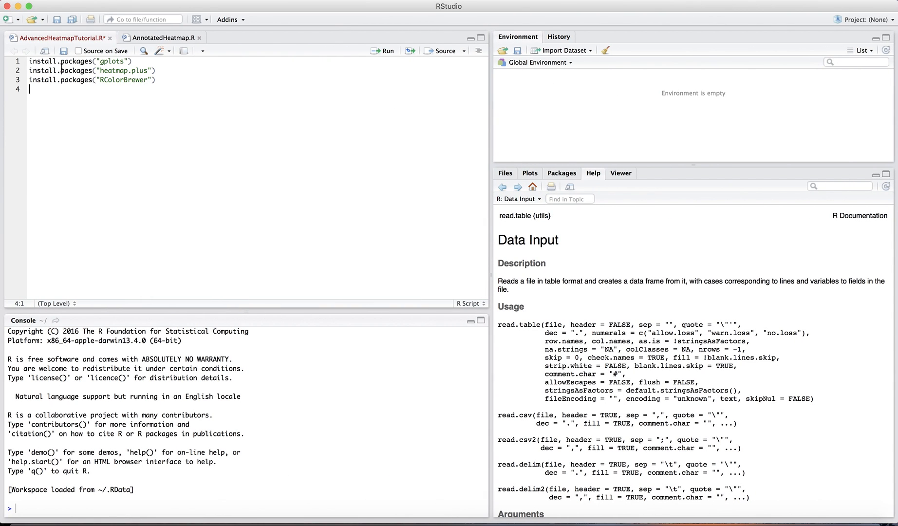
drag(32, 61, 169, 79)
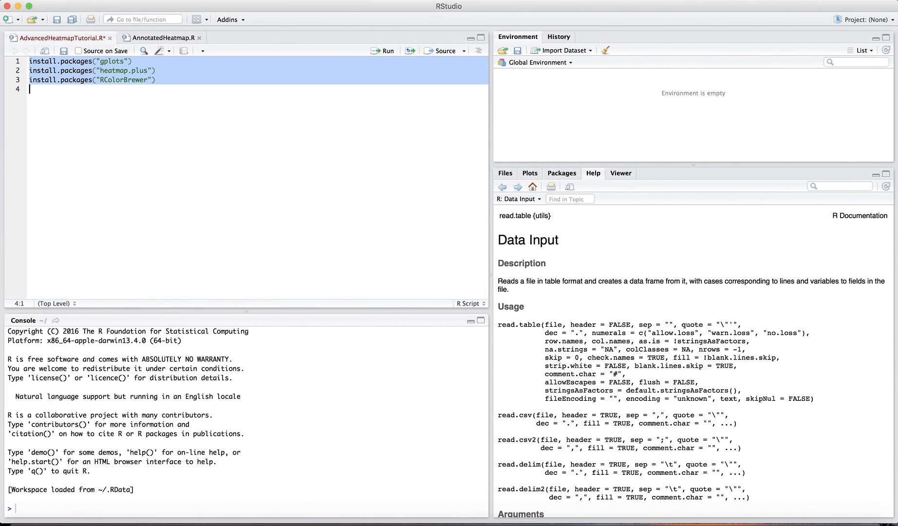
click(382, 51)
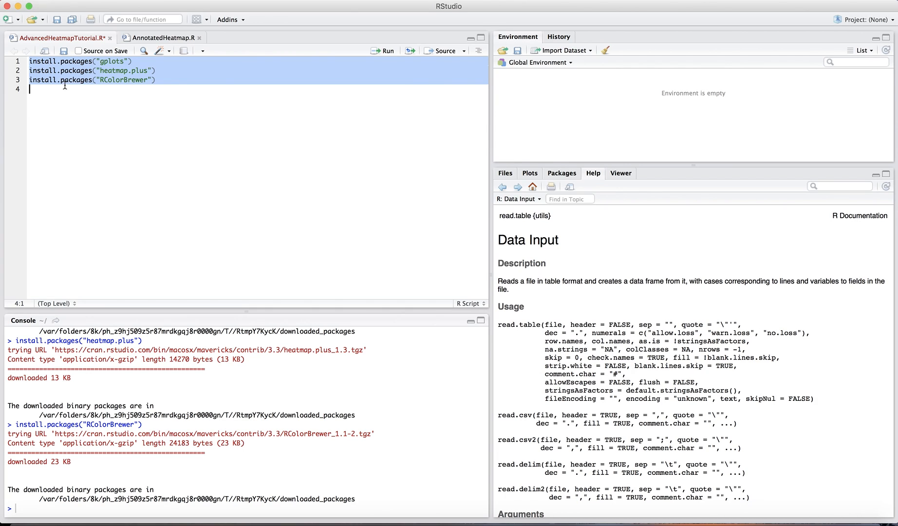
click(43, 97)
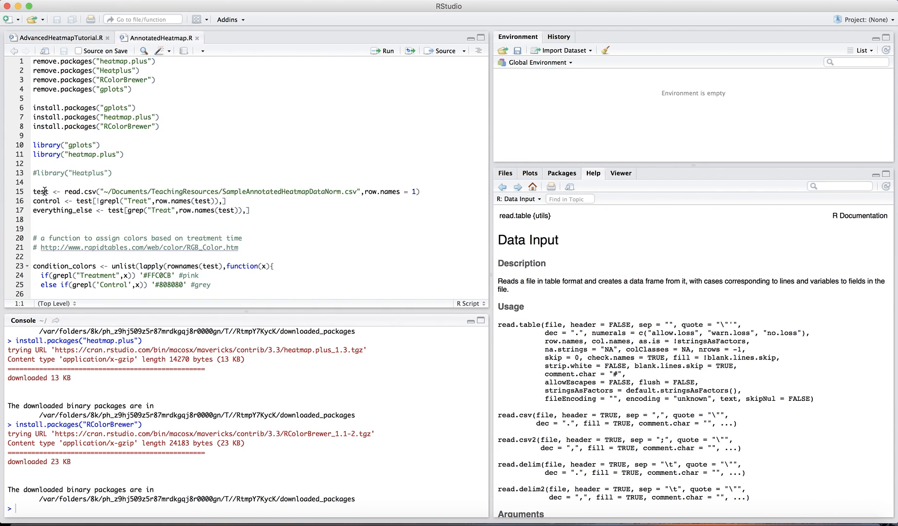
Step: Read the sample annotated heatmap CSV into test and browse its 100 rows
drag(42, 192, 43, 210)
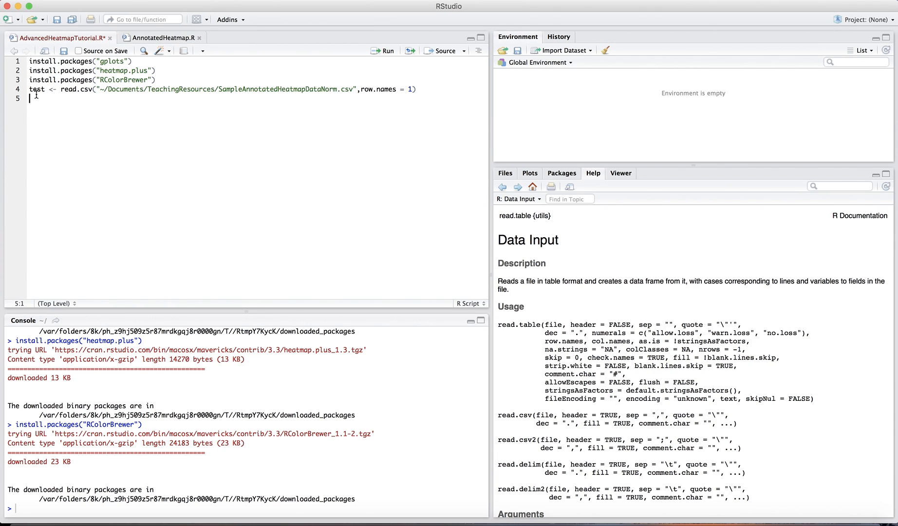
click(386, 51)
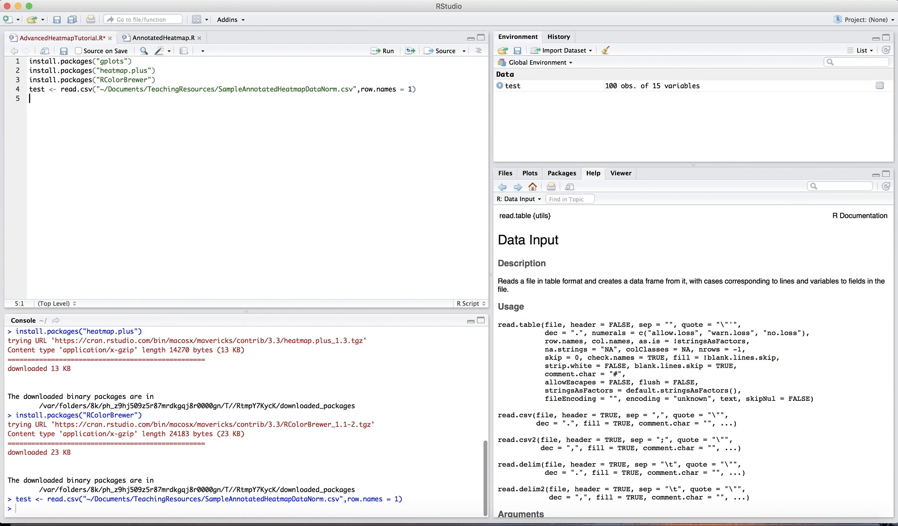
mouse_move(301, 53)
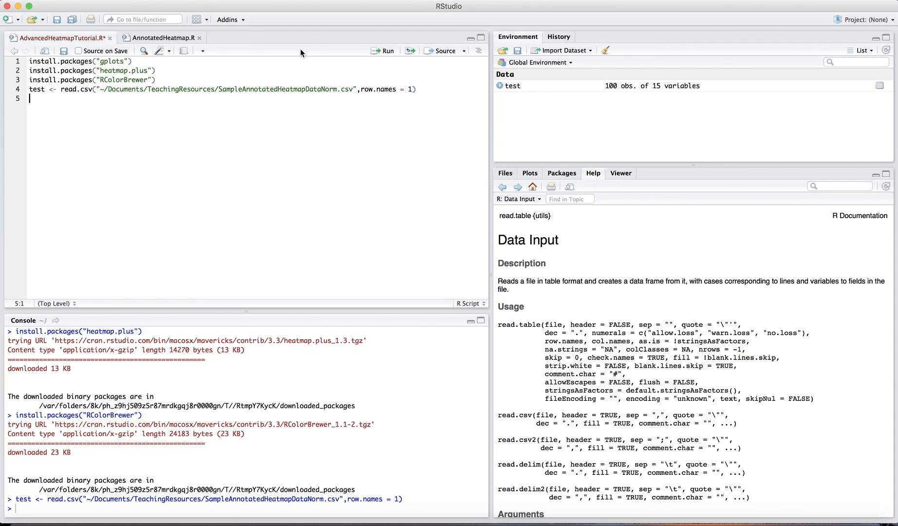
click(512, 86)
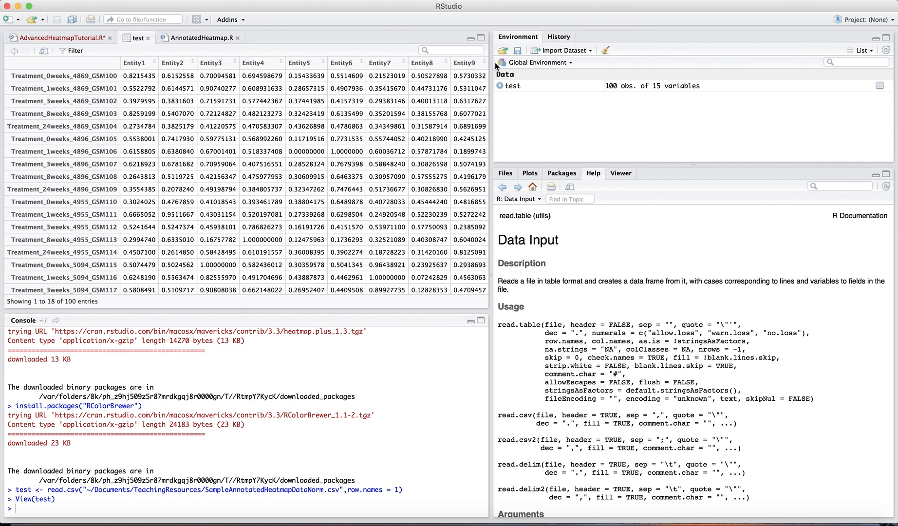
mouse_move(78, 201)
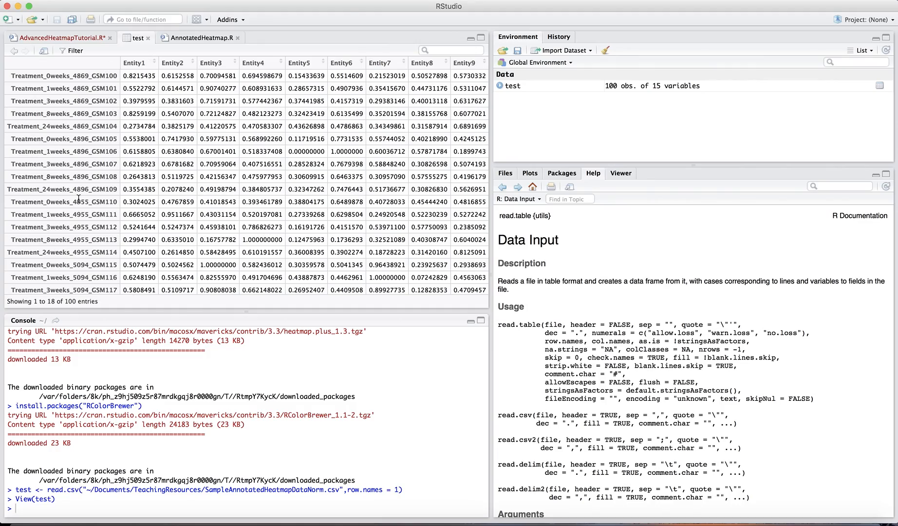
scroll(down, 3)
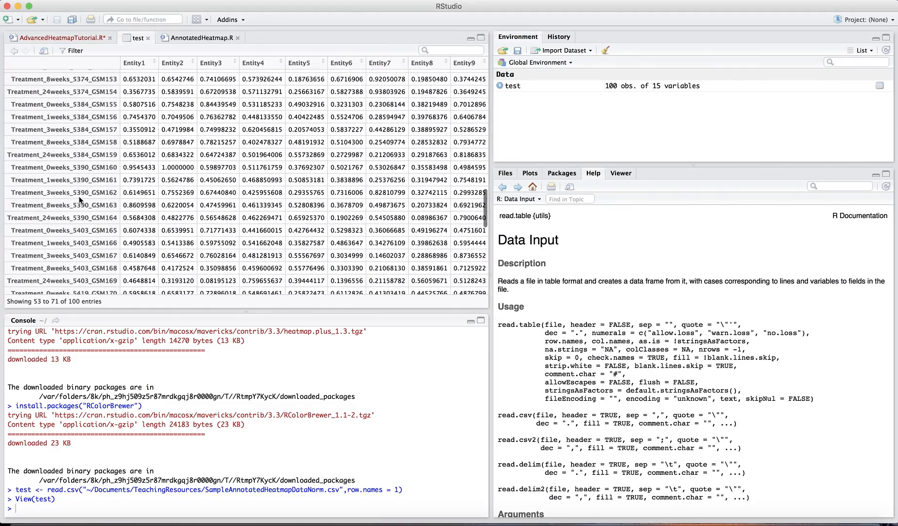
scroll(down, 3)
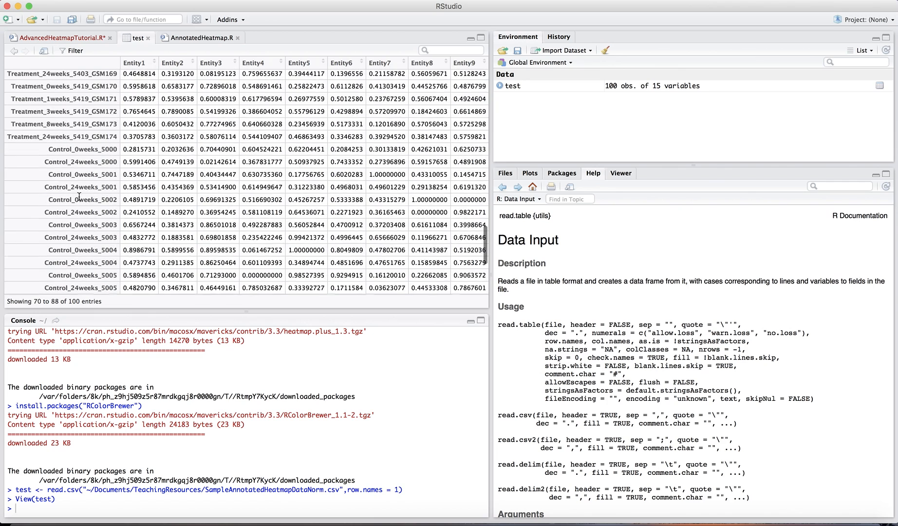
Step: Try a read.table(sep=) line in the script, then delete it
click(58, 38)
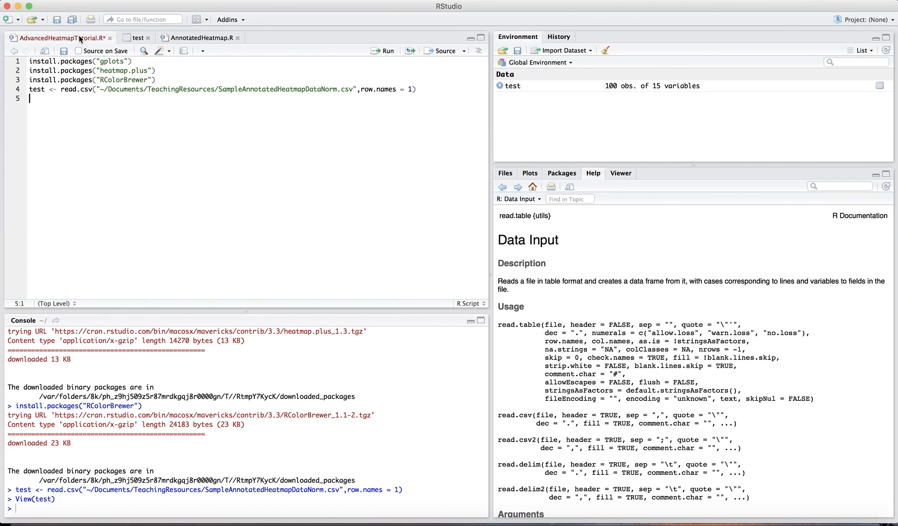
mouse_move(51, 103)
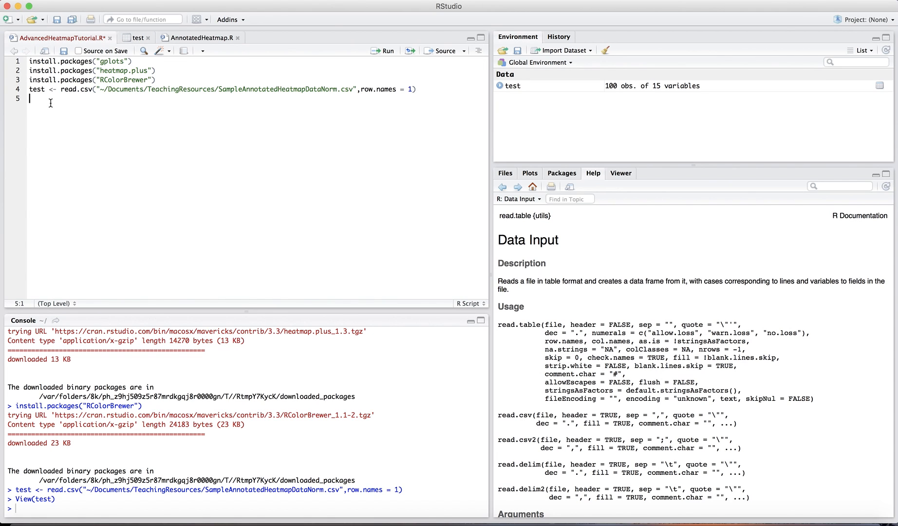
text(read.table)
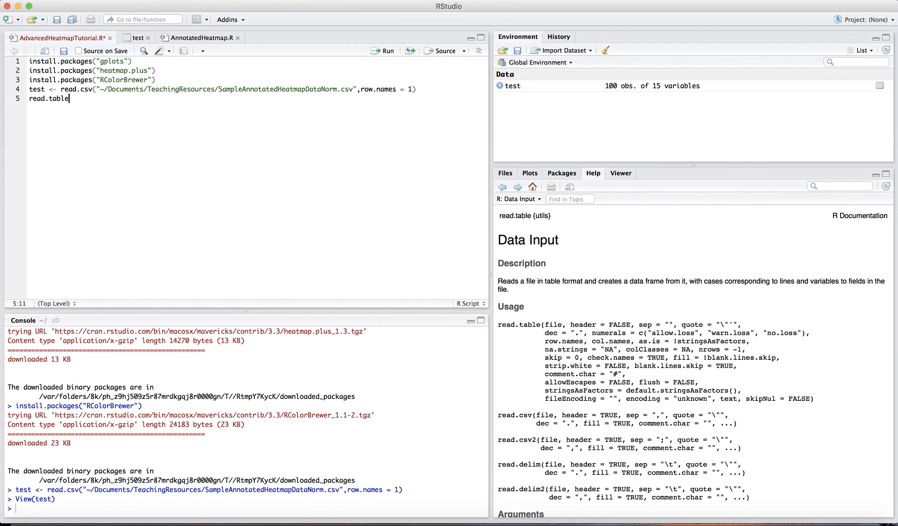
text((sep="\t)
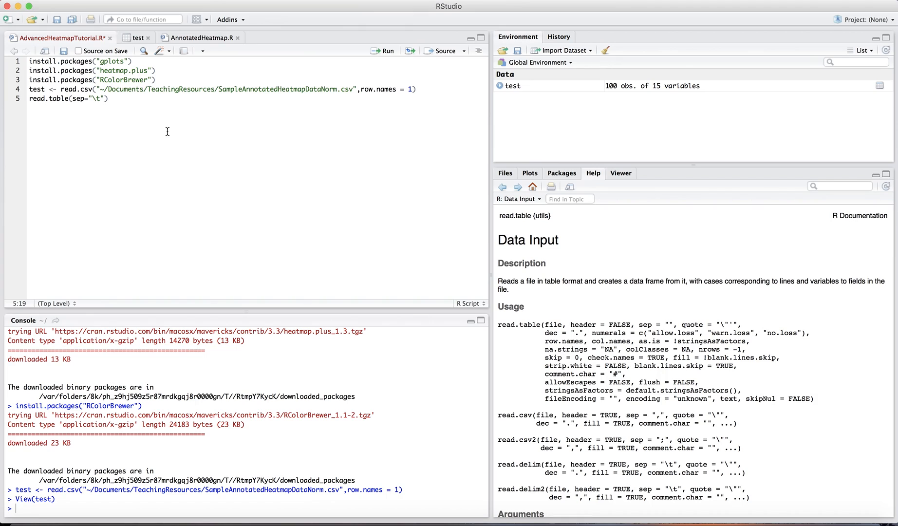
key(Backspace)
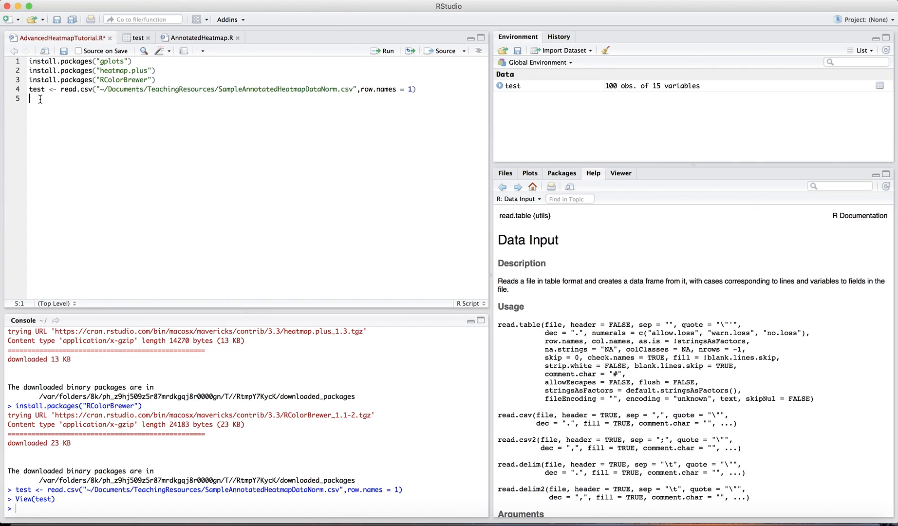
Step: Look up ?read.csv help, remove that line, and browse the test data again
text(?)
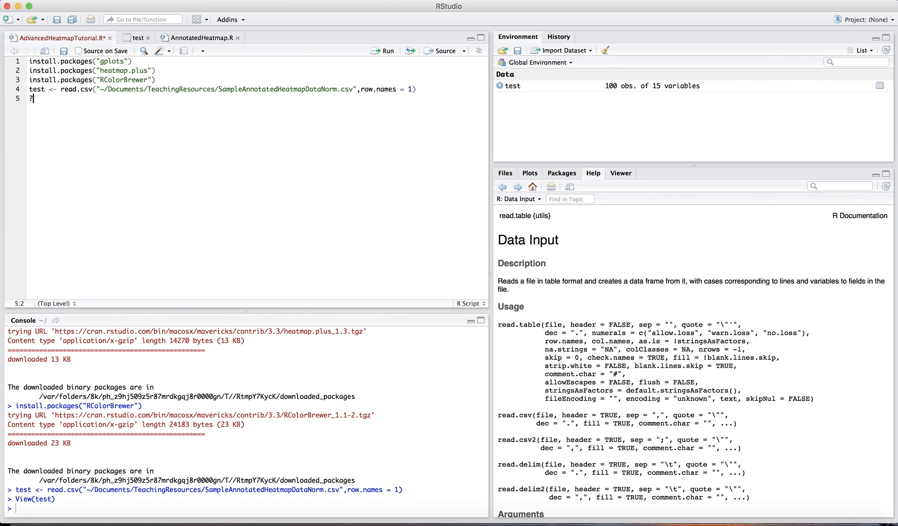
text(read.c)
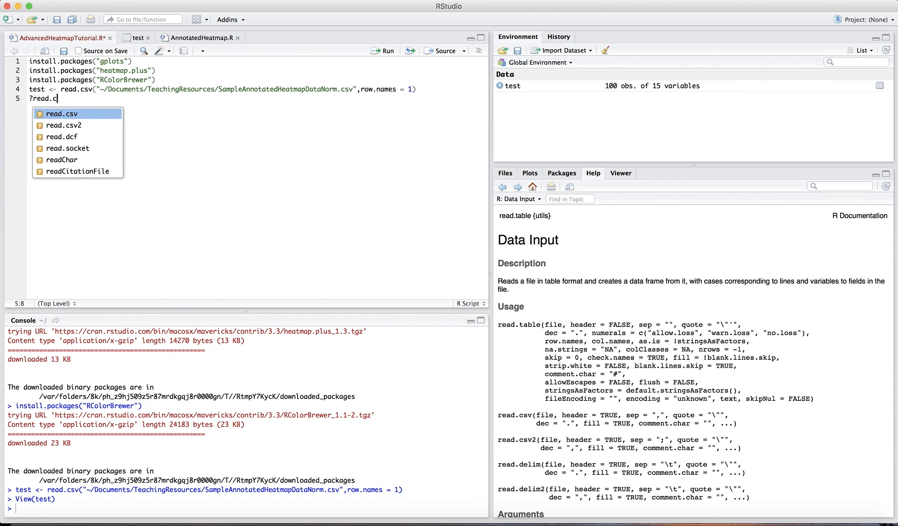
text(sv)
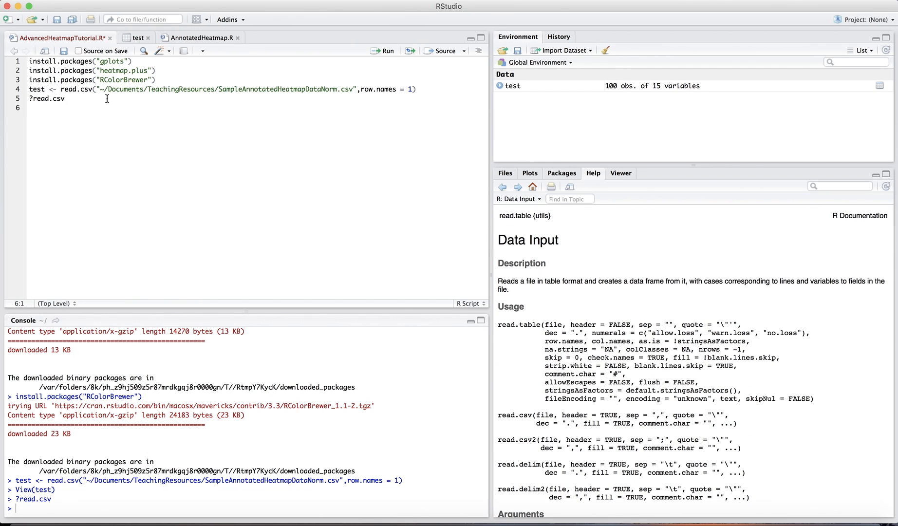
key(Backspace)
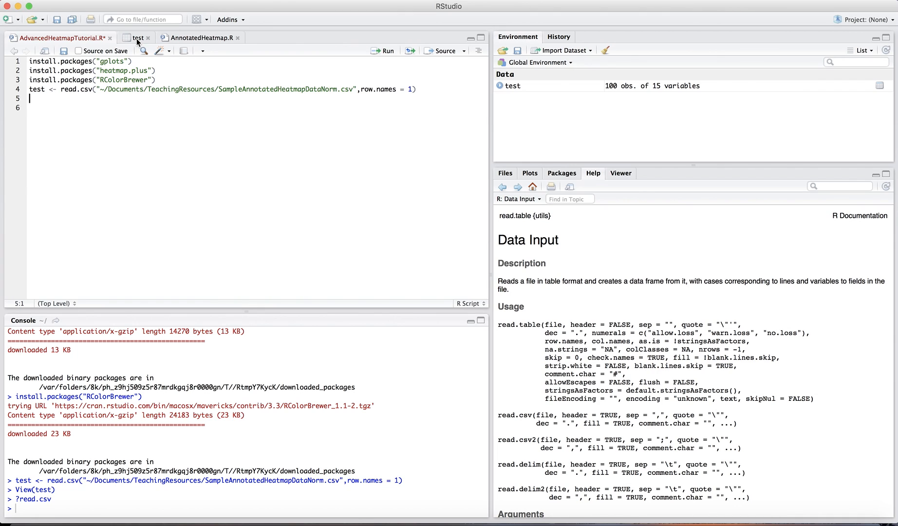
click(138, 38)
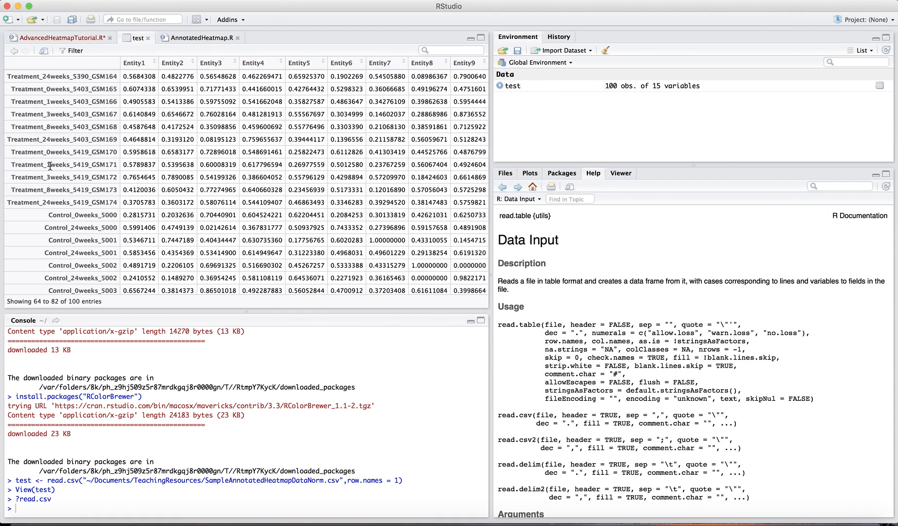
scroll(up, 3)
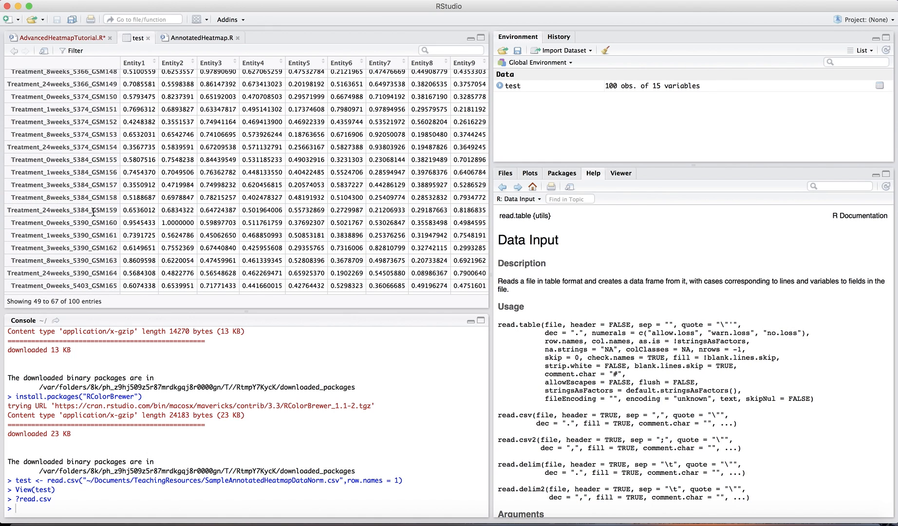
Step: Write control <- test[grep("Control",row.names(test)),] in the script
click(63, 38)
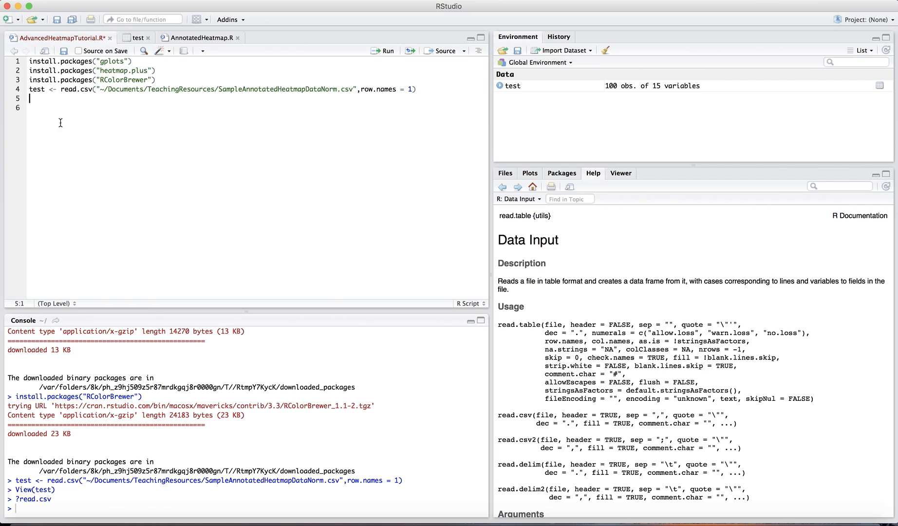
text(cont)
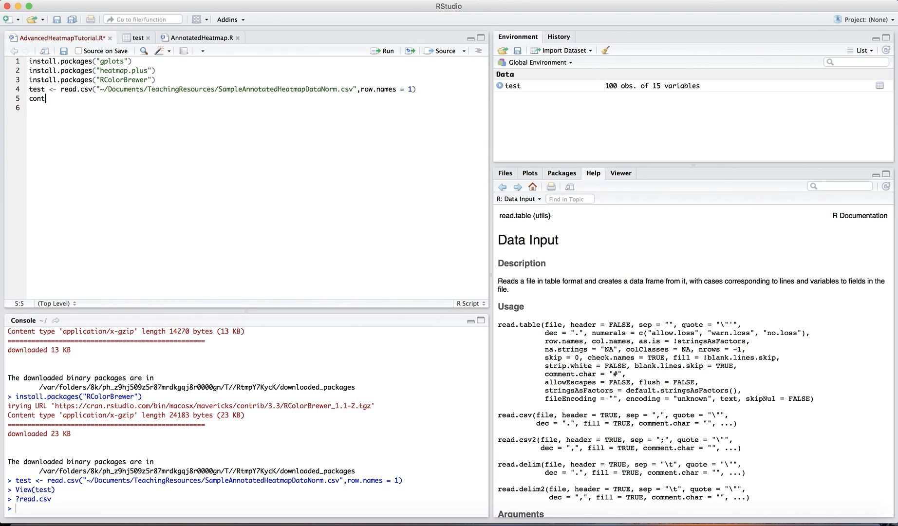
text(rol <-)
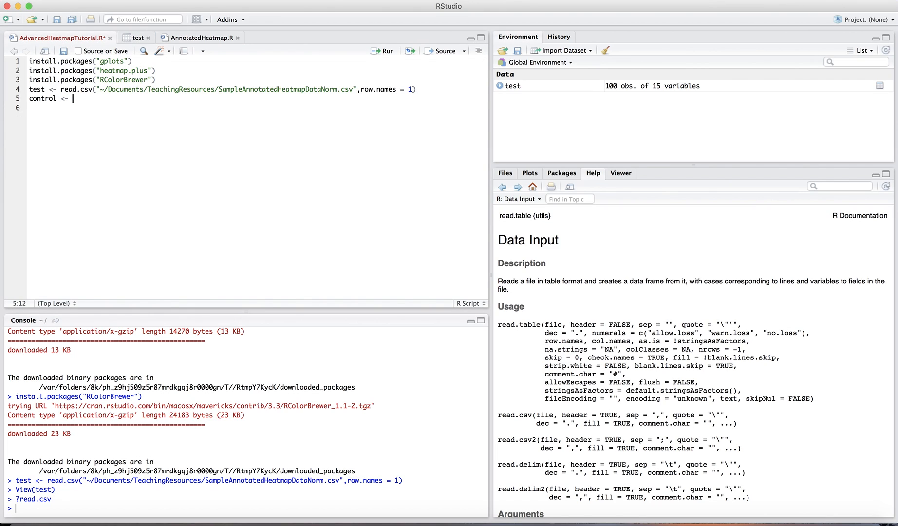
text(test[)
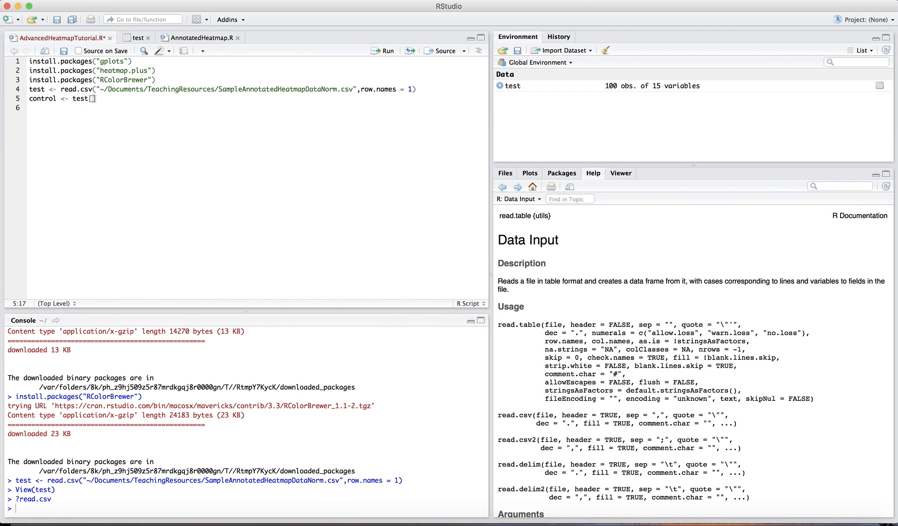
text([grep(")
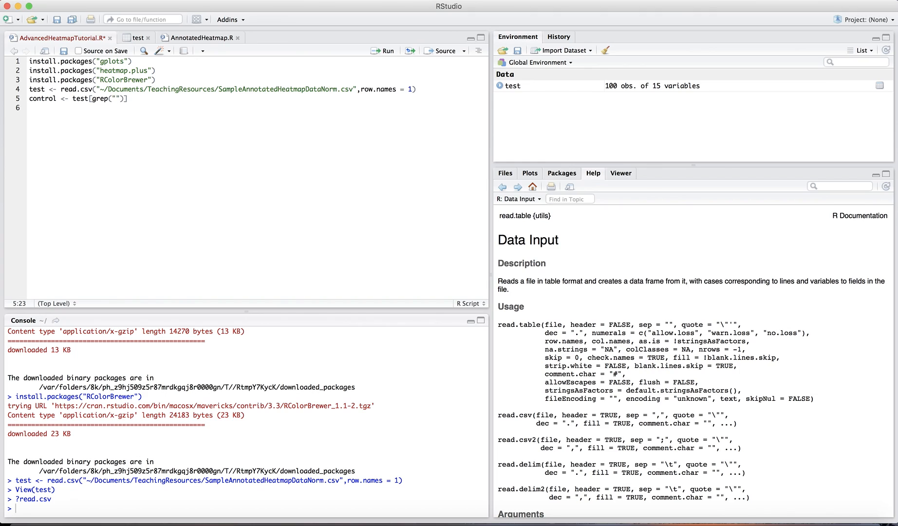
text(Control)
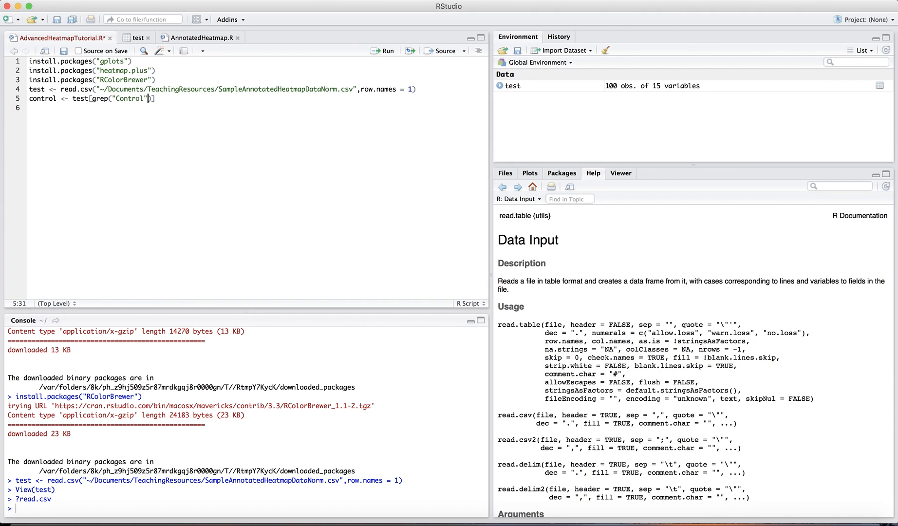
text(,)
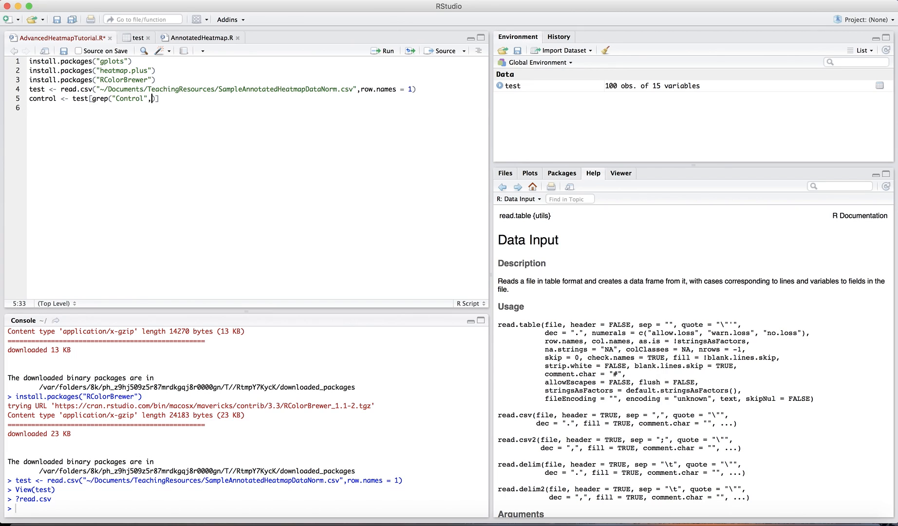
text(row.names9)
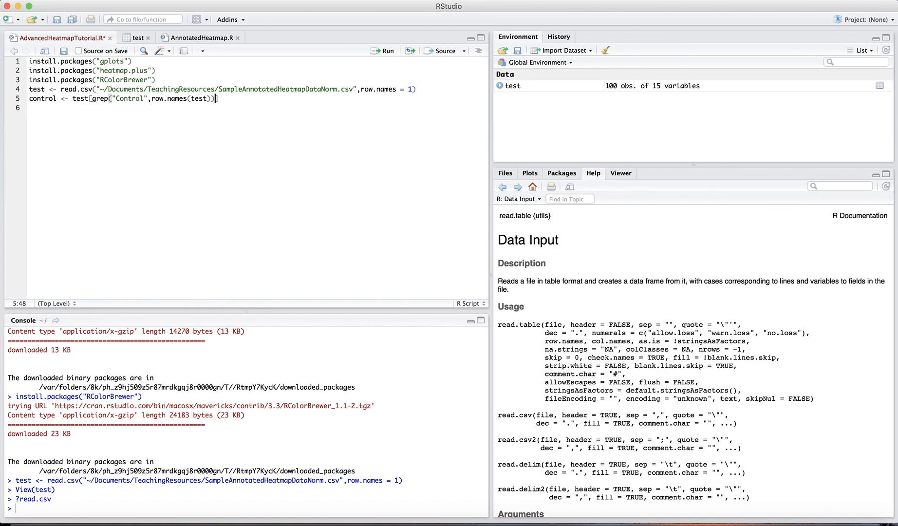
text(,)
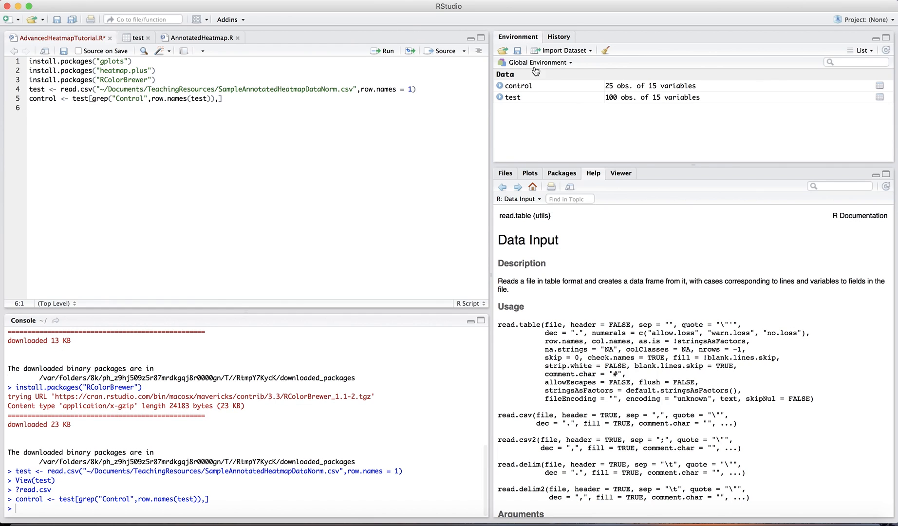
Step: Browse the 25-row control subset, then start a treatment line
click(519, 86)
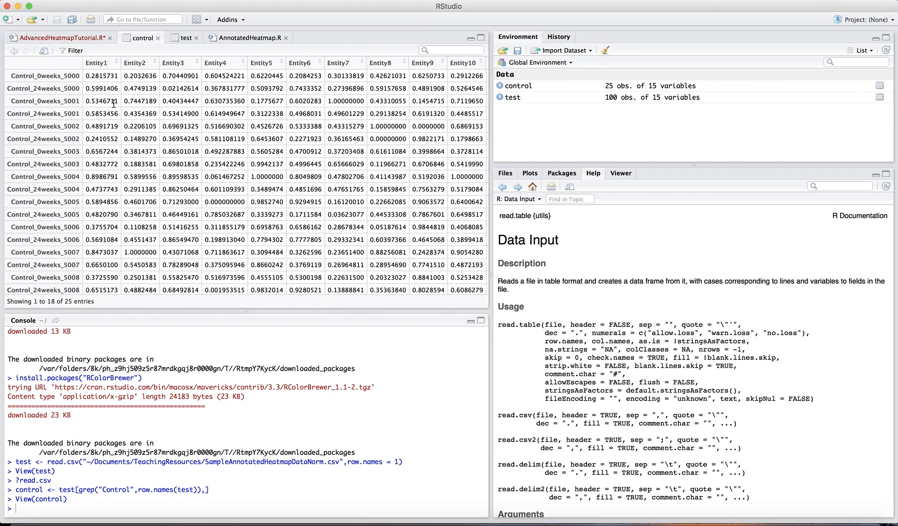
scroll(down, 3)
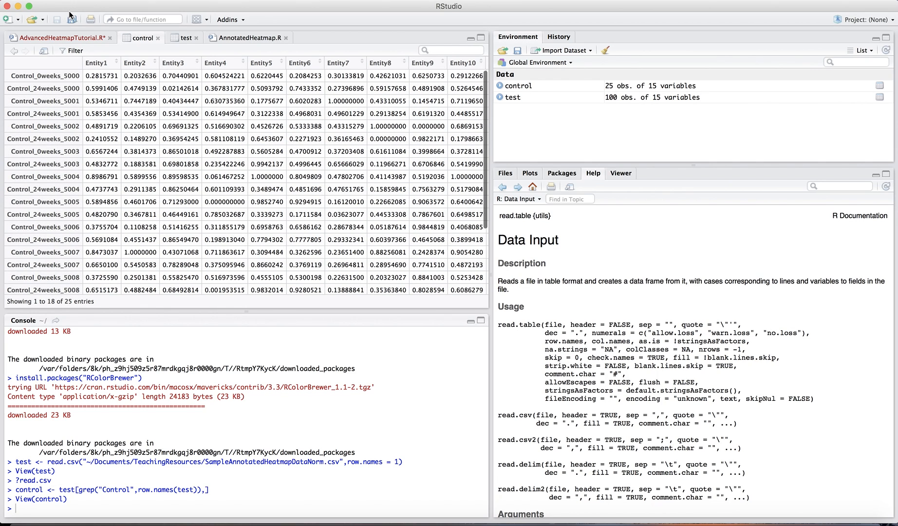
click(62, 38)
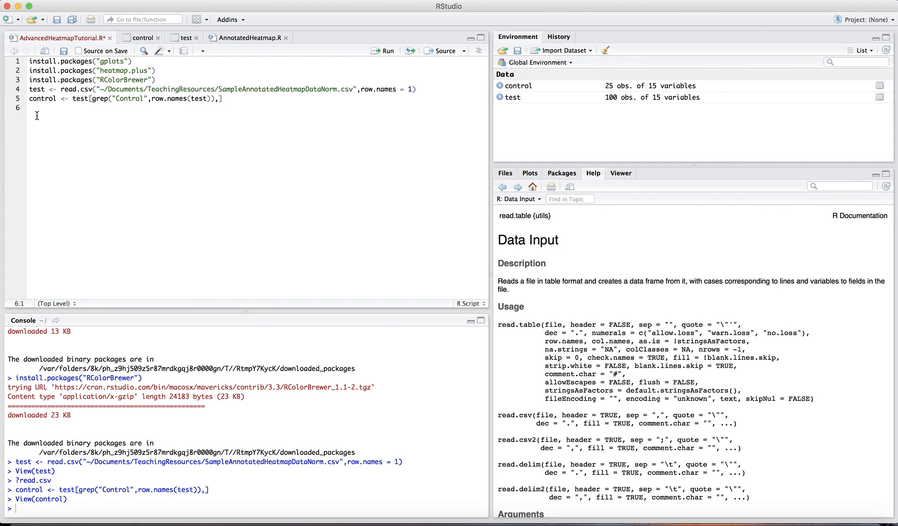
text(treatment)
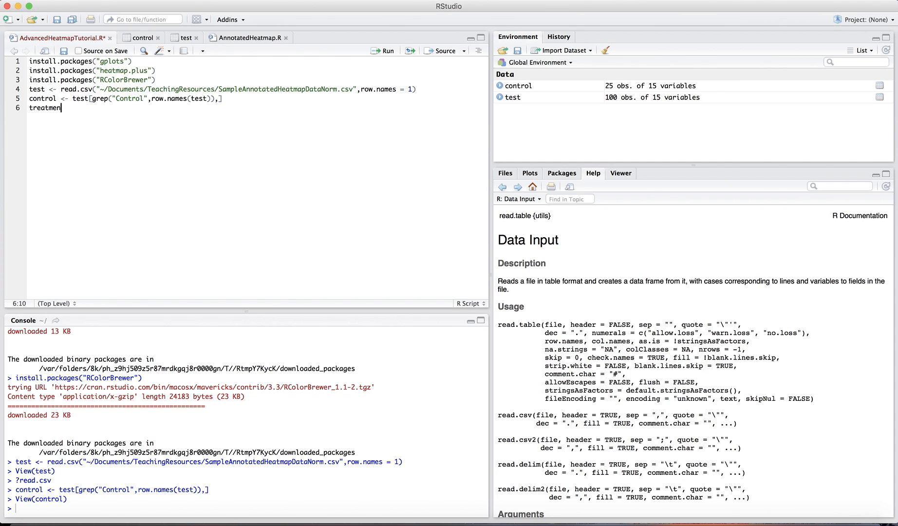
Step: Create treatment_3weeks from test rows matching "Treatment_3weeks" and review its 15 rows
text(t_2)
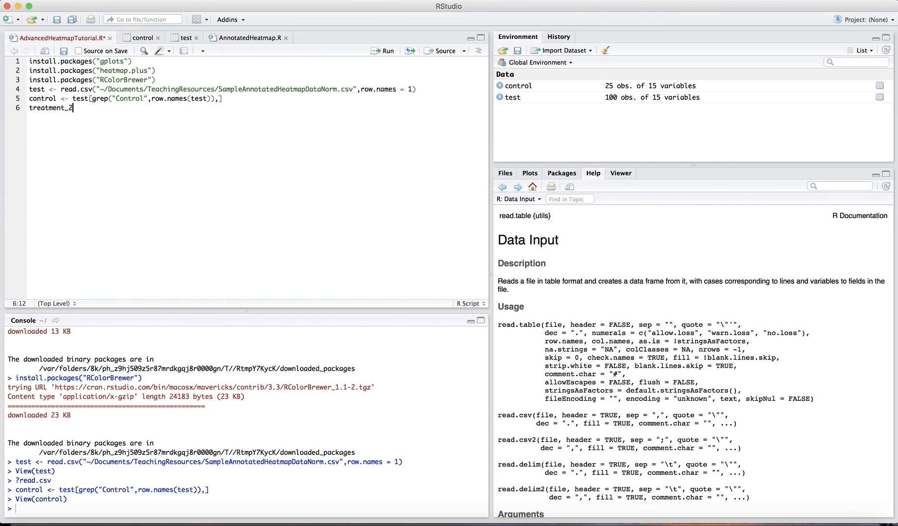
key(Backspace)
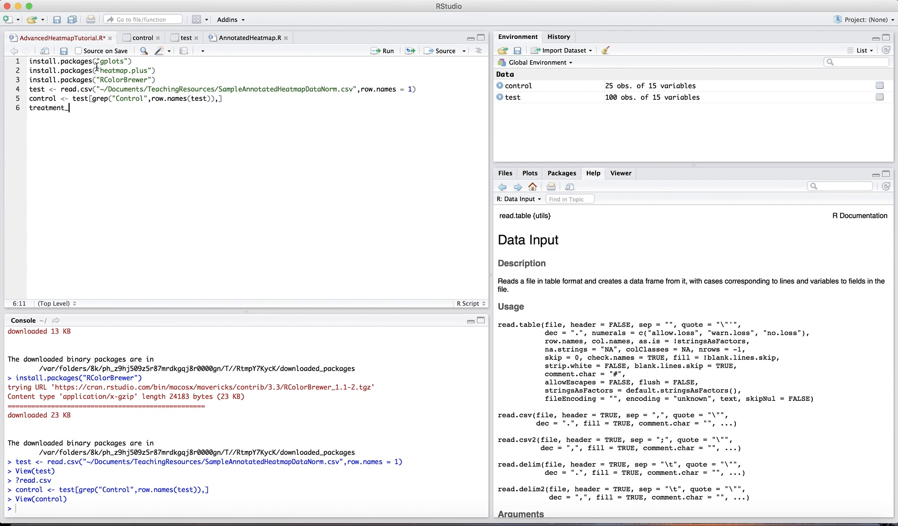
text(_3weeks <-)
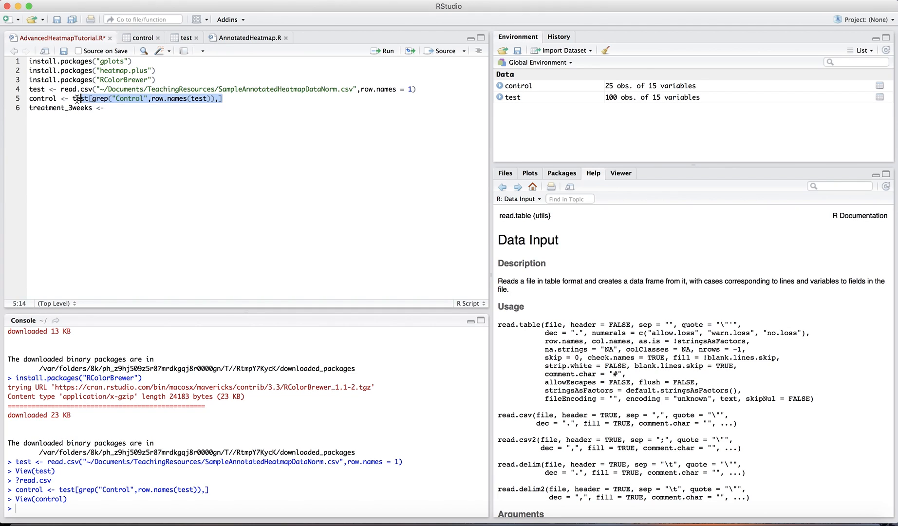
text(test[grep("Control",row.names(test)),])
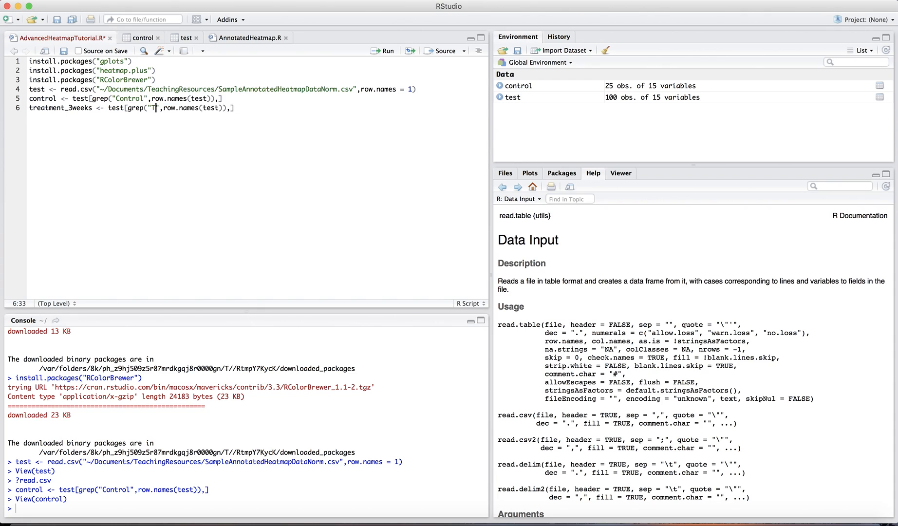
text(reatment_3)
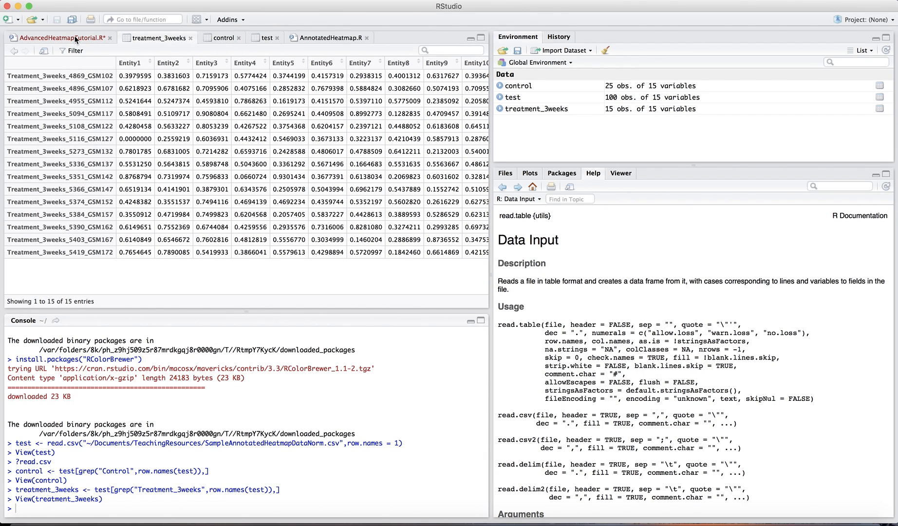
mouse_move(101, 85)
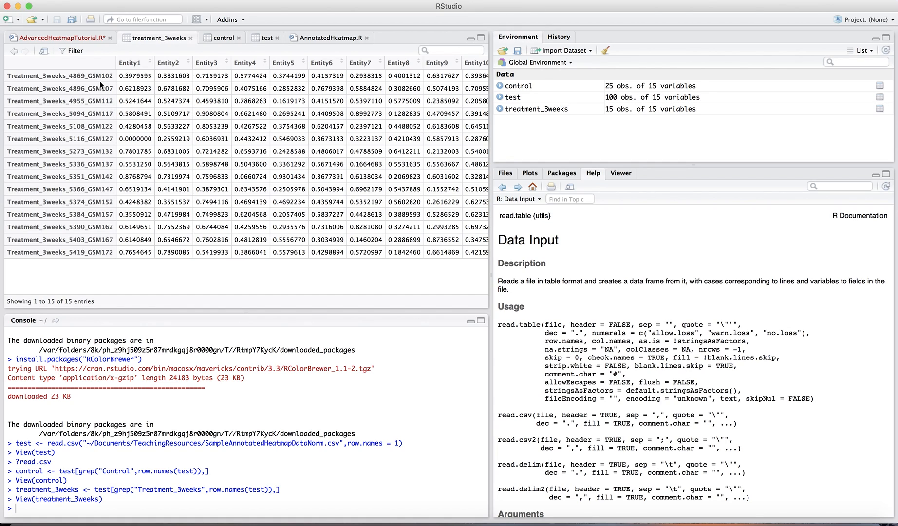
mouse_move(107, 75)
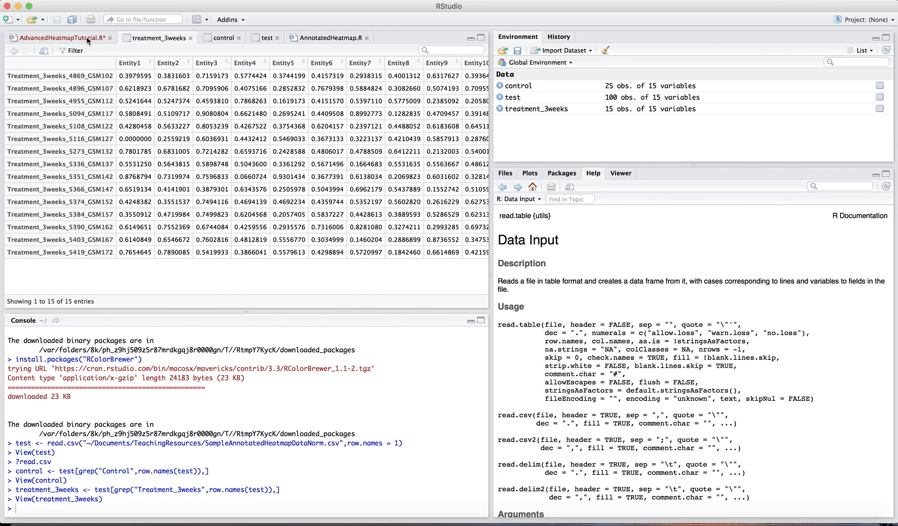
click(63, 38)
text(GSM_data <- test[grep("",row.names(test)),)
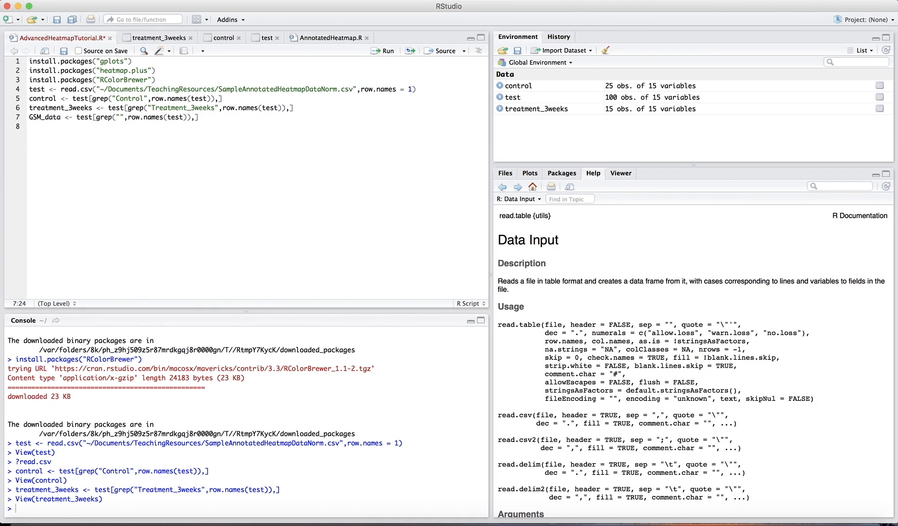
Step: Build GSM_data from rows matching GSM[1][0-2] and inspect its 30 entries
text(GSM[)
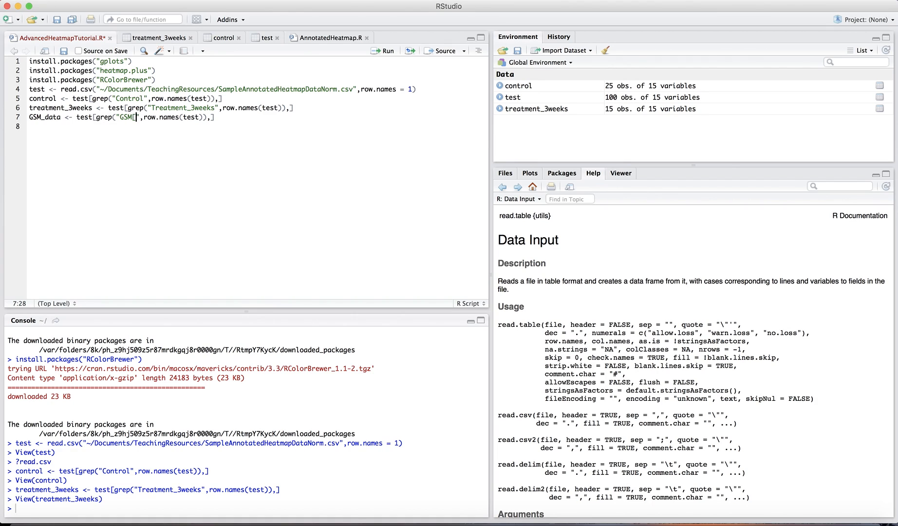
text(1])
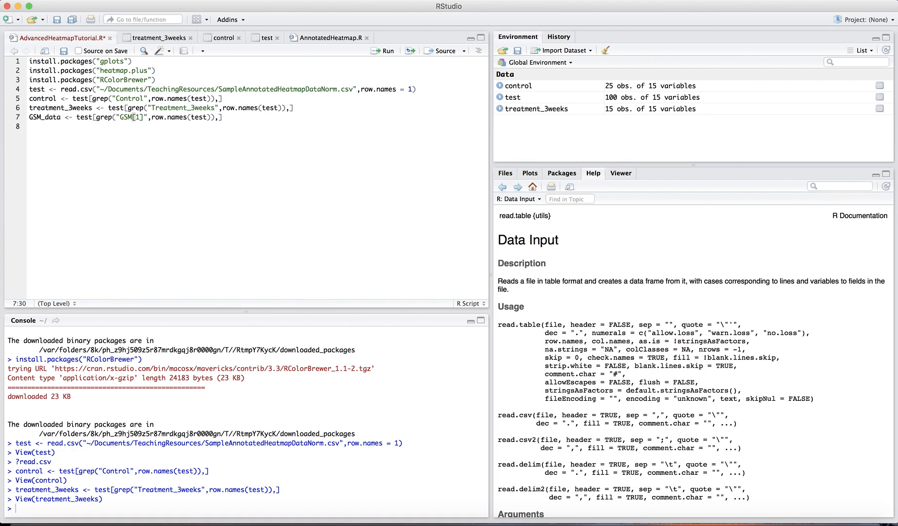
text([)
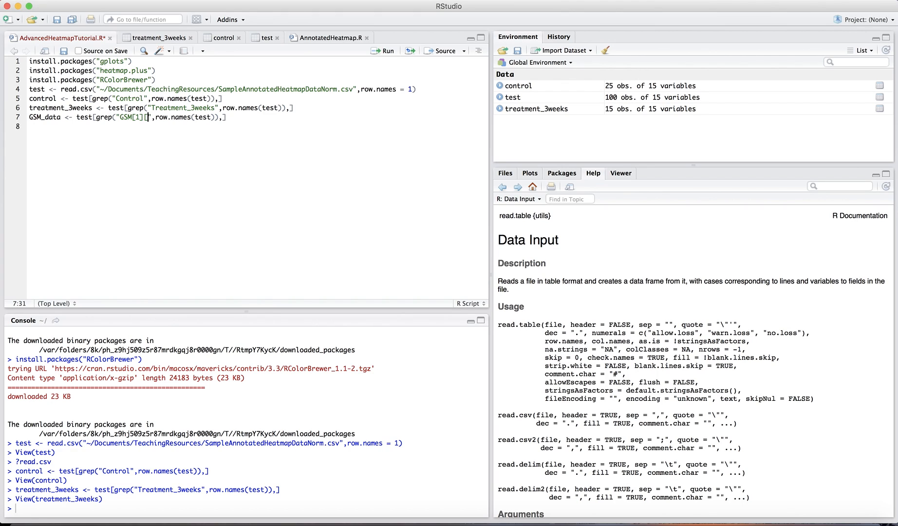
text([0-Z])
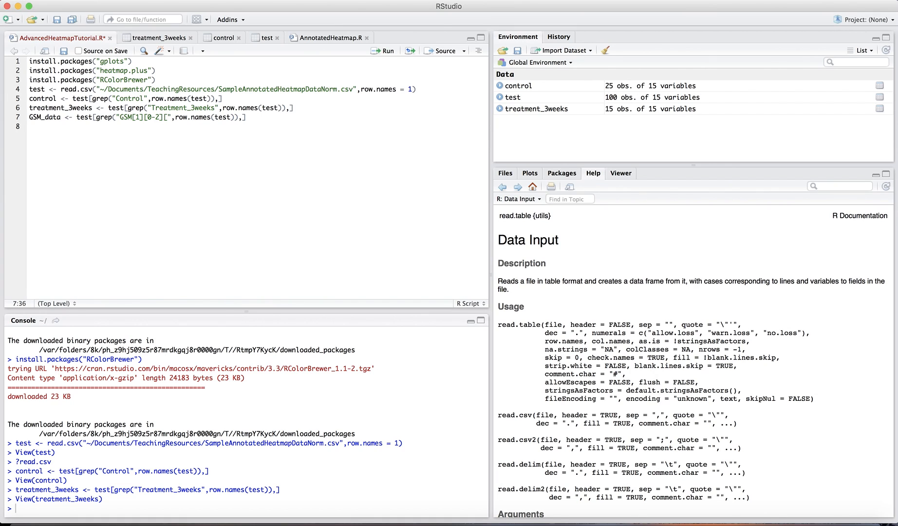
text([0-9])
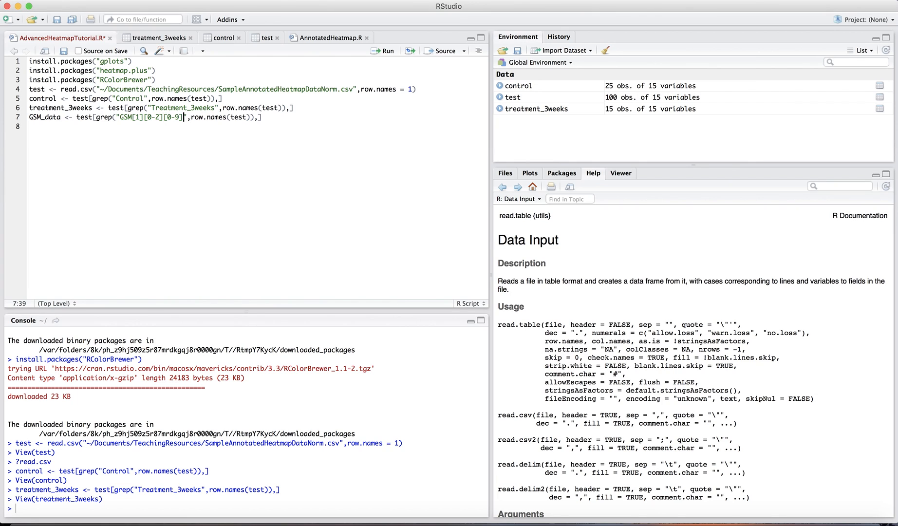
key(Backspace)
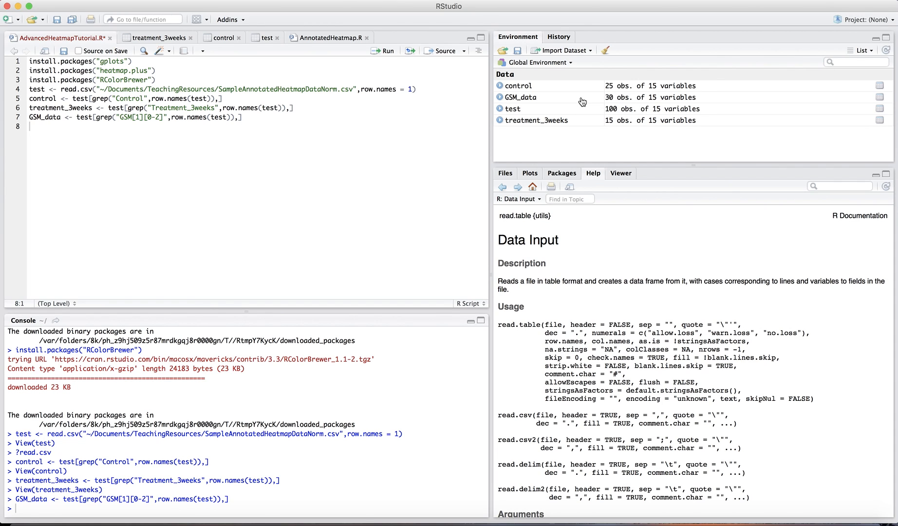
click(520, 96)
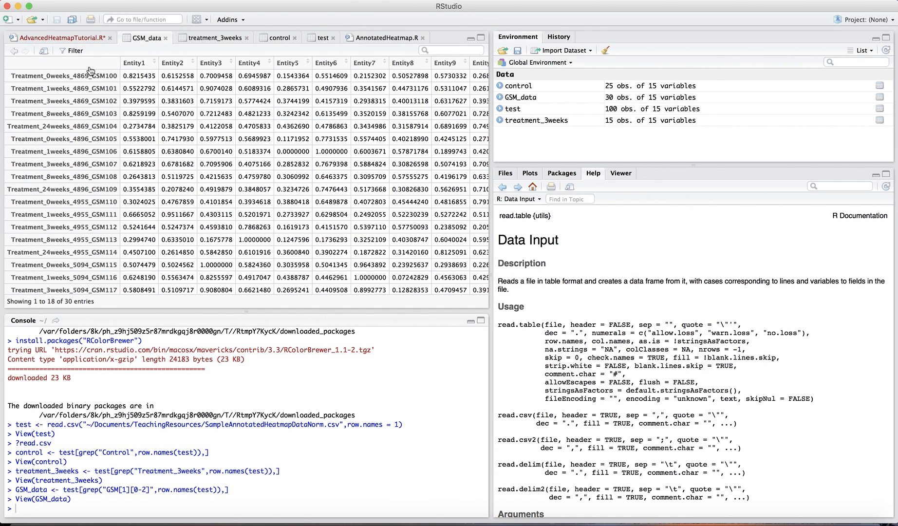
scroll(down, 3)
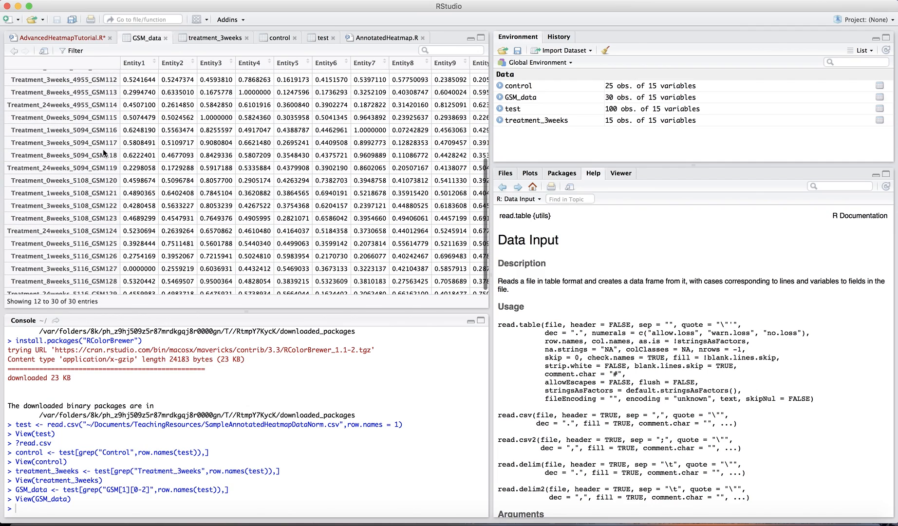
click(64, 37)
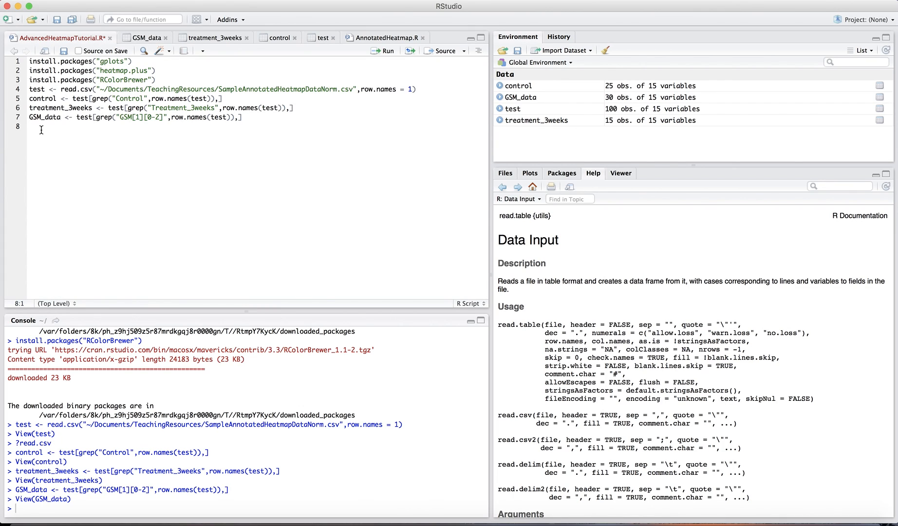
Step: Comment out the three subsetting lines with Cmd+Shift+C
drag(26, 98, 242, 117)
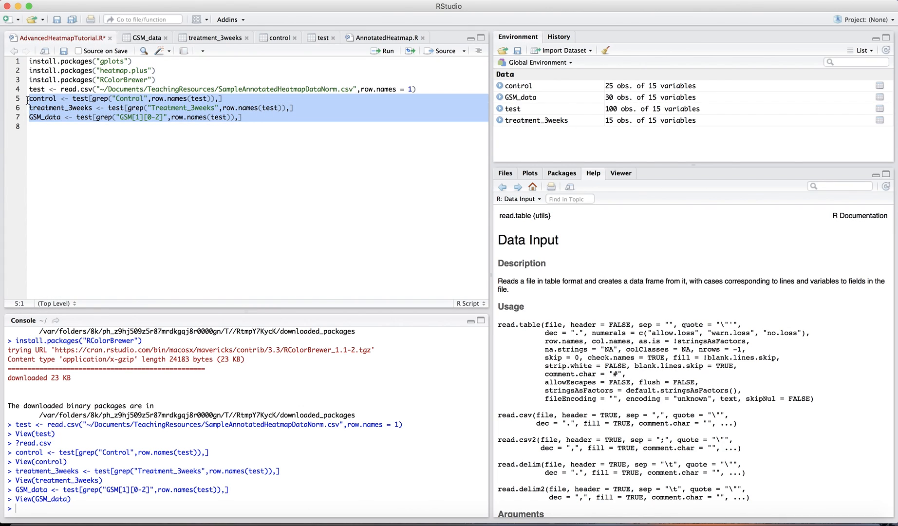
key(Cmd+Shift+C)
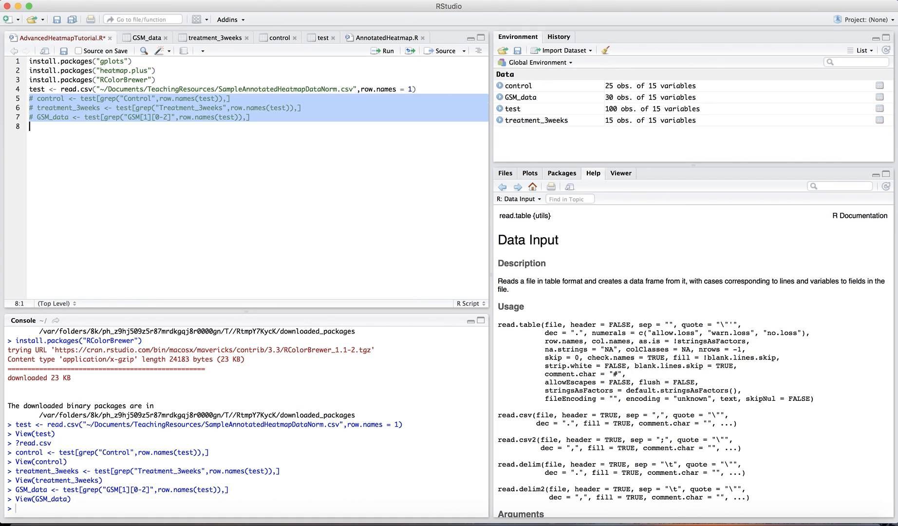
click(30, 127)
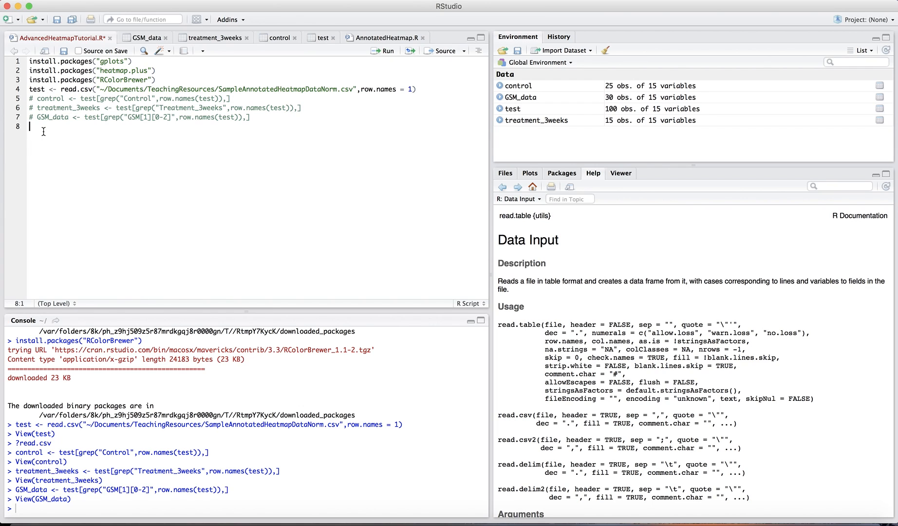
Step: Draft condition_colors via lapply, mapping Treatment rows to pink and Control rows to grey
click(384, 37)
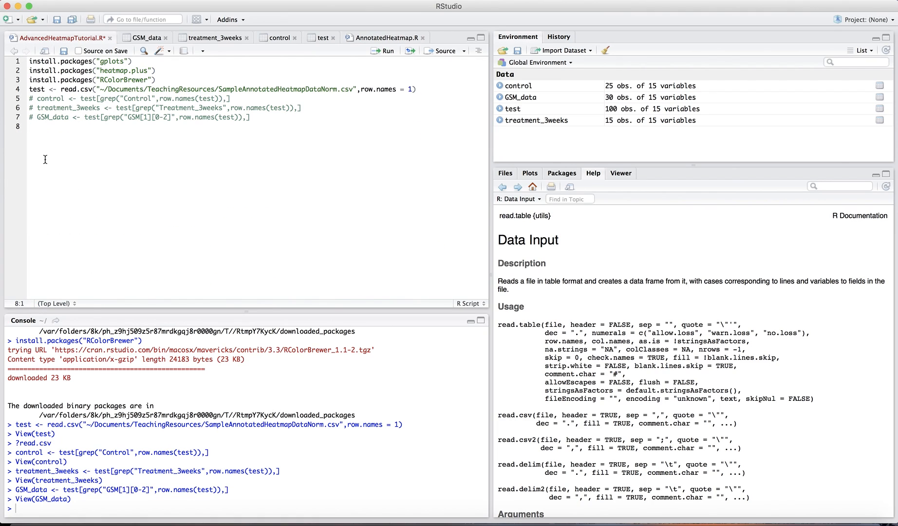
text(condition_colors <- unlist(lapply(rownames(test),function(x){)
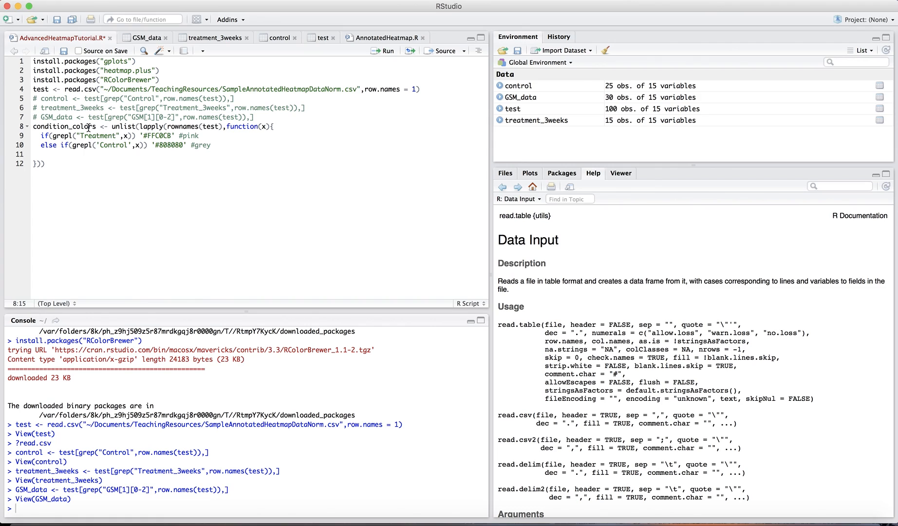
double_click(155, 135)
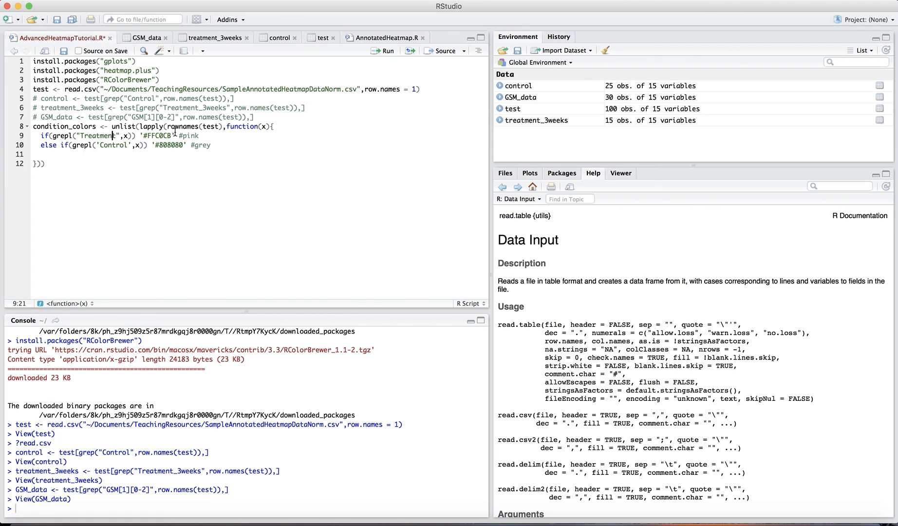
double_click(157, 136)
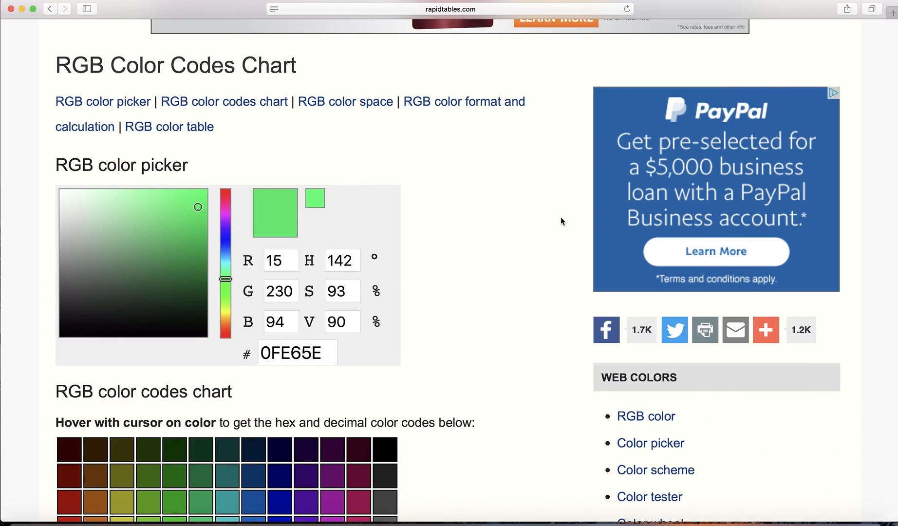
mouse_move(309, 174)
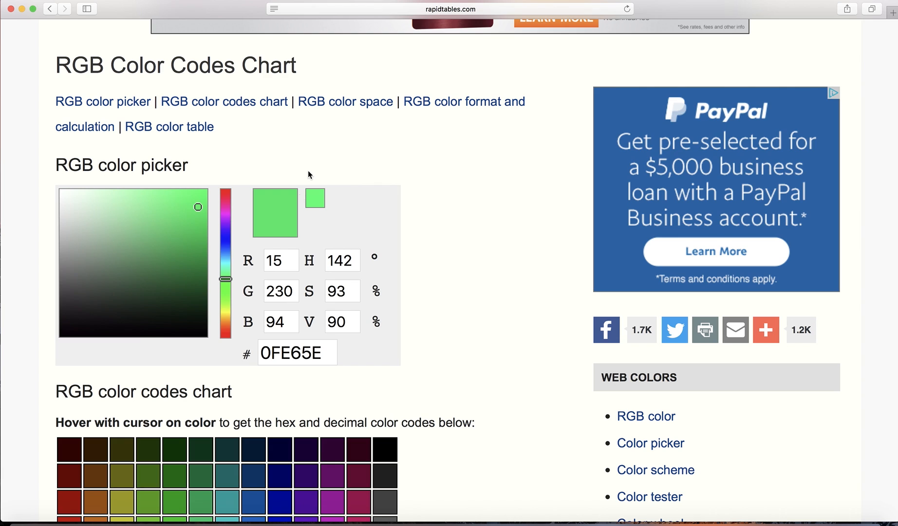
Step: Slide the RapidTables colour picker to orange, reading hex code E6820F
drag(225, 279, 225, 326)
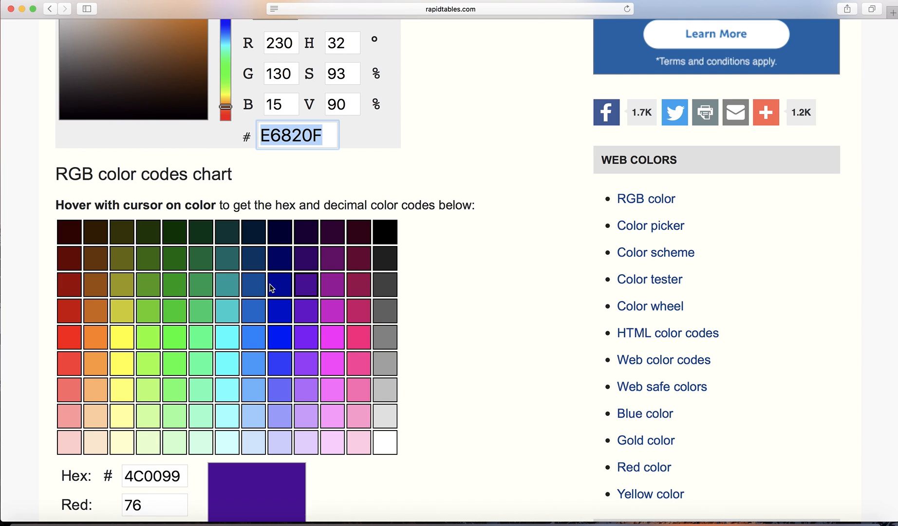
scroll(down, 3)
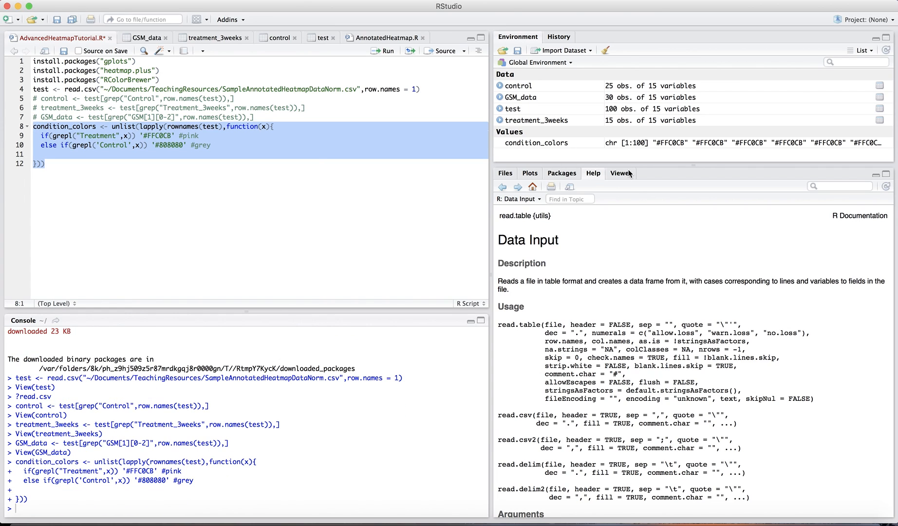
mouse_move(626, 146)
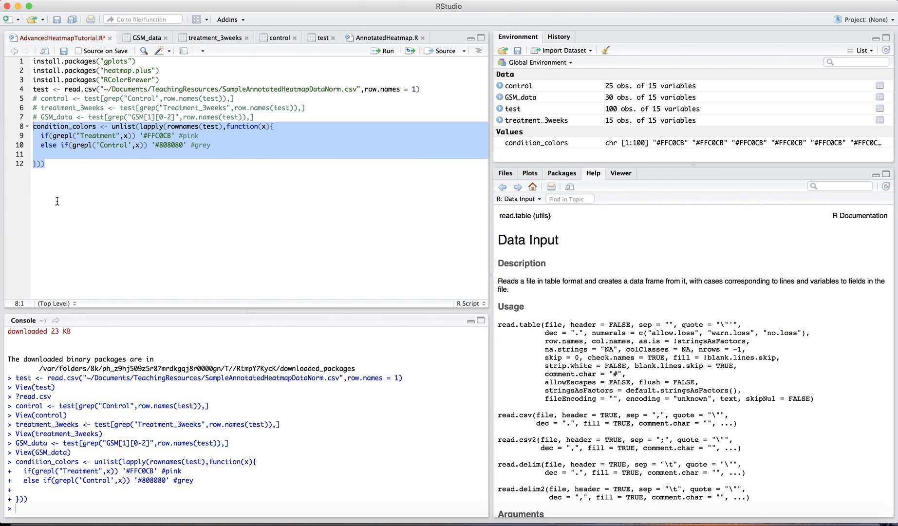
Step: Print condition_colors, showing pink codes for treatment rows and grey for control rows
text(condition_colors)
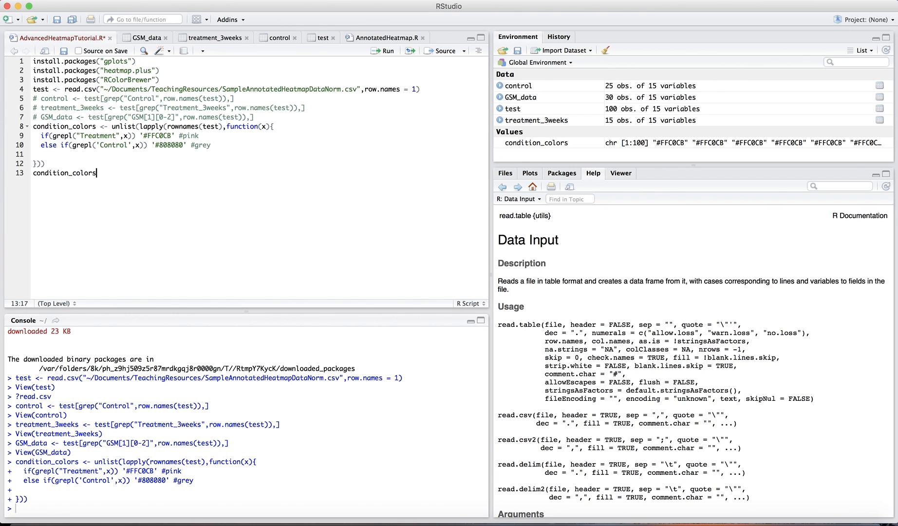
key(Enter)
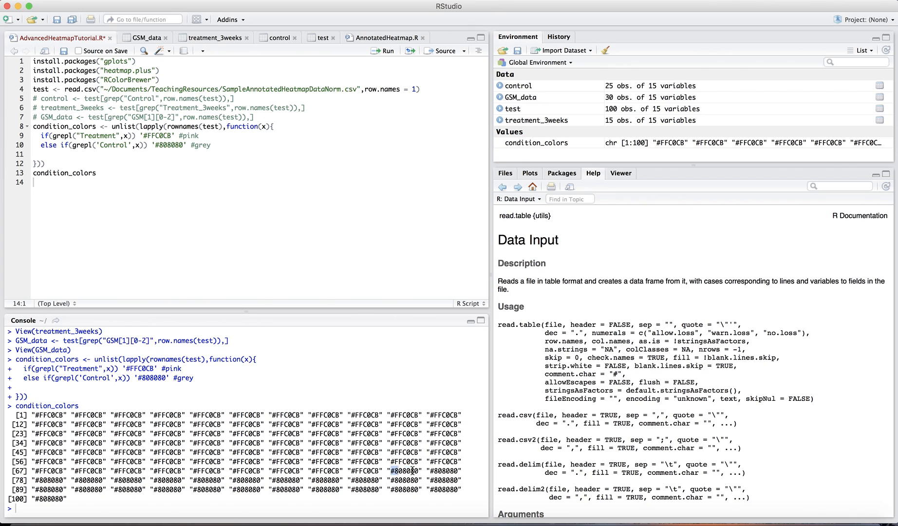
drag(392, 471, 66, 499)
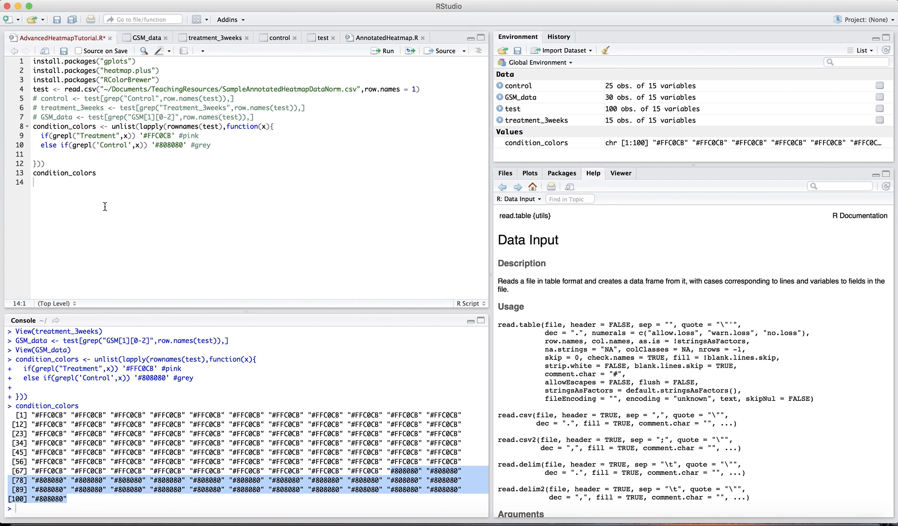
click(63, 173)
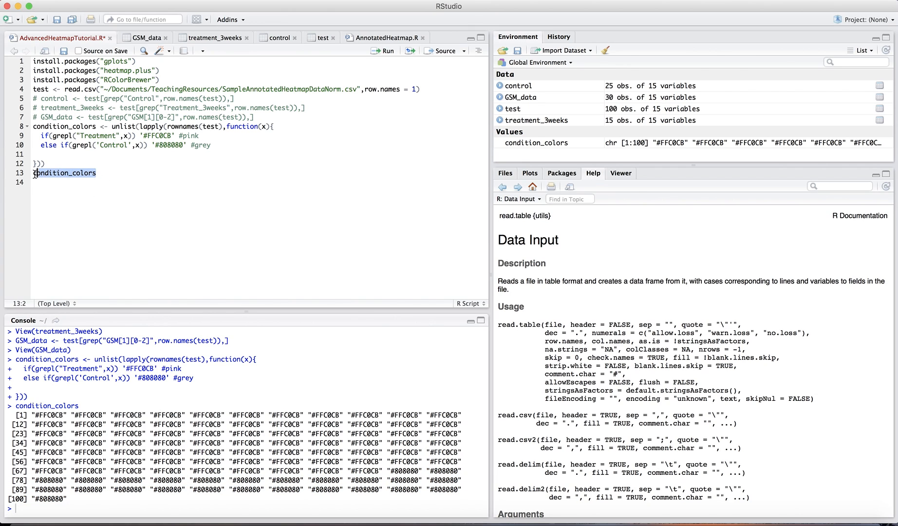
text(input)
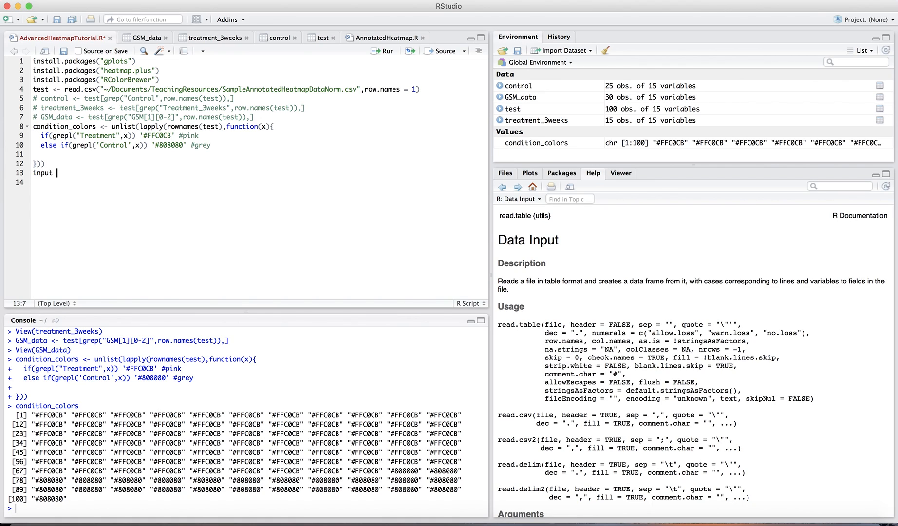
Step: Add the line input <- as.matrix(t(test)) on line 13
text(<- te)
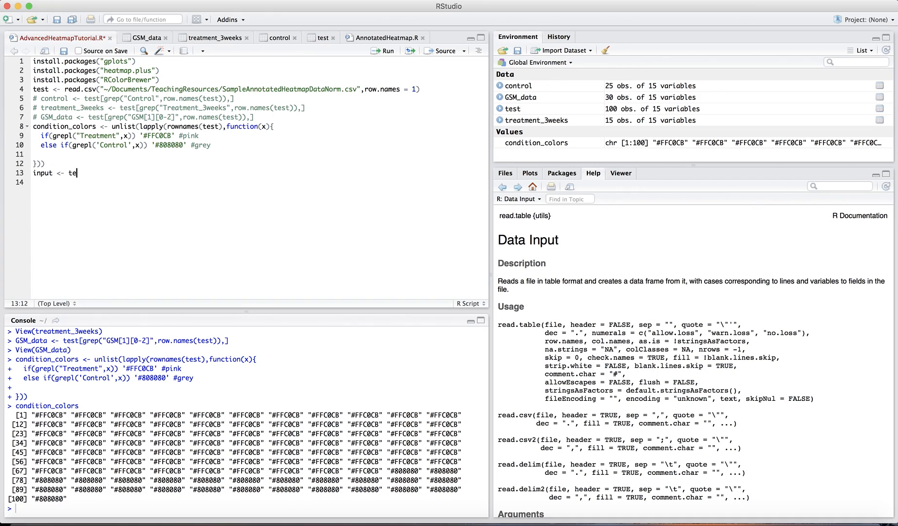
key(Backspace)
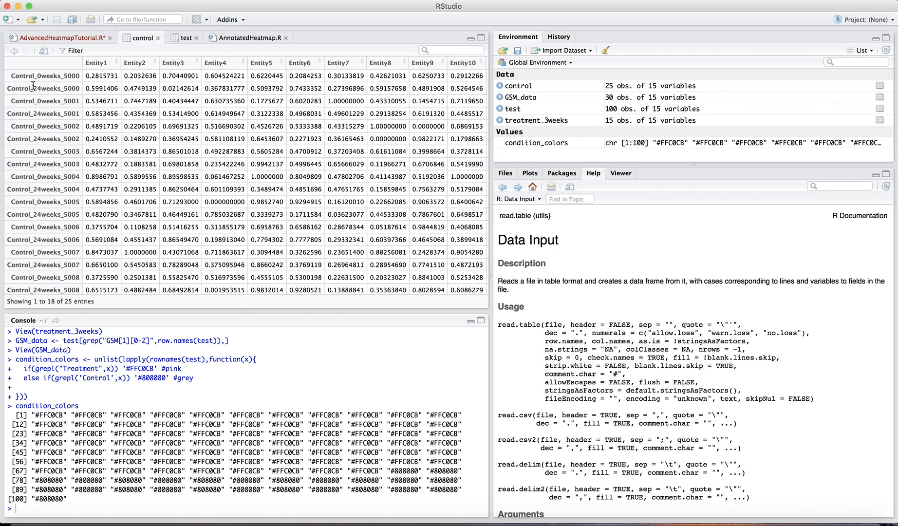
mouse_move(154, 76)
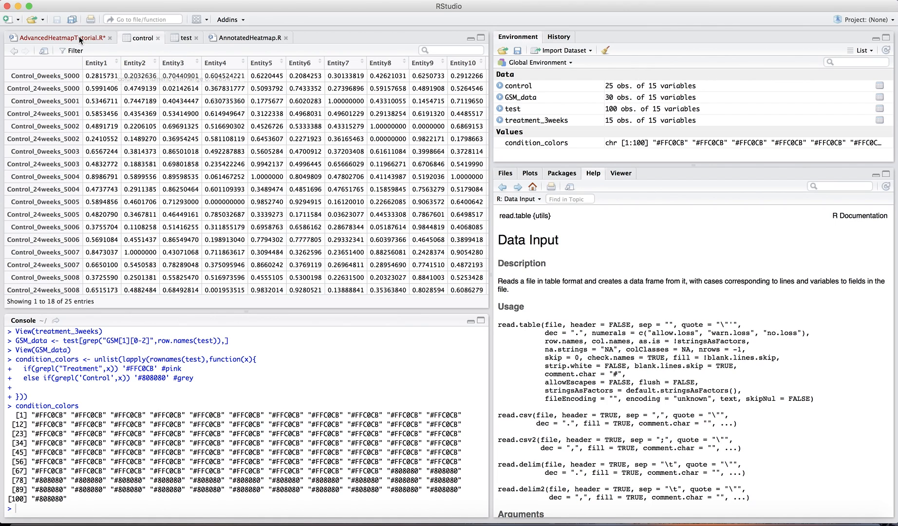
mouse_move(68, 38)
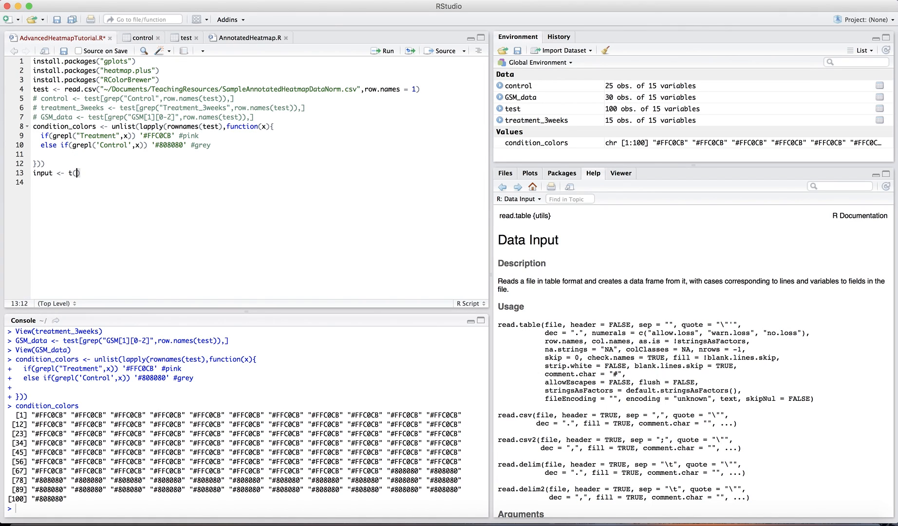
text(test)
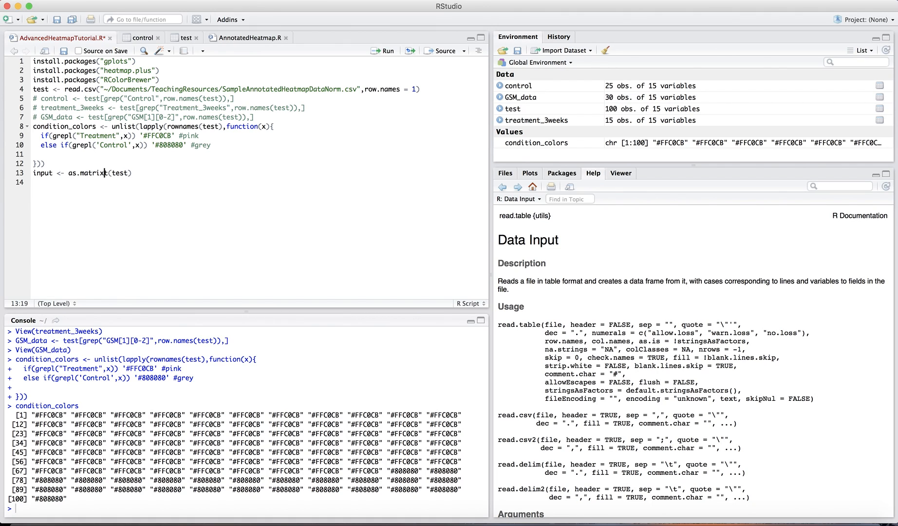
text(t(t)
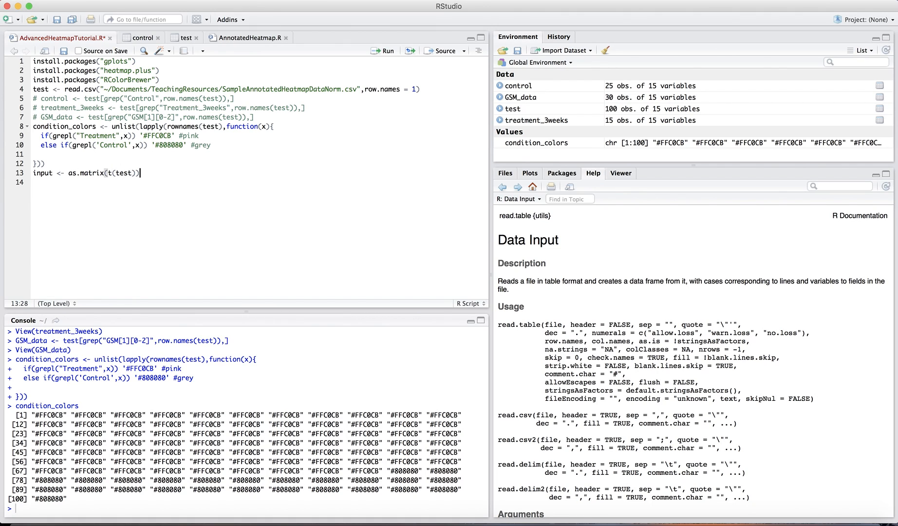
click(248, 37)
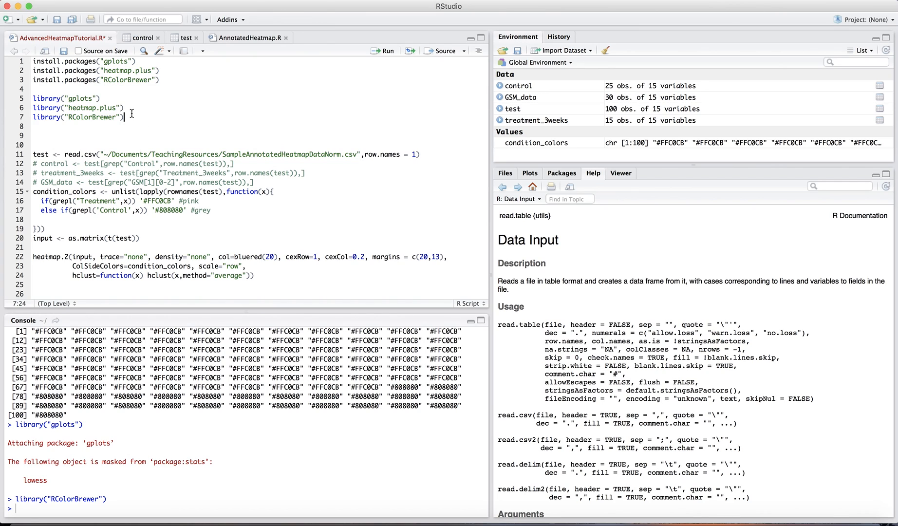
Step: Select the gplots, heatmap.plus and RColorBrewer library() lines to run them
drag(33, 98, 123, 117)
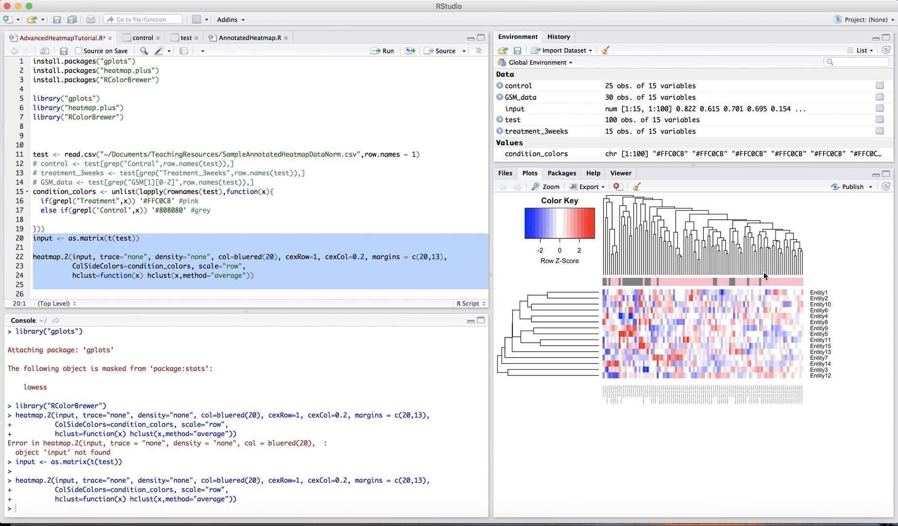
mouse_move(813, 305)
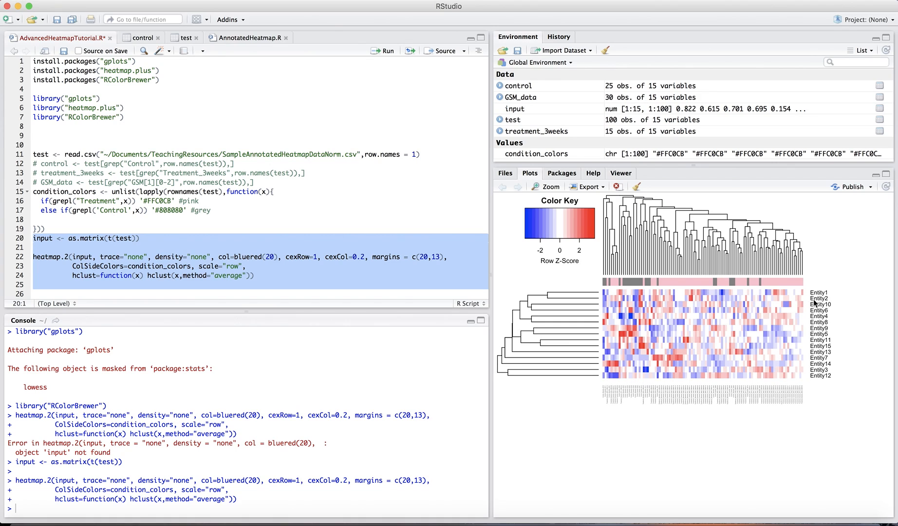
mouse_move(821, 360)
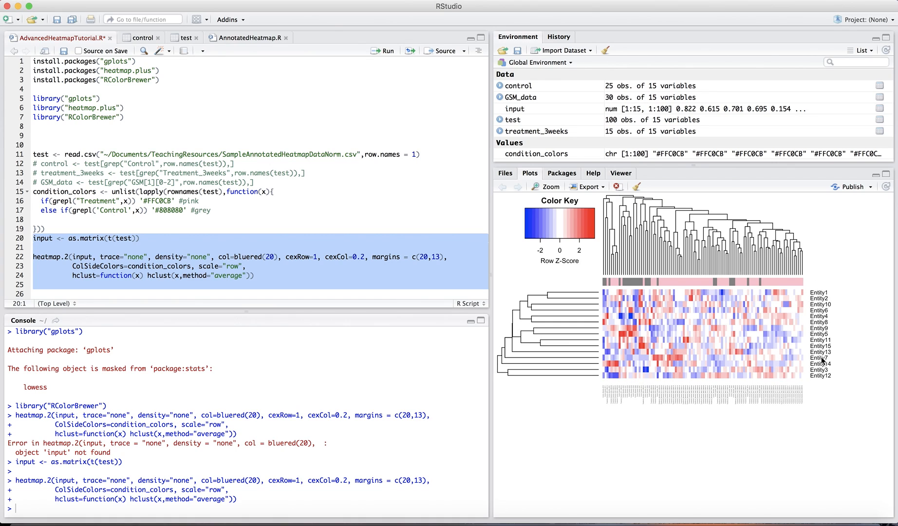
mouse_move(640, 285)
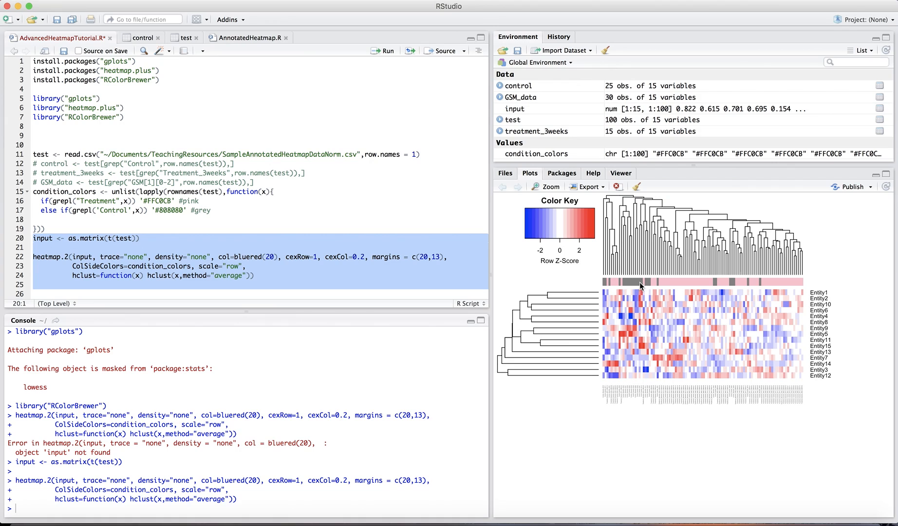
mouse_move(642, 245)
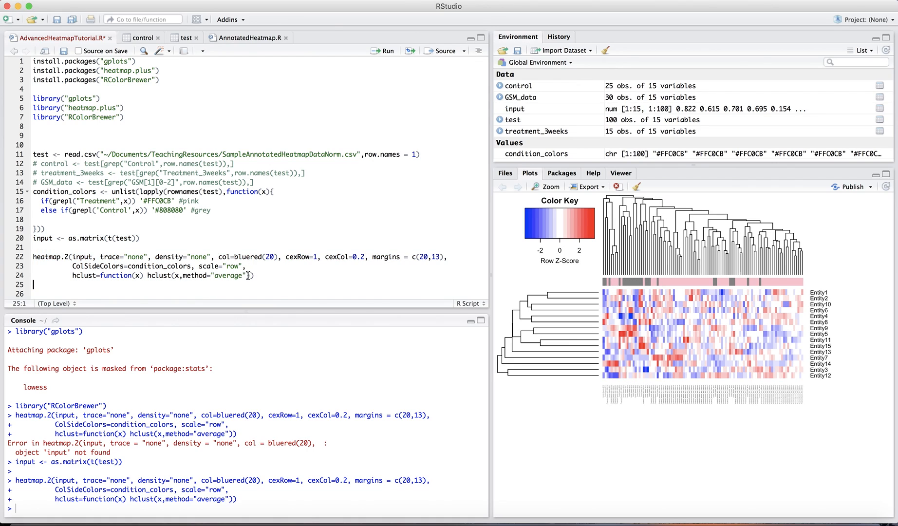
Step: Delete hclust=function(x) from heatmap.2, closing after scale="row", and redraw the heatmap
double_click(228, 276)
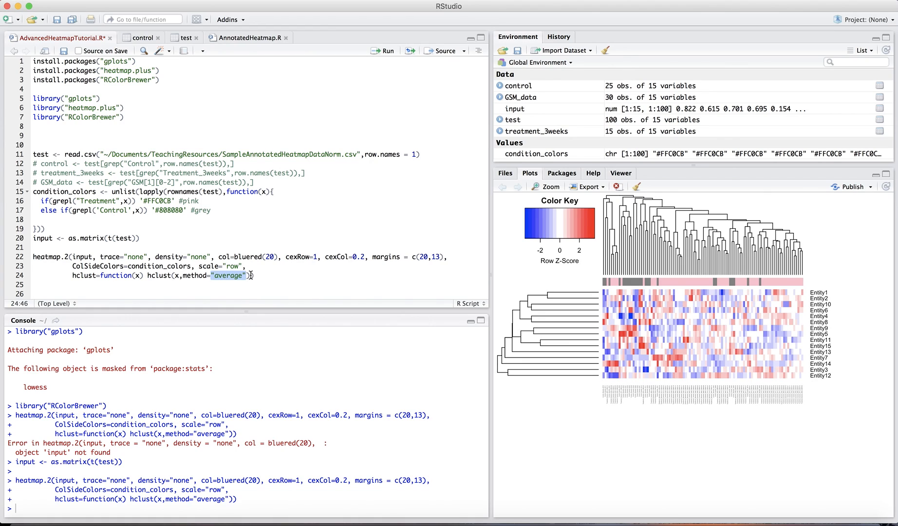
click(243, 276)
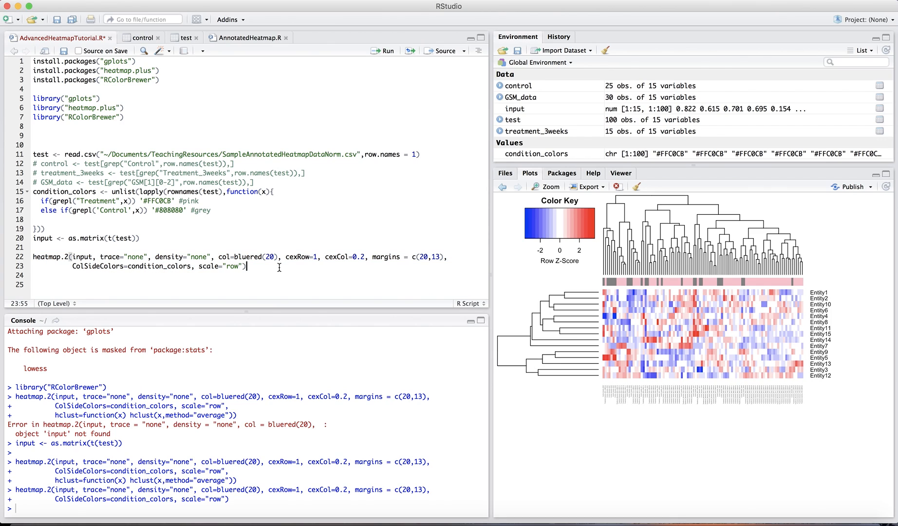
mouse_move(803, 285)
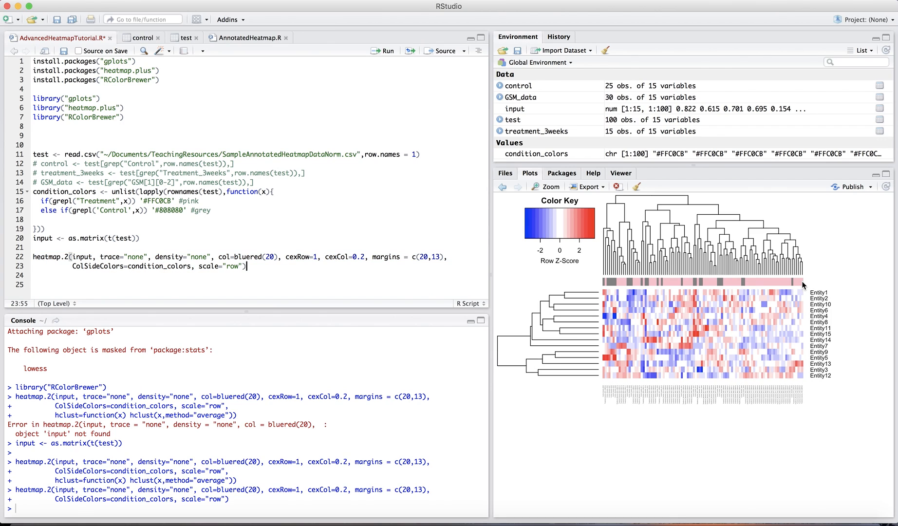
mouse_move(816, 284)
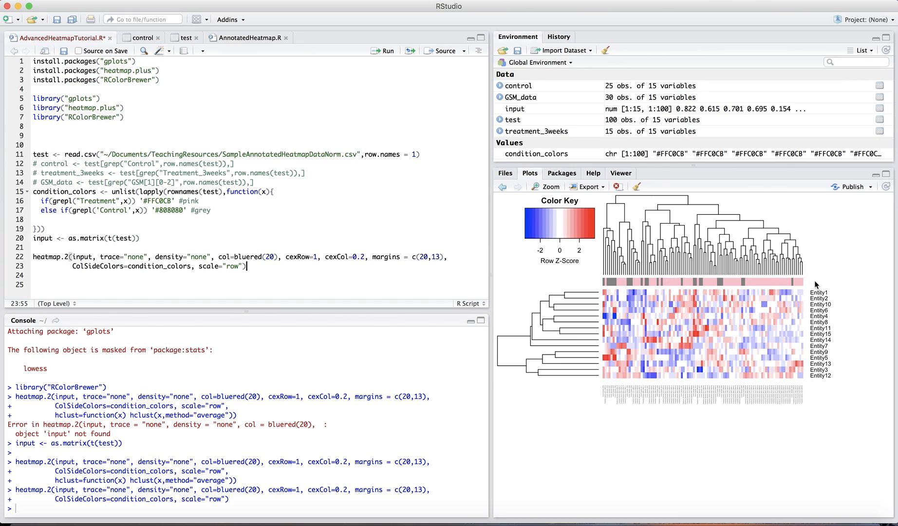
click(275, 257)
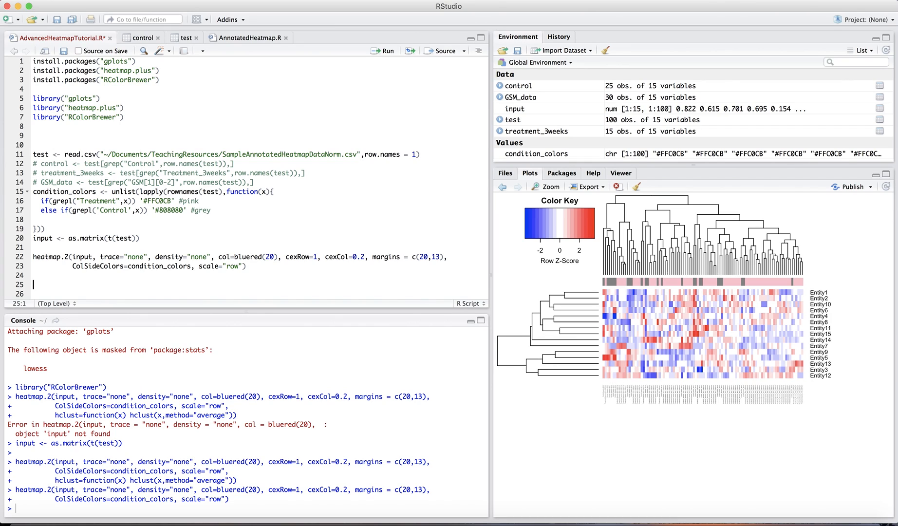
mouse_move(730, 403)
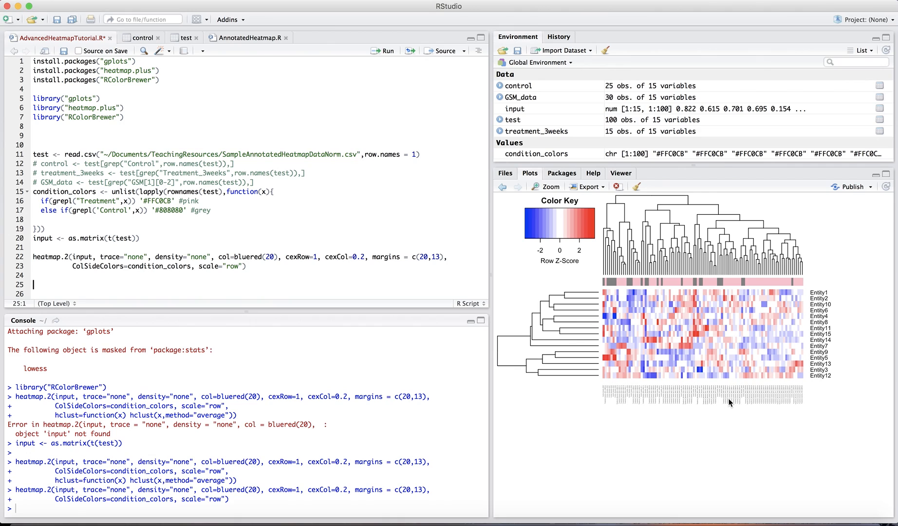
mouse_move(142, 257)
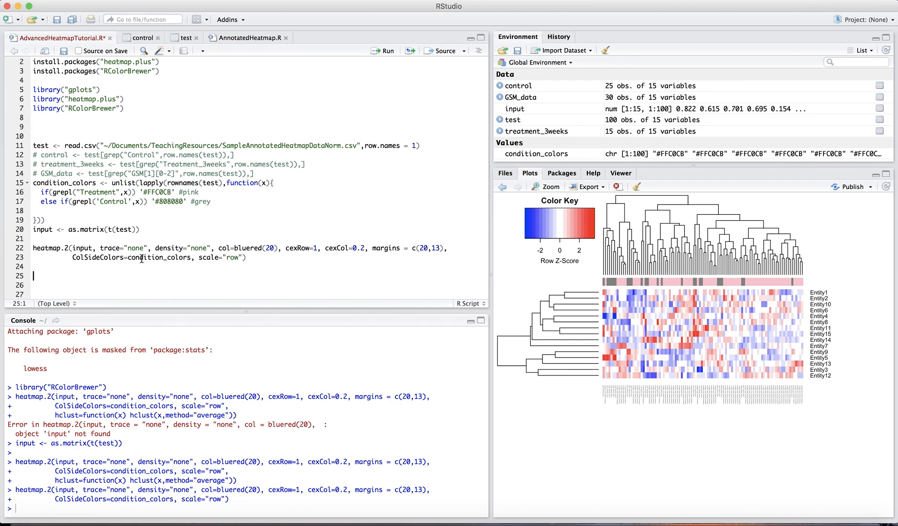
Step: Write treatment_times <- c(0,1,3,8,24)
text(treatment)
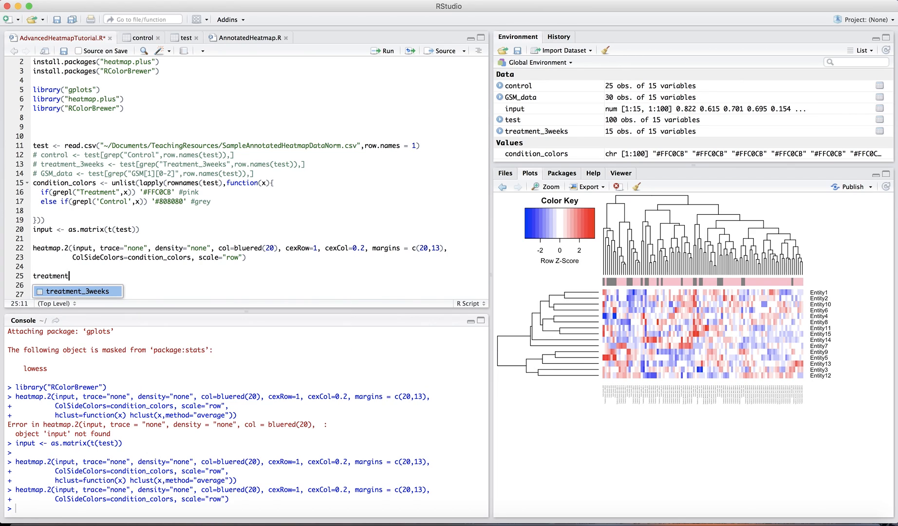
text(_times)
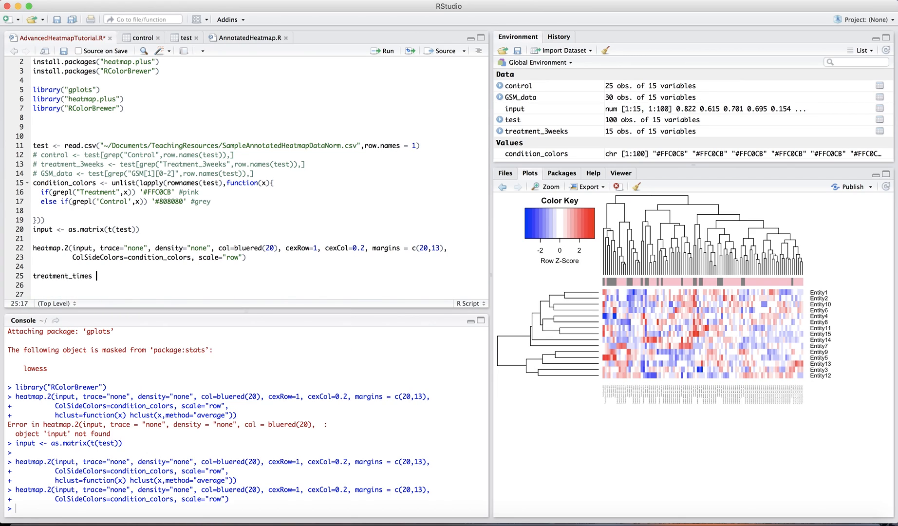
text(<- c(0,)
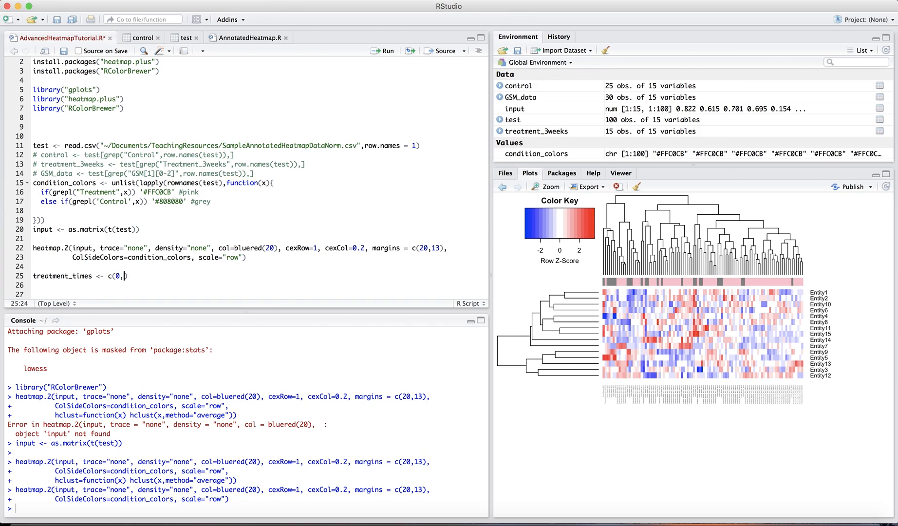
text(1,3,8,)
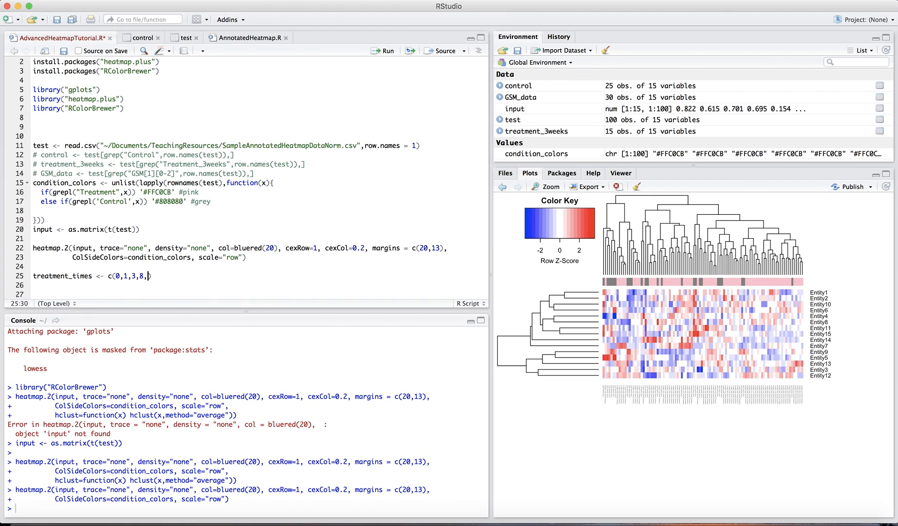
text(24))
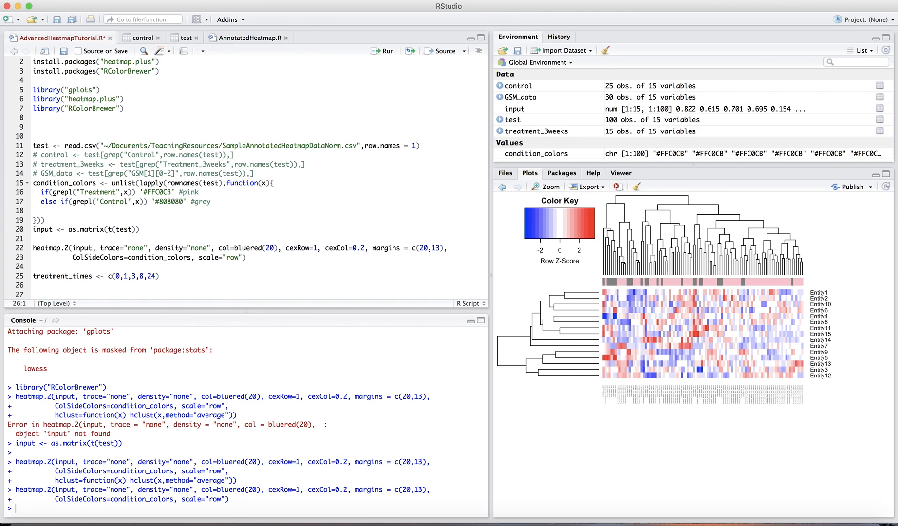
Step: Add treatment_colors_options using brewer.pal(5,"Set1"), fixing the mistyped palette name, and run it
text(treatment)
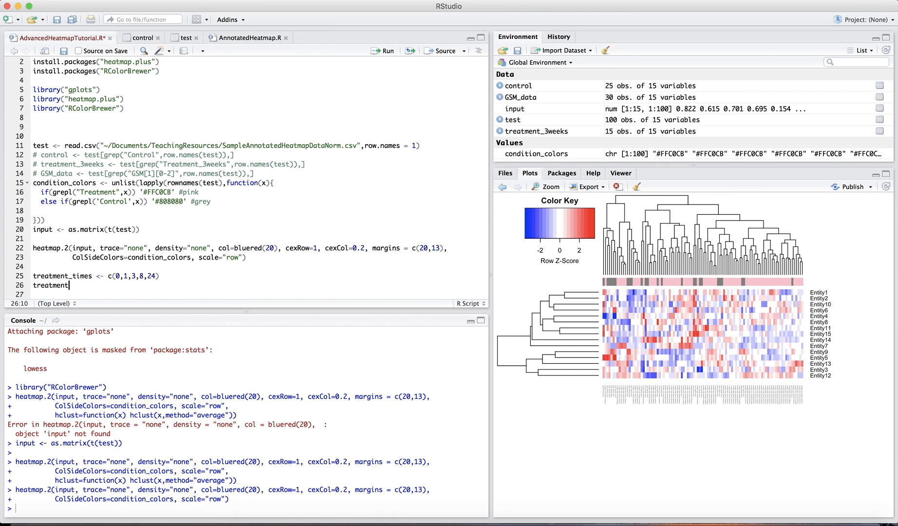
text(_colors_)
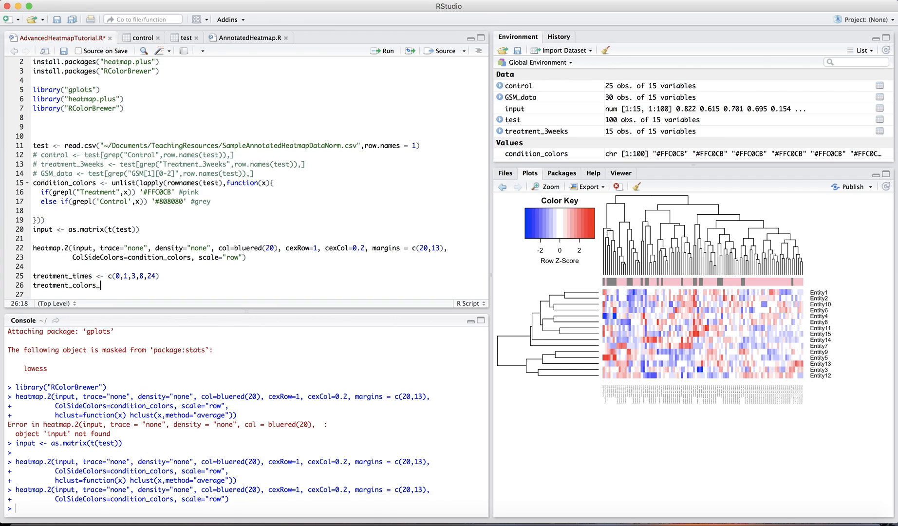
text(options <- br)
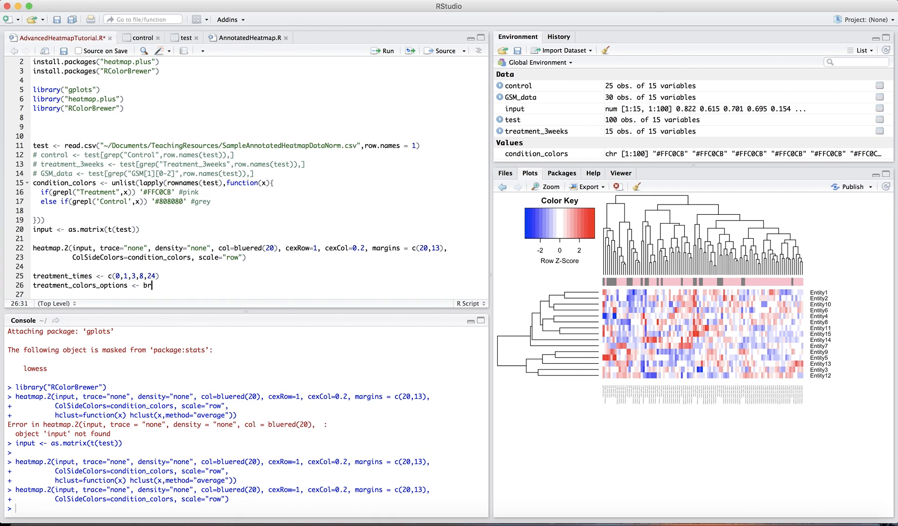
text(ewer.pal)
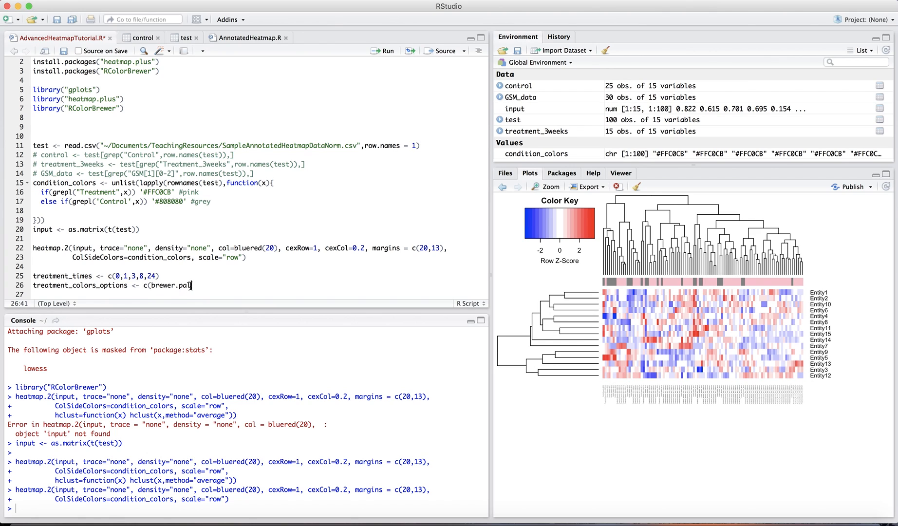
text(())
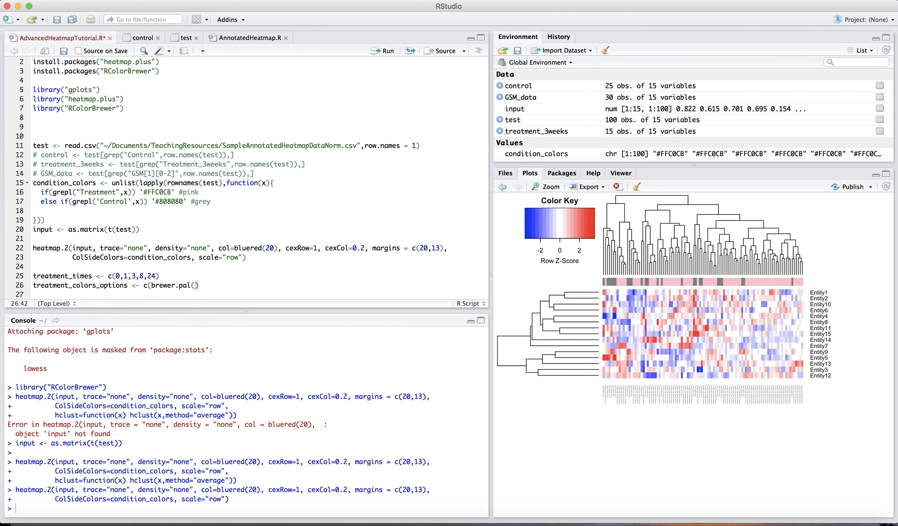
text(5,)
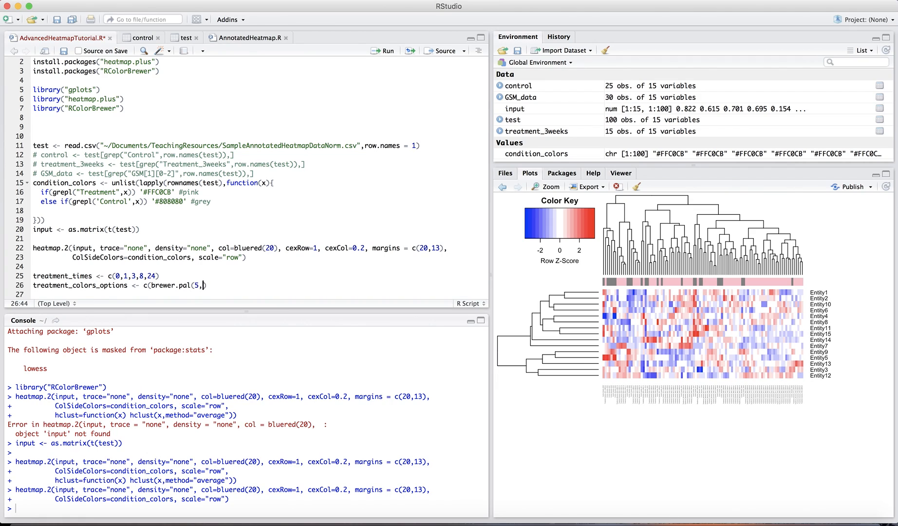
text("Sets")
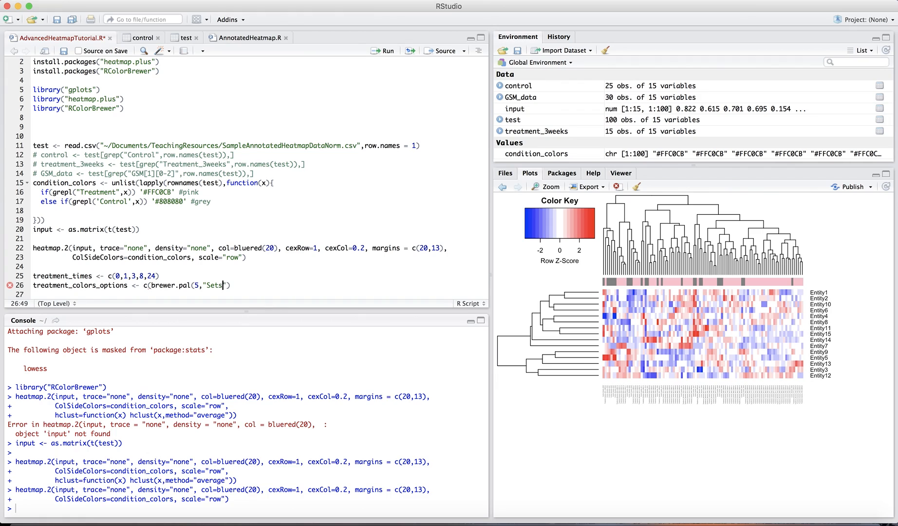
key(Backspace)
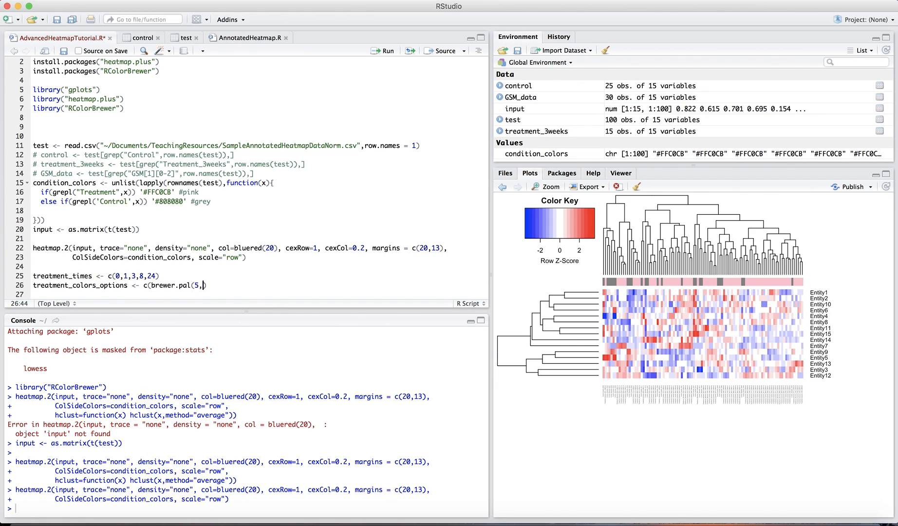
key(Backspace)
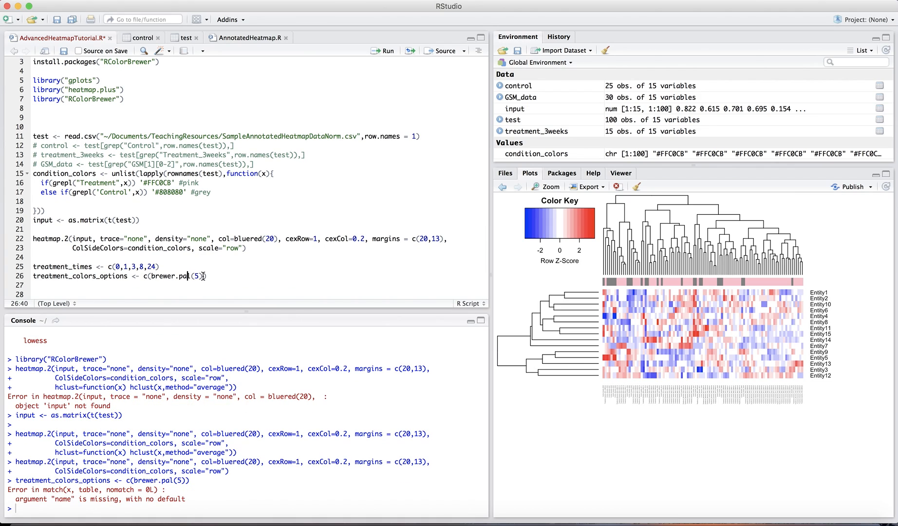
text(,"S")
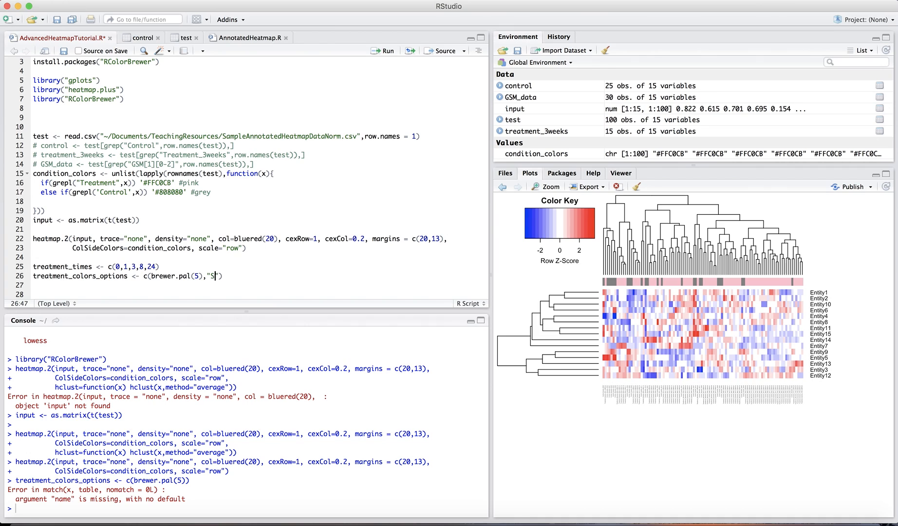
text(et1)
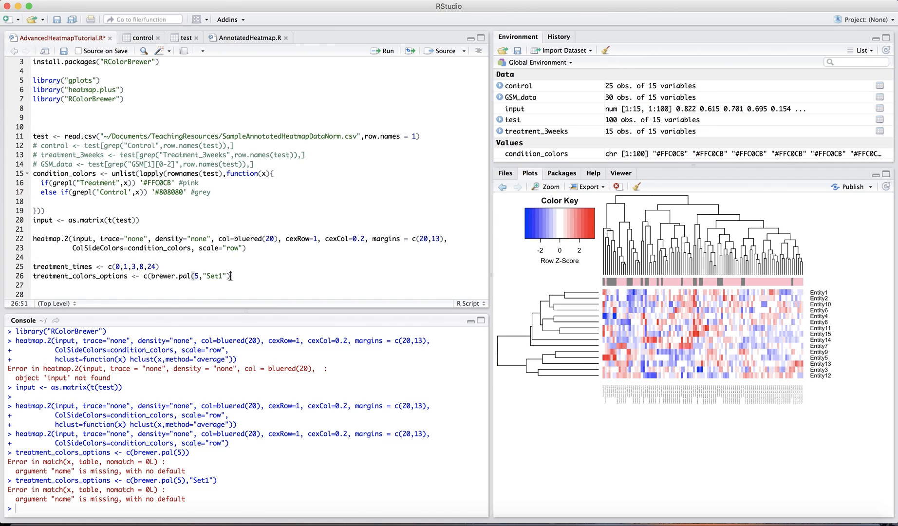
key(Return)
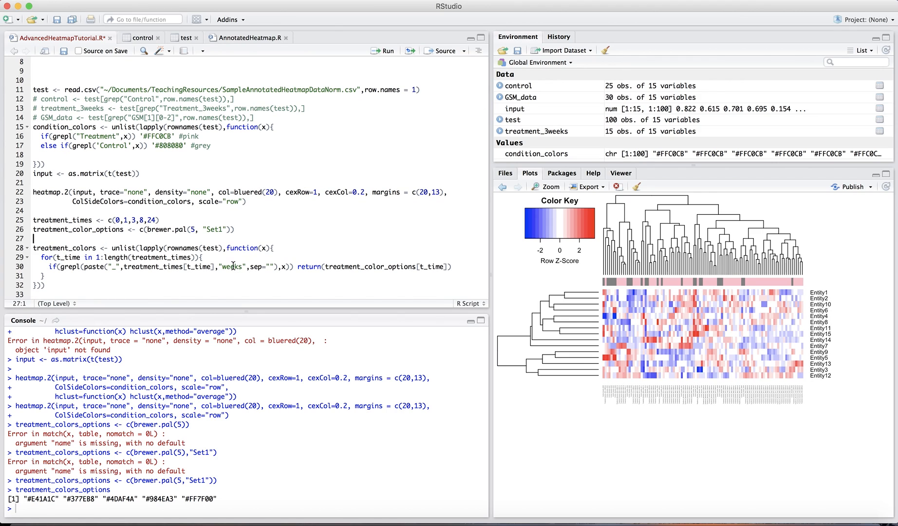
mouse_move(141, 269)
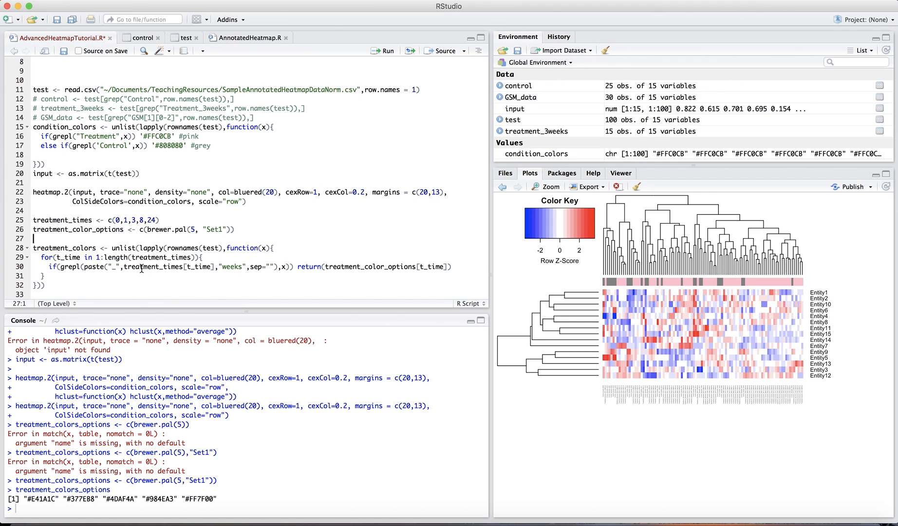
Step: Edit the weeks label in the treatment_colors function's paste call
click(87, 266)
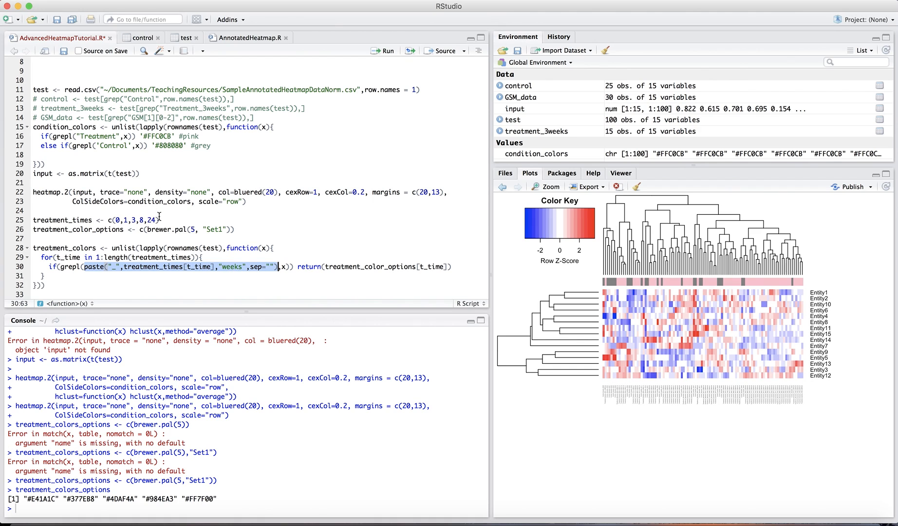
mouse_move(110, 219)
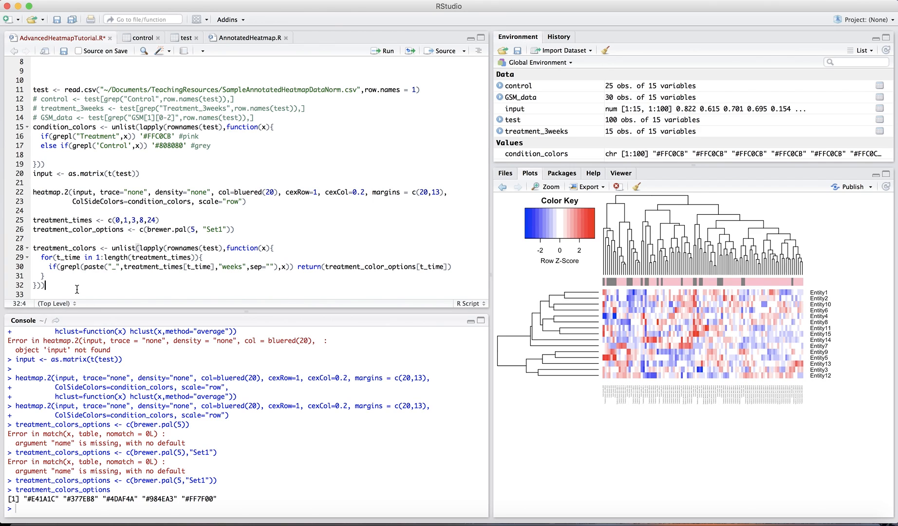
text(22 2)
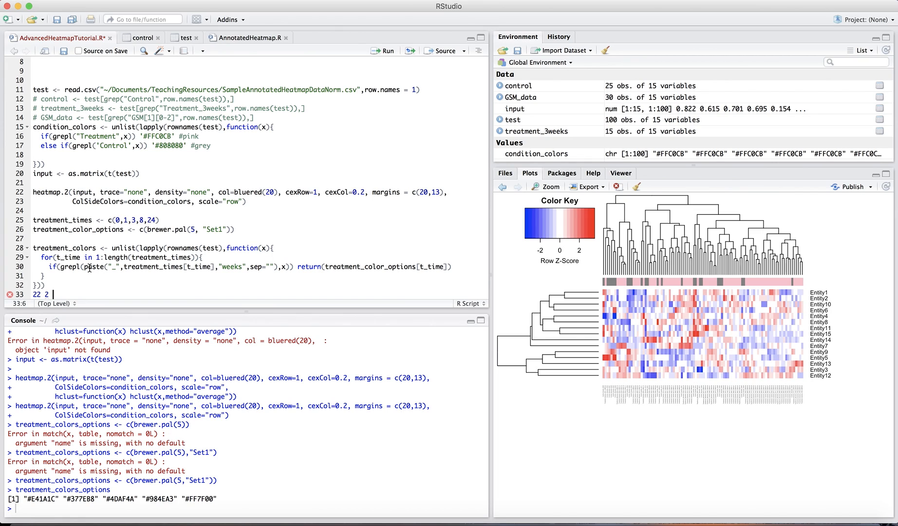
mouse_move(70, 267)
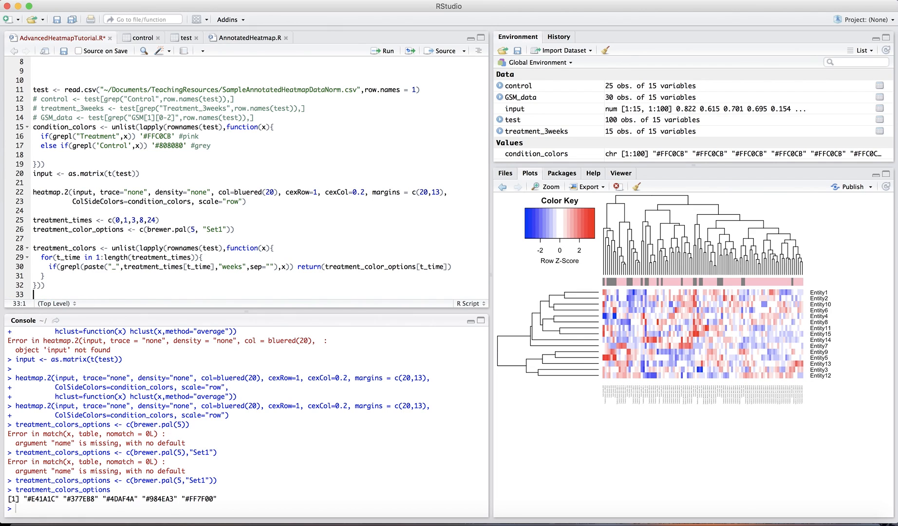
text(_2)
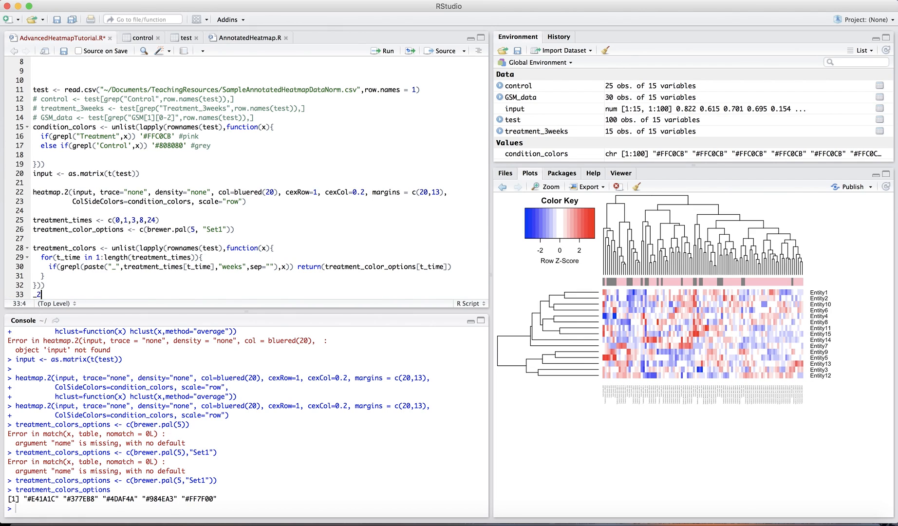
text(_weeks)
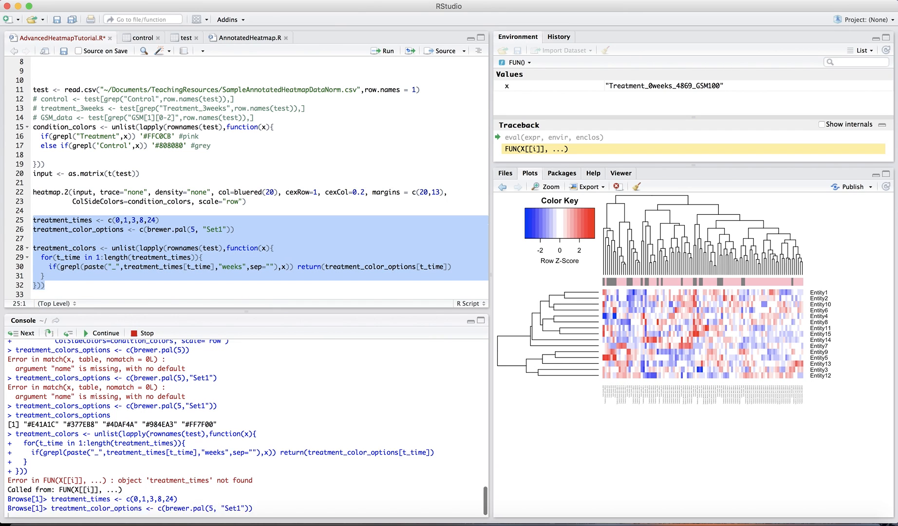
Step: Quit the debugger with Q, rerun the treatment colour lines, and print treatment_colors
text(Q)
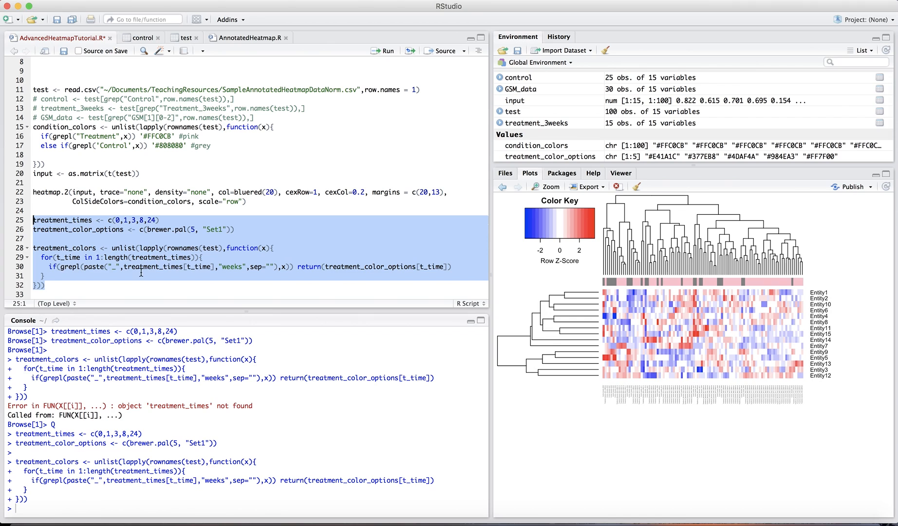
click(141, 229)
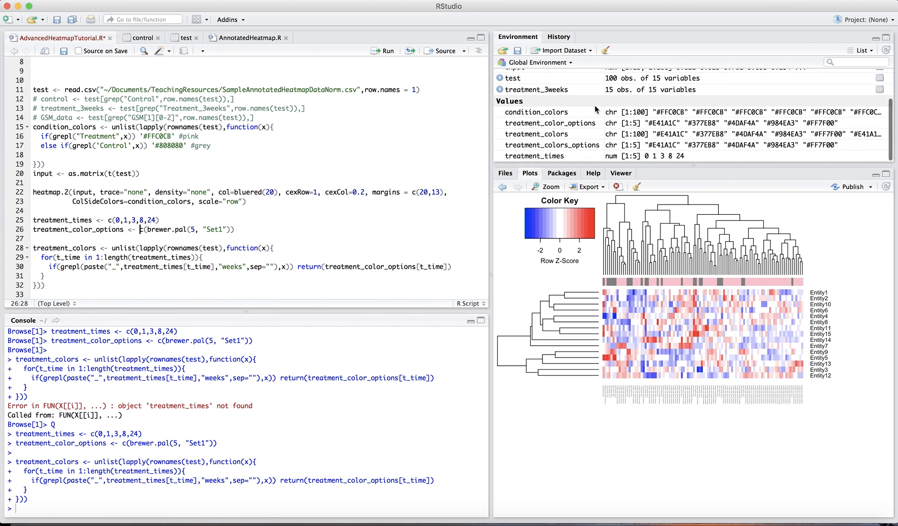
click(44, 294)
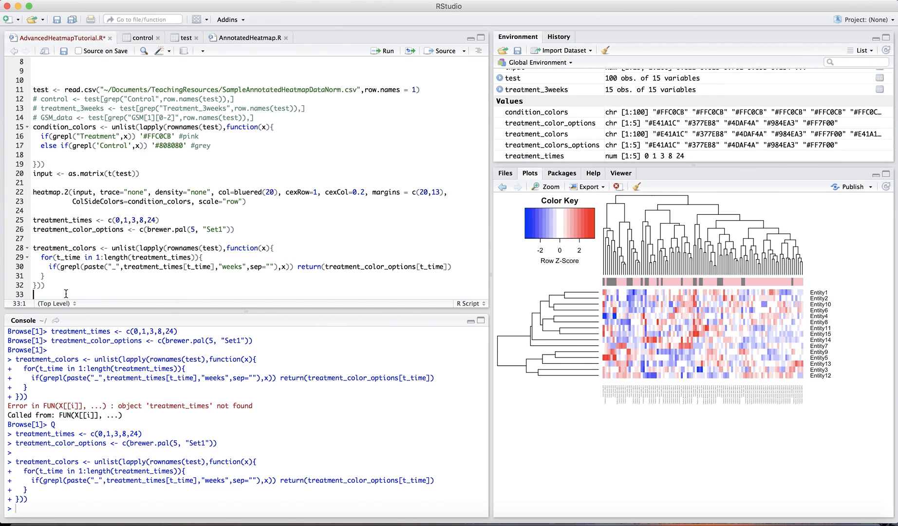
text(treatment_colors)
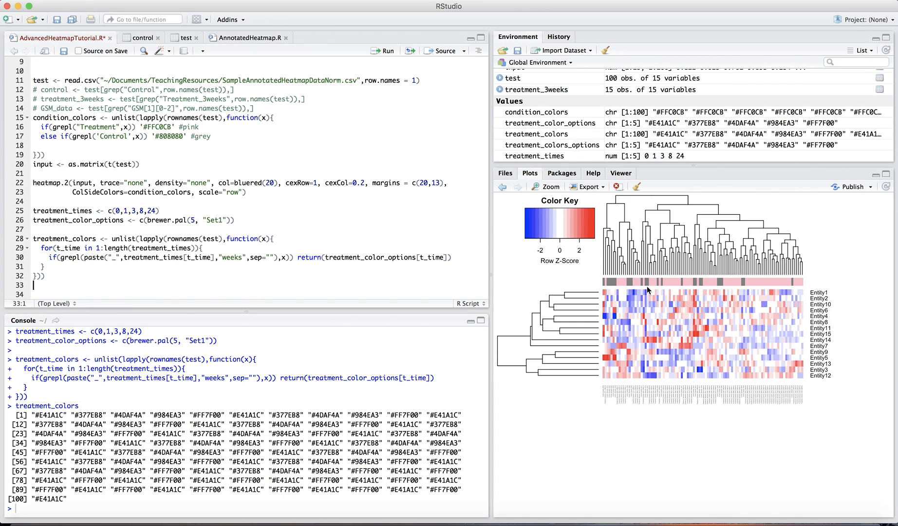
mouse_move(801, 273)
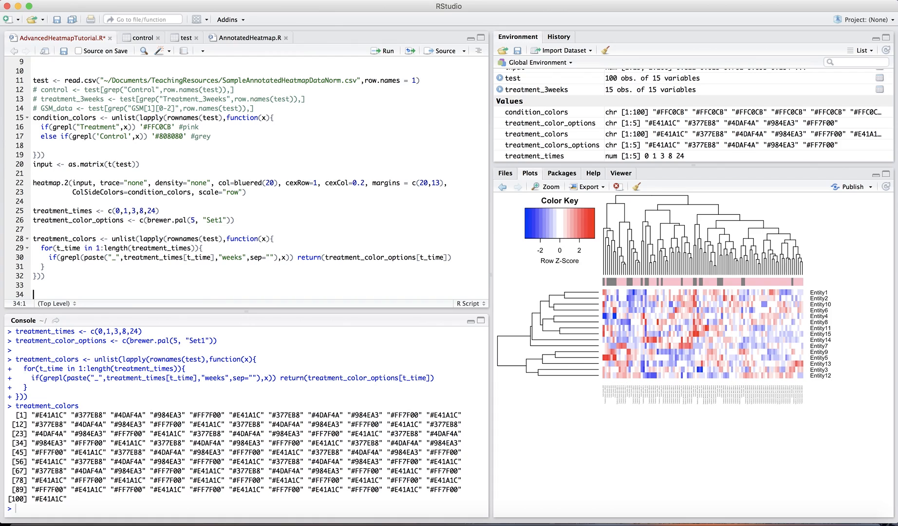
mouse_move(246, 65)
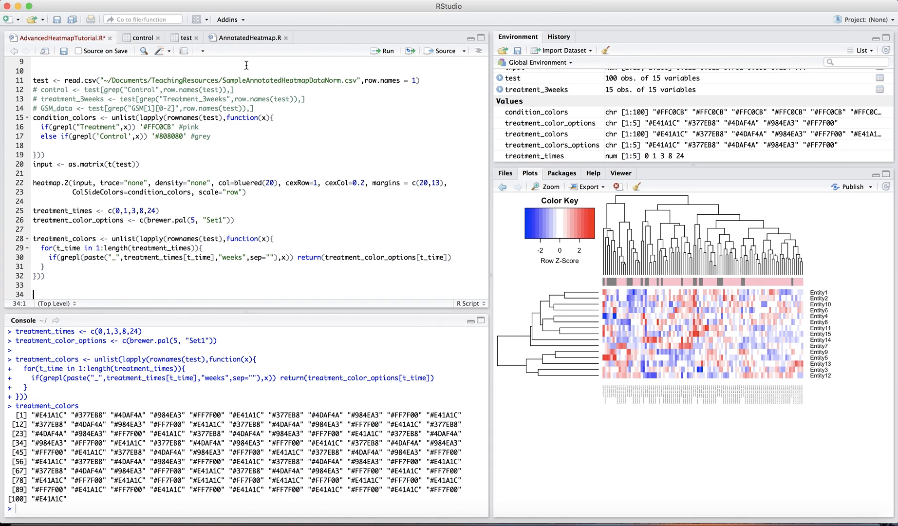
Step: Write and run myCols <- cbind(condition_colors, treatment_colors)
text(myCol)
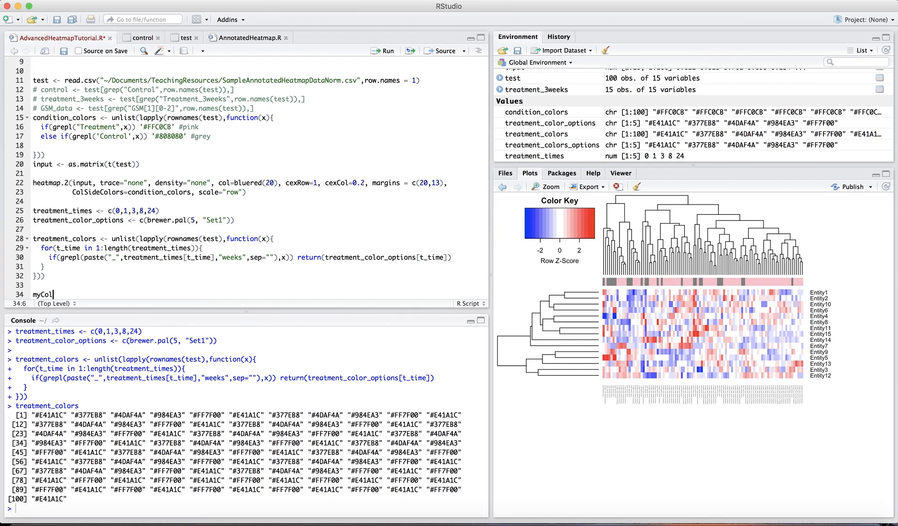
text(s <-)
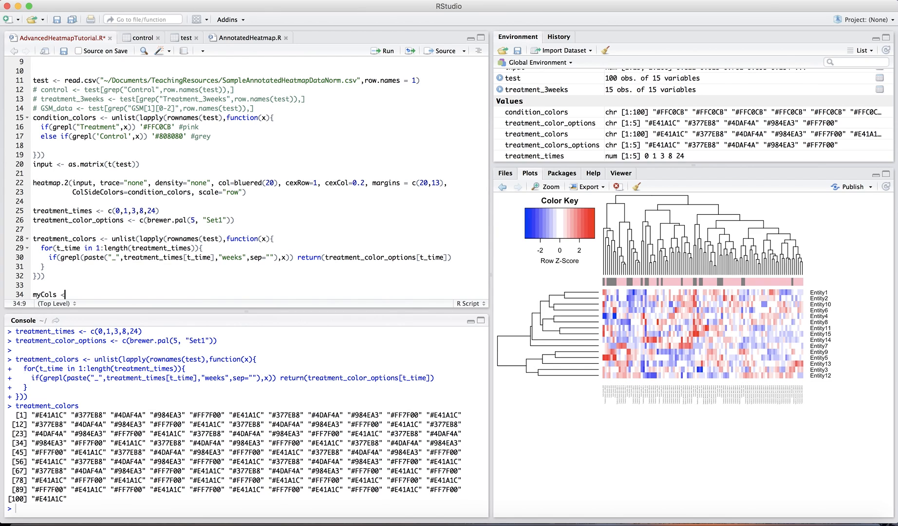
text(cbind(condition_colors,)
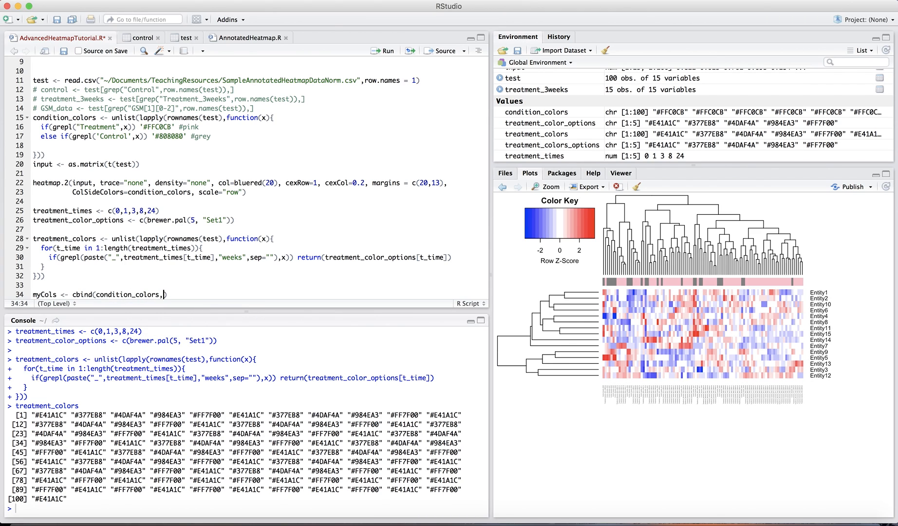
text(treatment_colors)
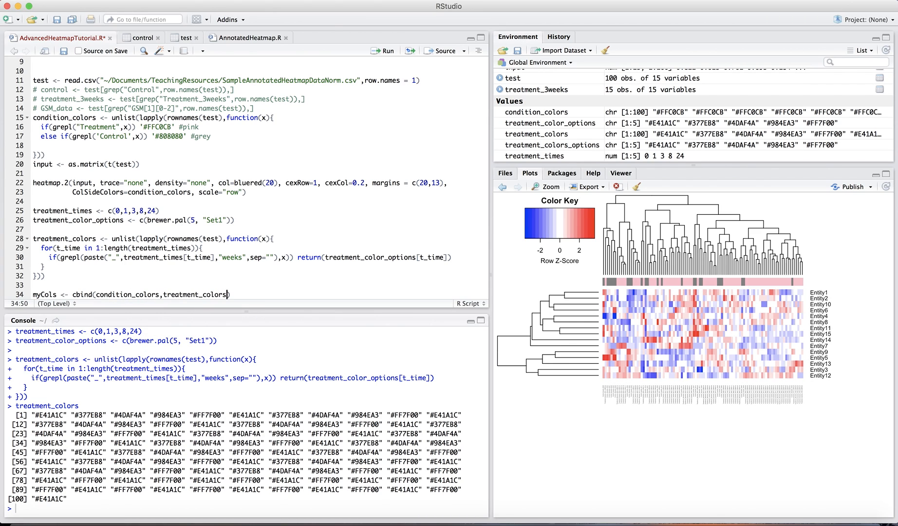
key(Enter)
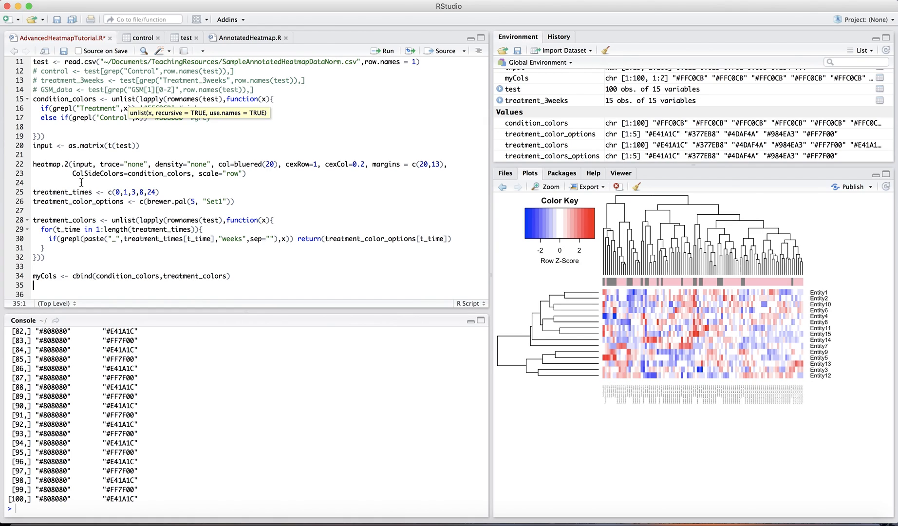
Step: Add and run colnames(myCols) lines setting columns to "Condition" and "Treatment Time"
text(colnames(myCols)
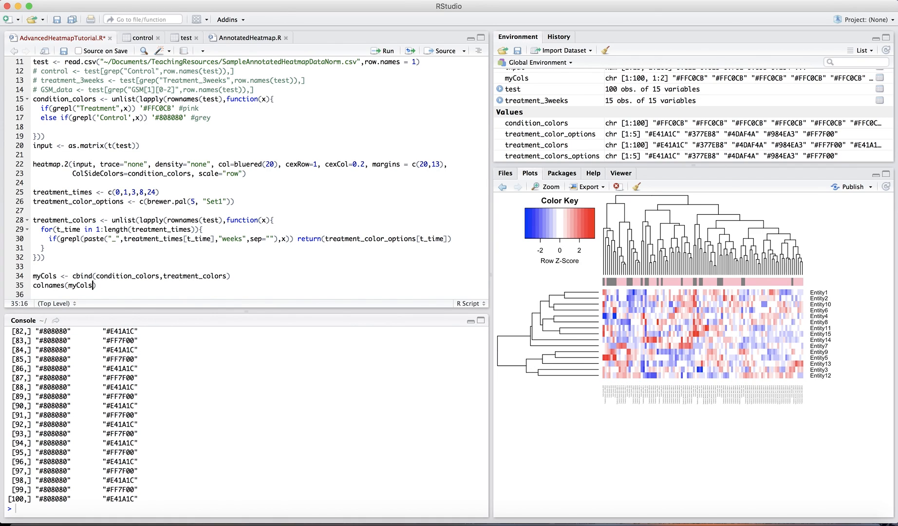
text([1])
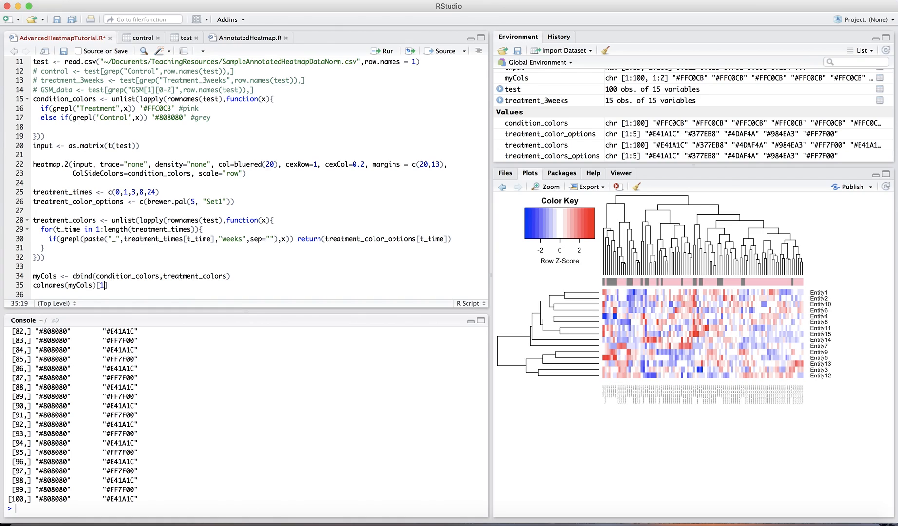
text(<- "Condition)
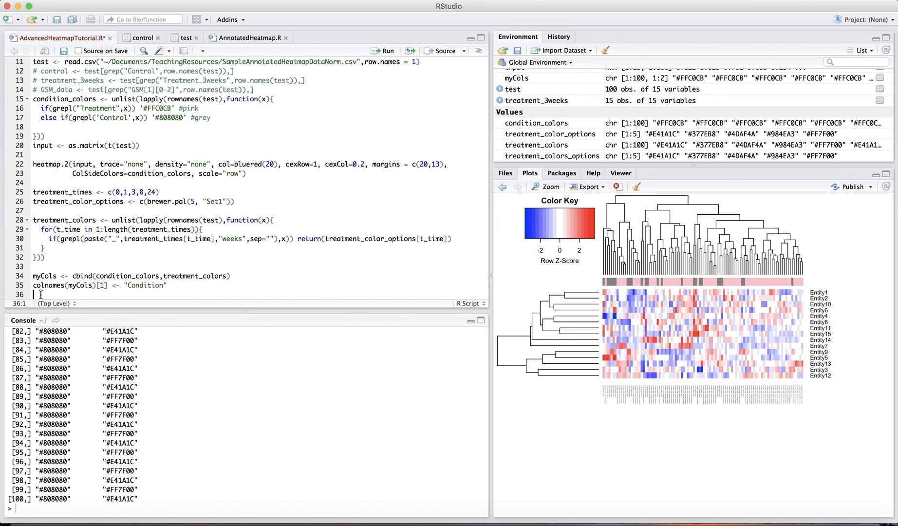
text(colnames(myCols)[1] <- "Condition")
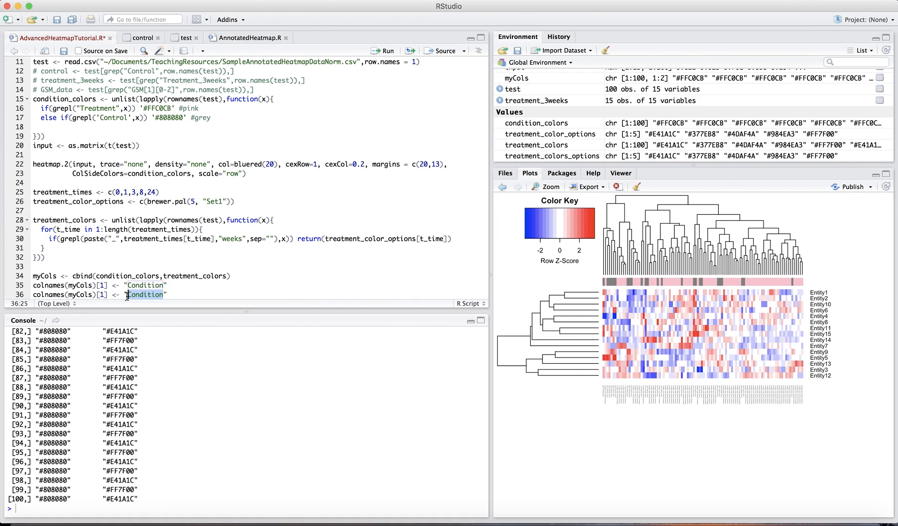
text(Treatment TI)
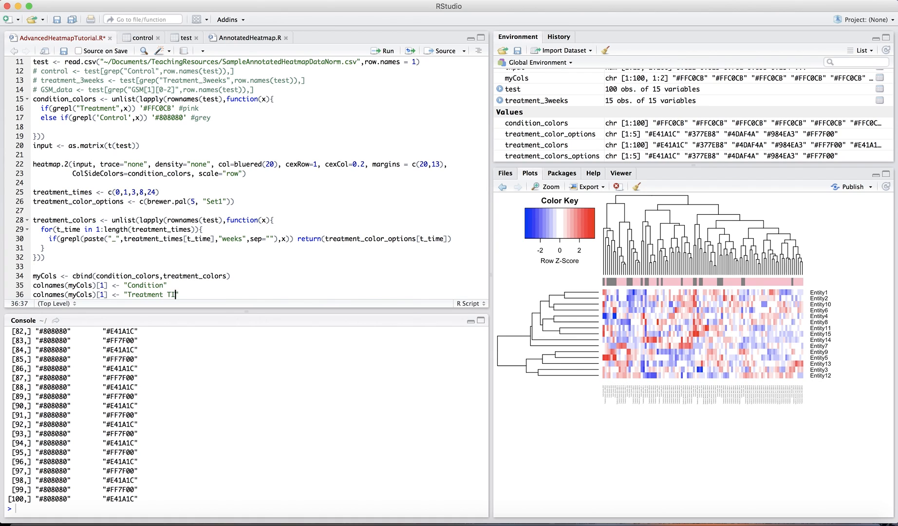
text(me)
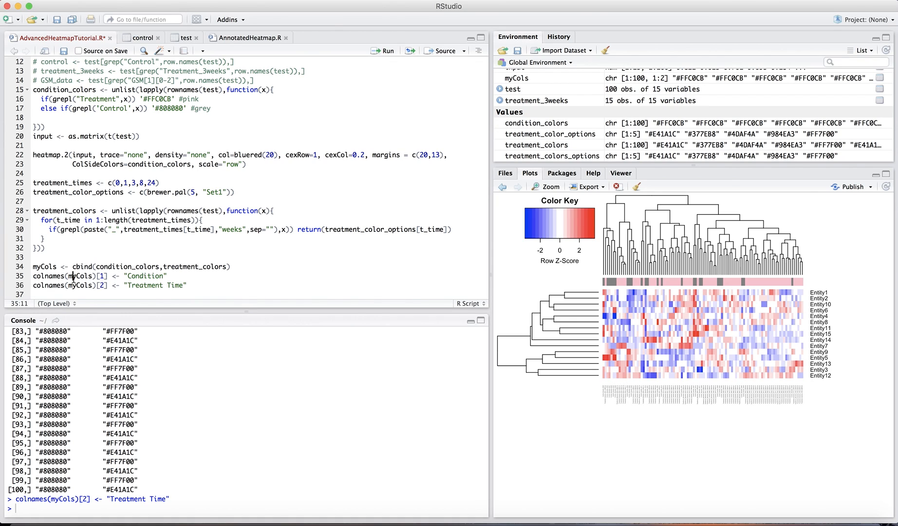
key(Return)
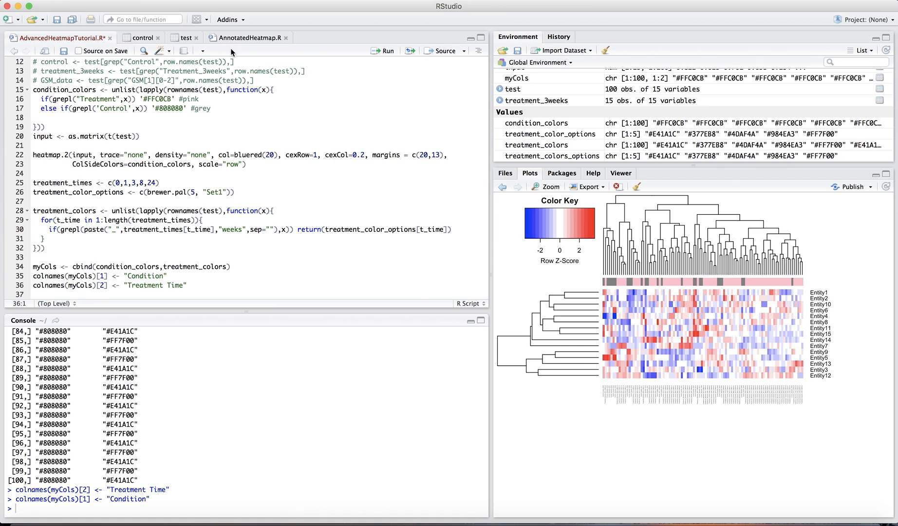
mouse_move(243, 42)
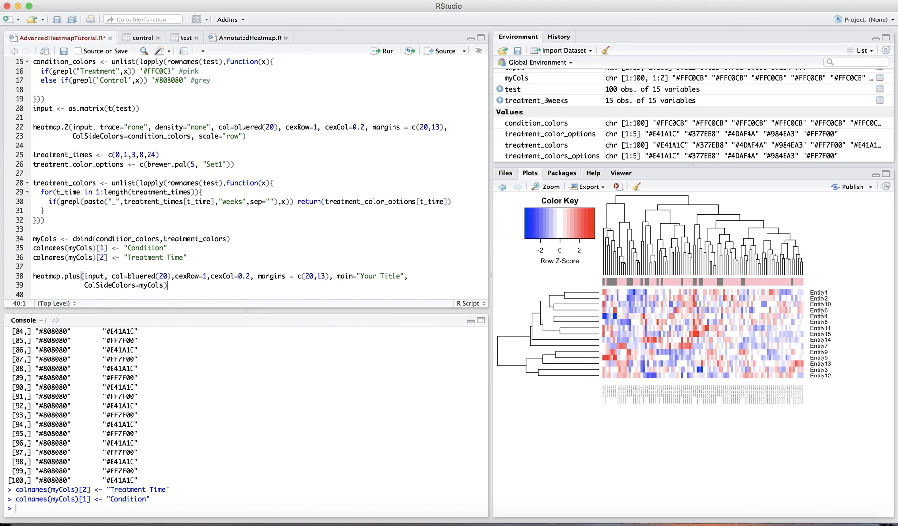
Step: Select and run the heatmap.plus call titled "Your Title" with ColSideColors=myCols
double_click(141, 257)
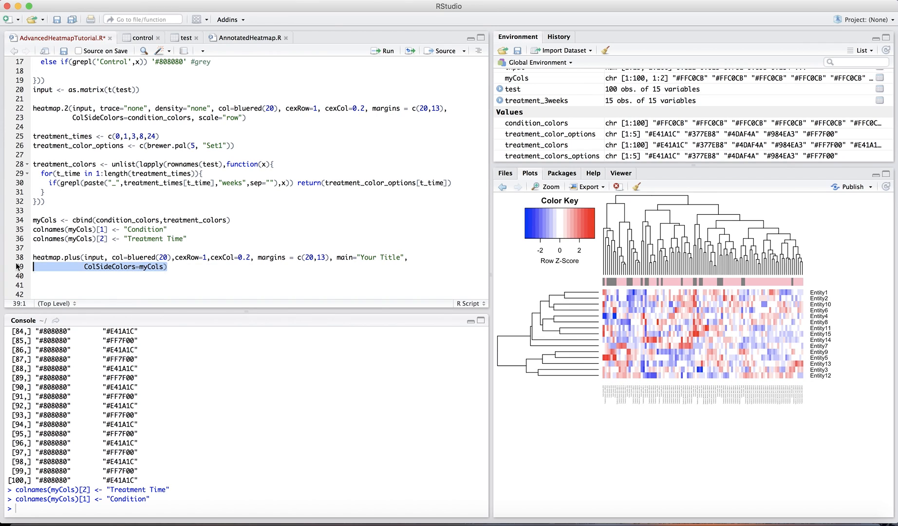
click(382, 51)
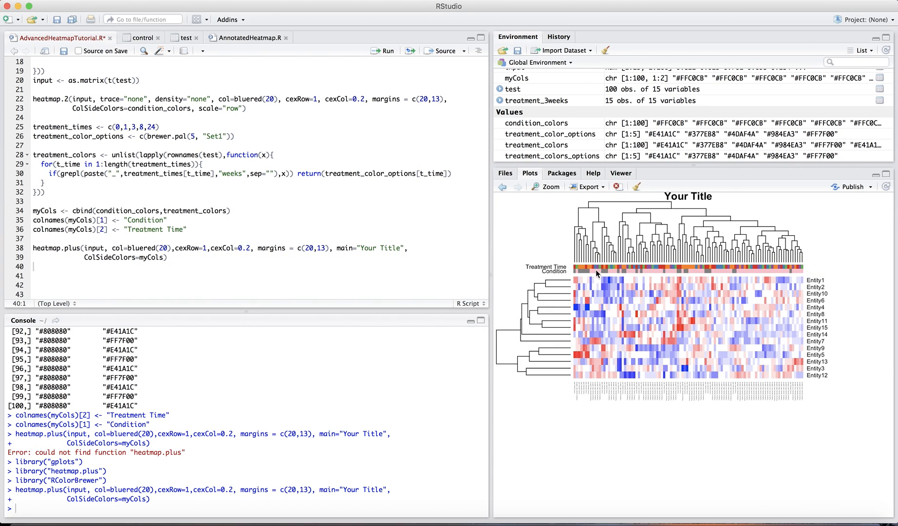
mouse_move(740, 272)
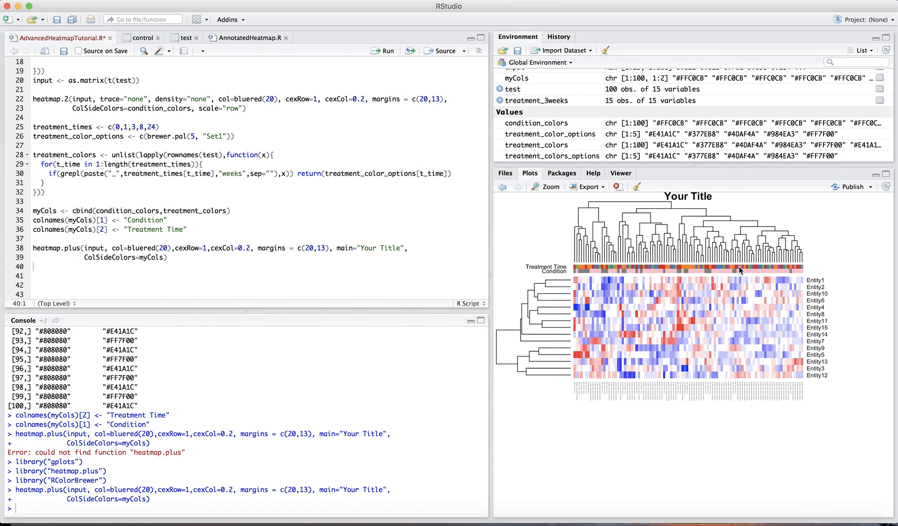
mouse_move(558, 283)
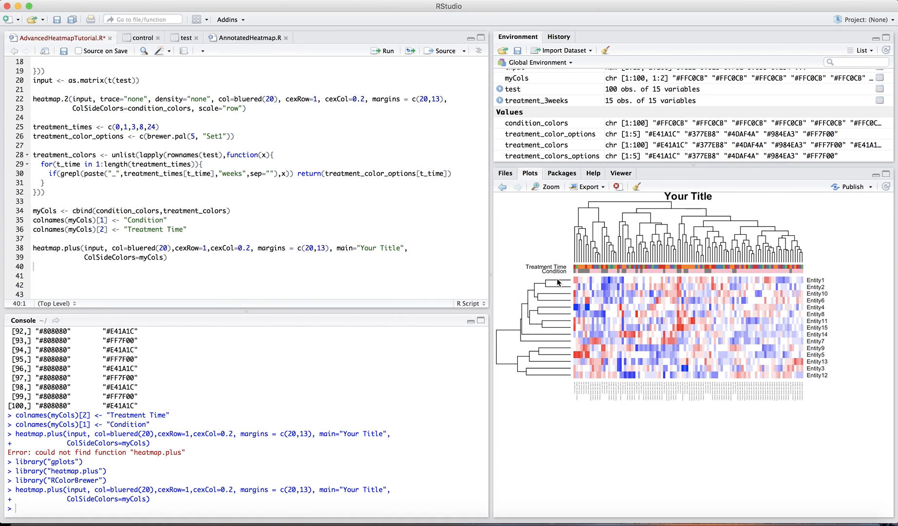
click(33, 271)
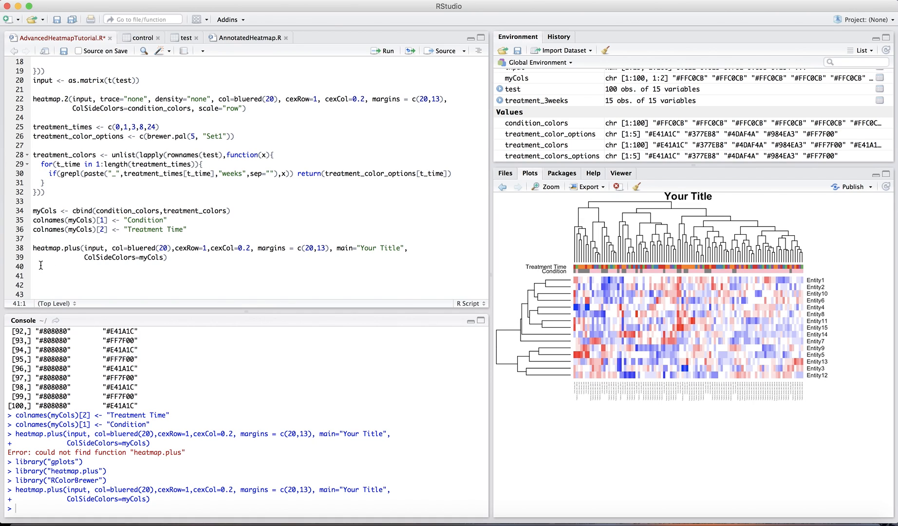
text(legend)
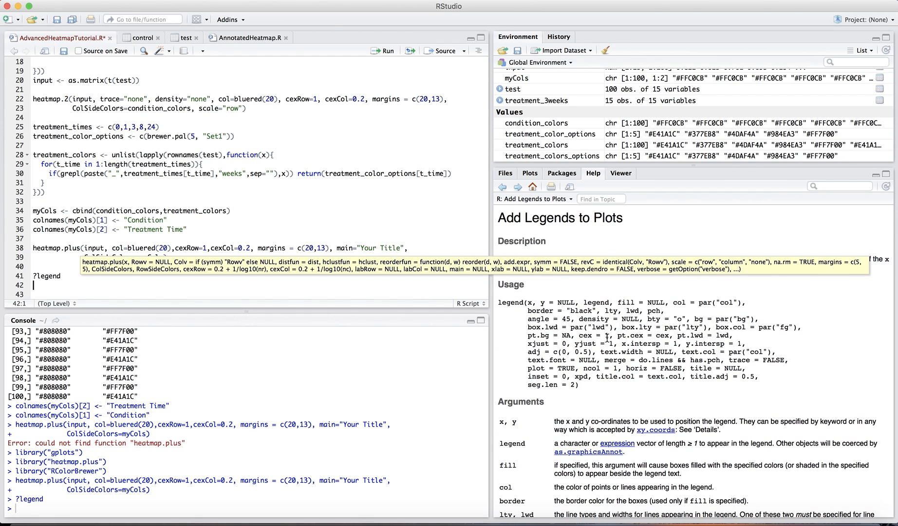
Step: Scroll the ?legend help page and start a legend line below heatmap.plus
scroll(down, 3)
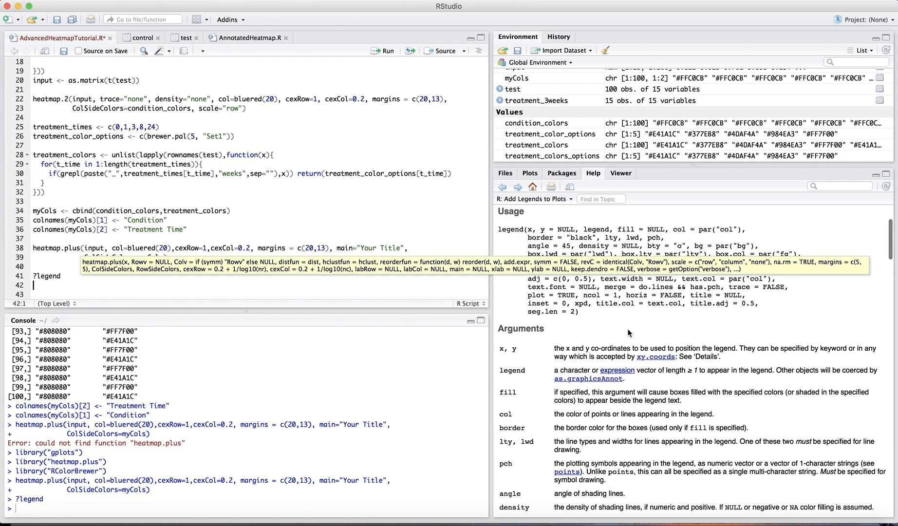
scroll(down, 3)
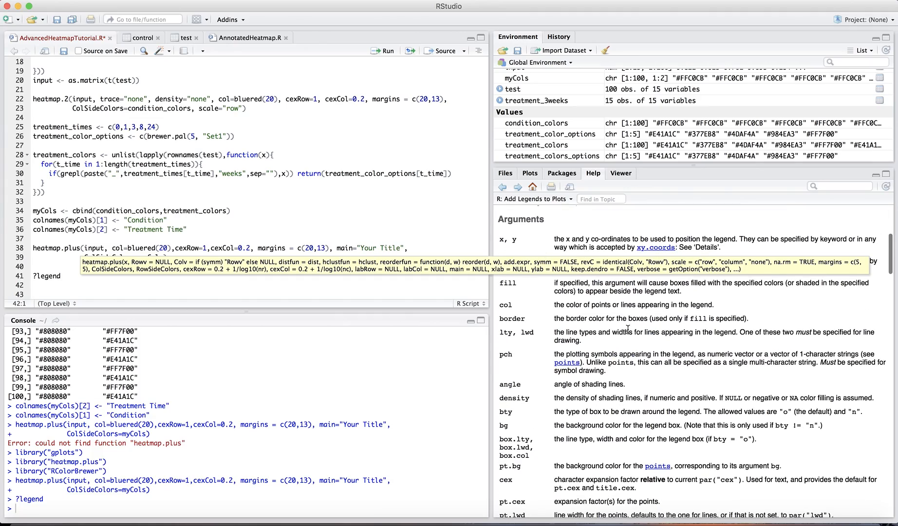
scroll(down, 3)
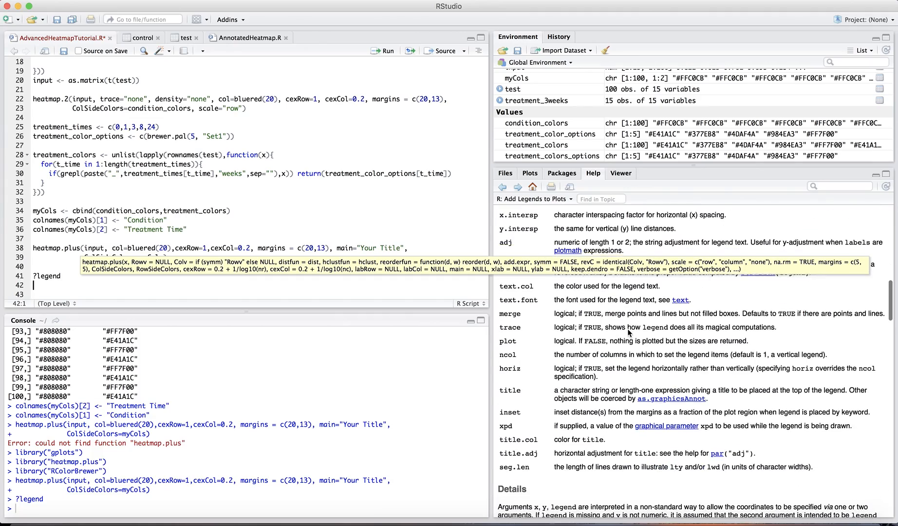
scroll(down, 3)
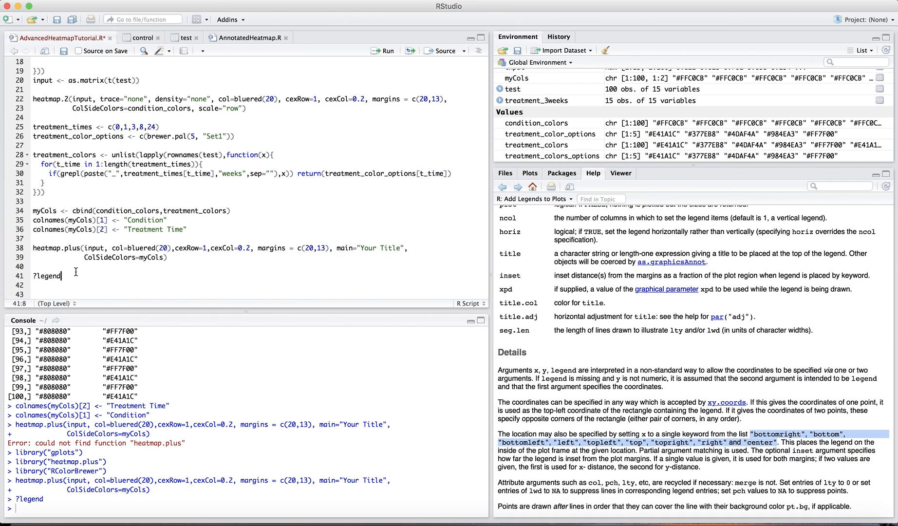
key(Backspace)
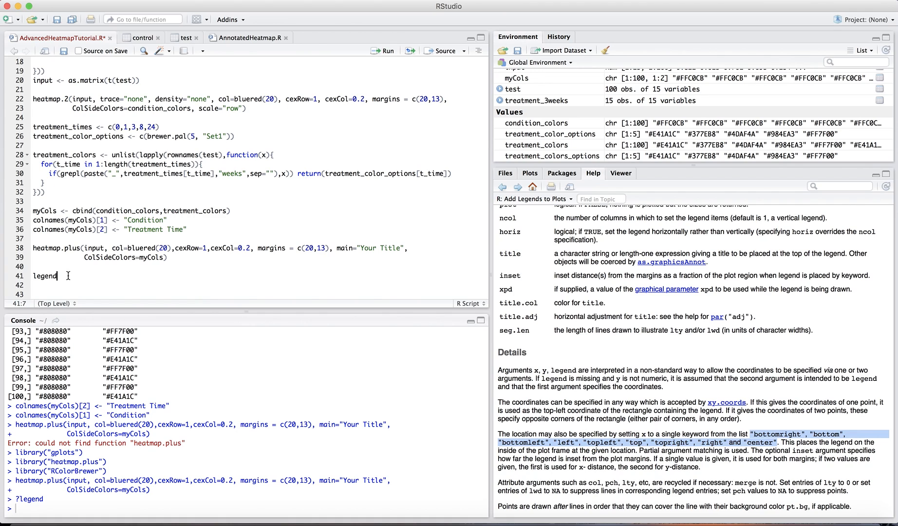
click(248, 38)
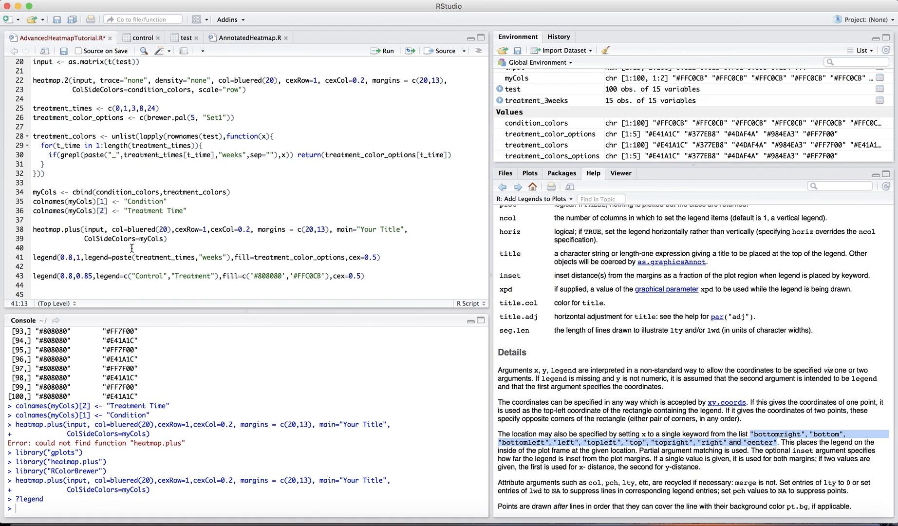
mouse_move(217, 257)
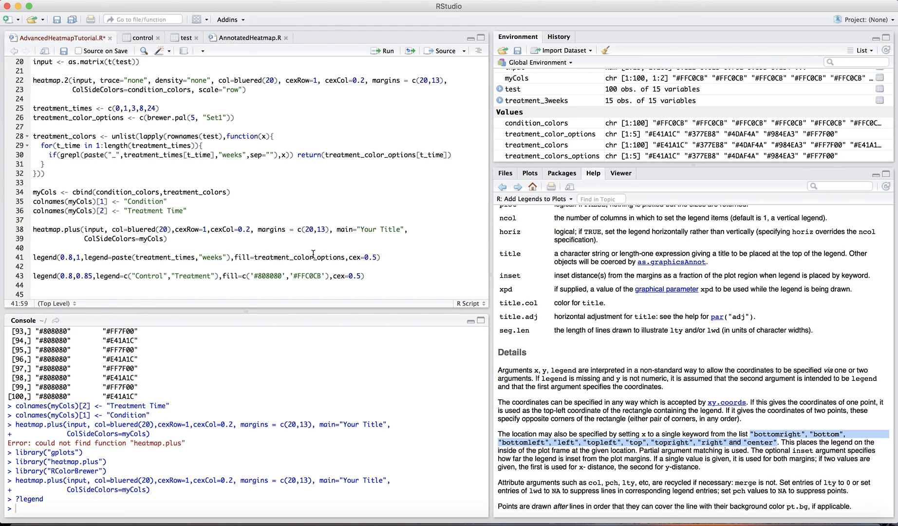
Step: Set treatment_color_options as the weeks legend fill and run both legend calls
double_click(300, 257)
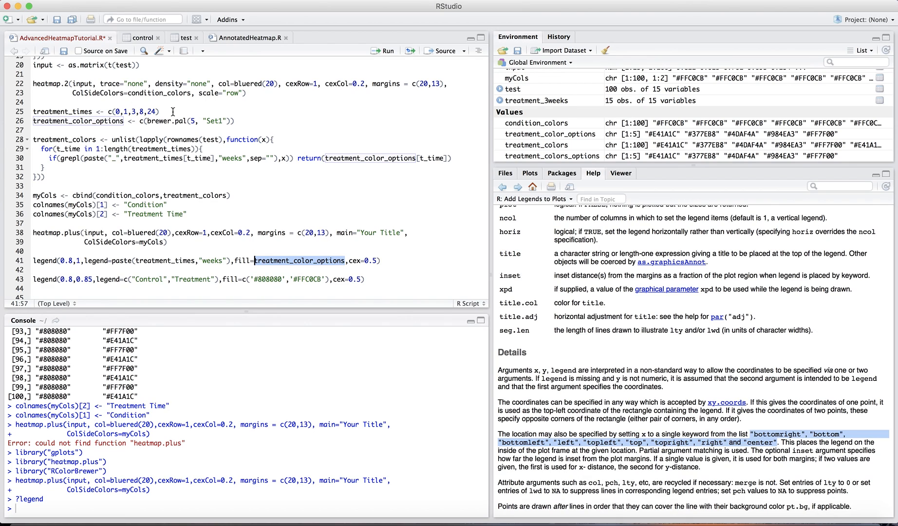
mouse_move(367, 261)
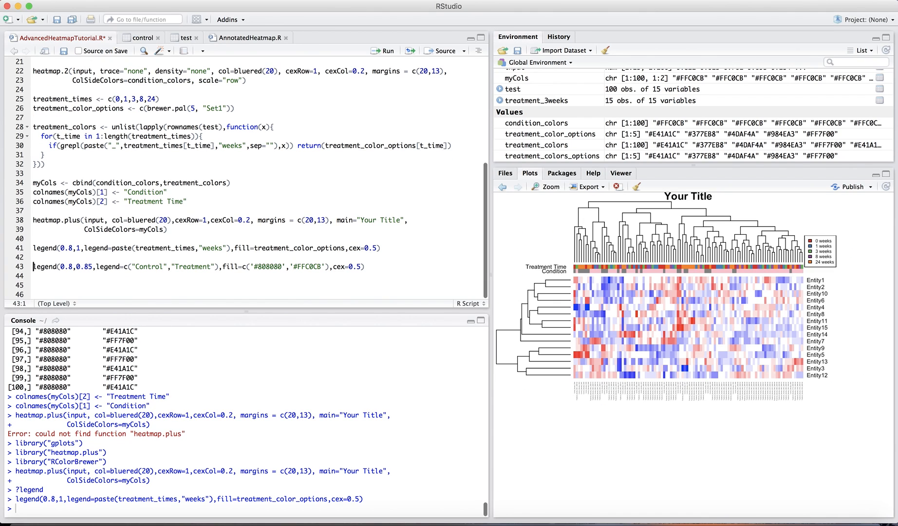
mouse_move(822, 257)
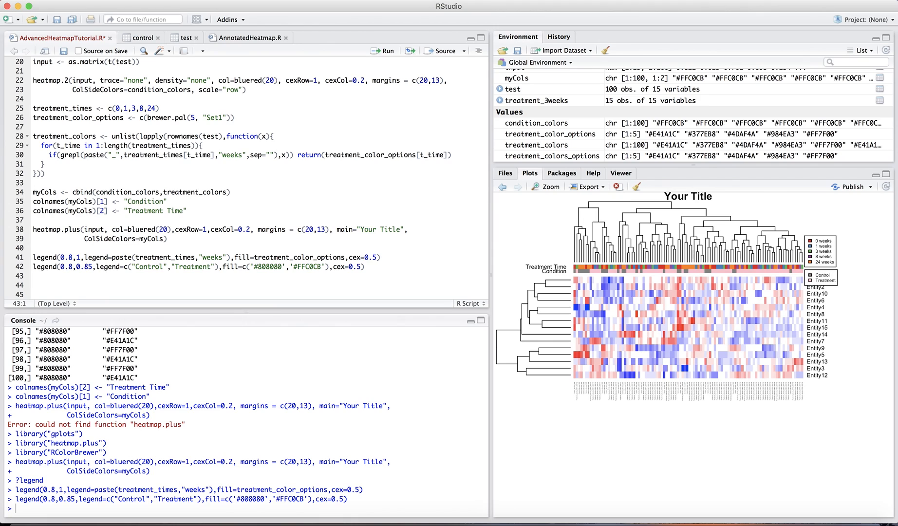
mouse_move(214, 15)
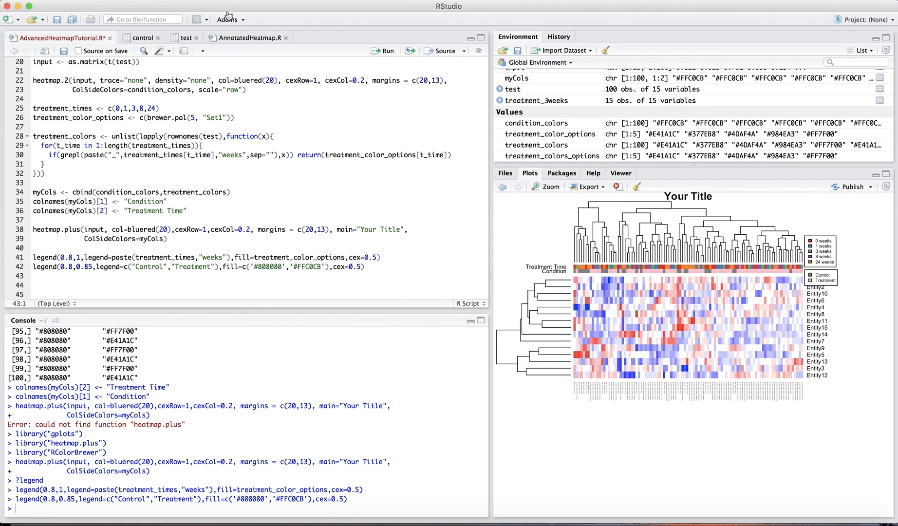
click(250, 38)
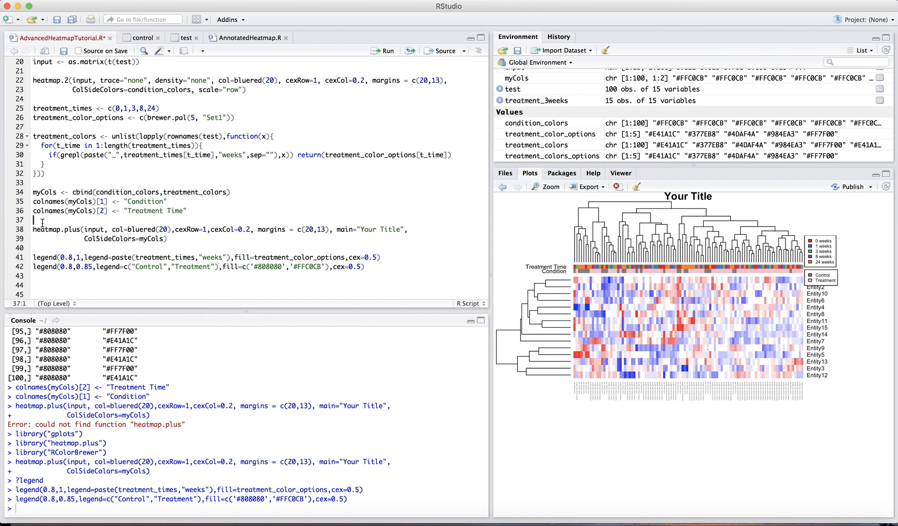
Step: Wrap the heatmap and legends in pdf(file="~/Documents/TeachingResources/AnnotatedHeatmap.pdf") and dev.off(), then run
text(pdf(file="~/Documents/TeachingResources/AnnotatedHeatmap.pdf"))
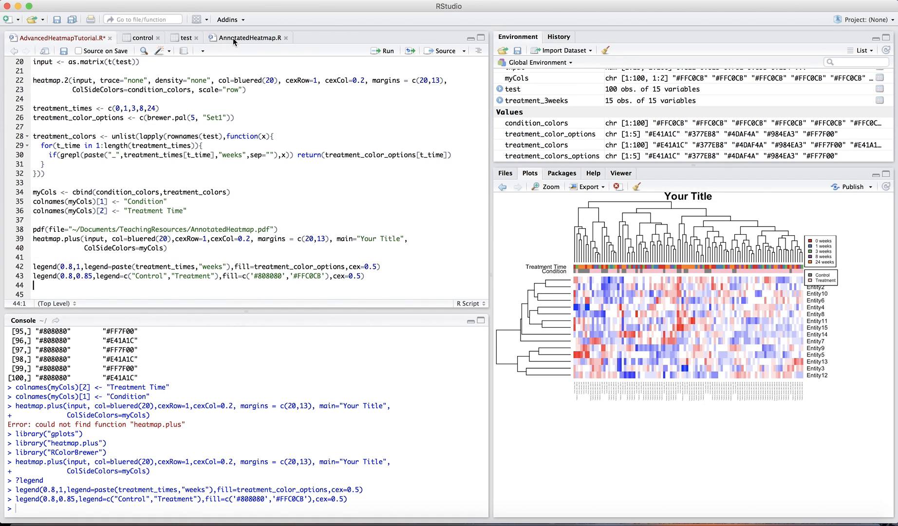
mouse_move(234, 41)
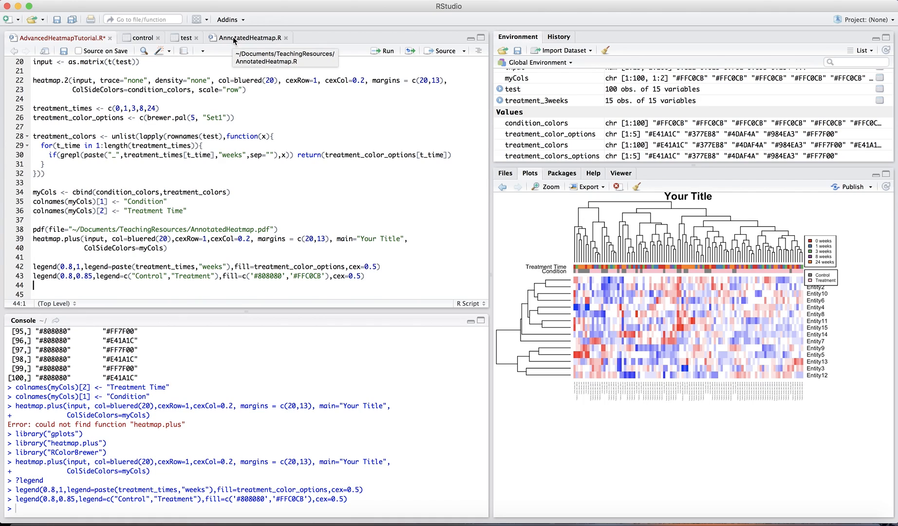
text(dev.off()
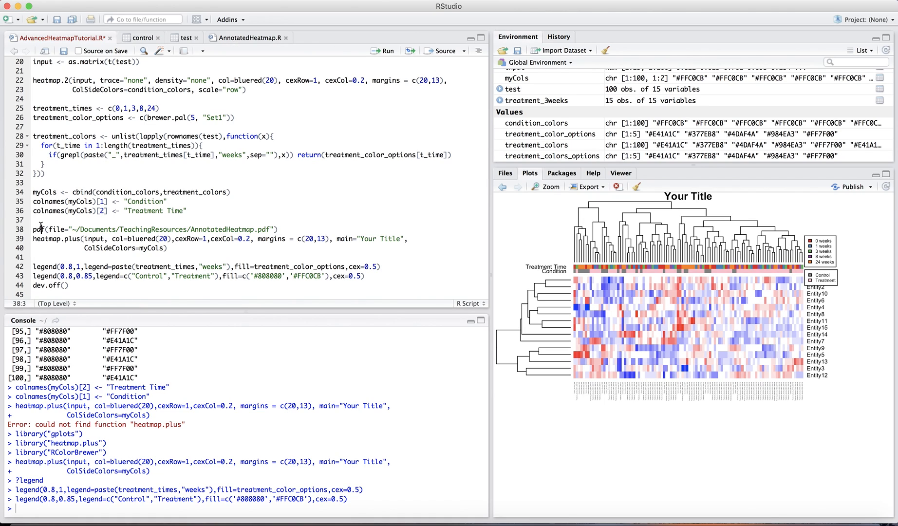
click(253, 229)
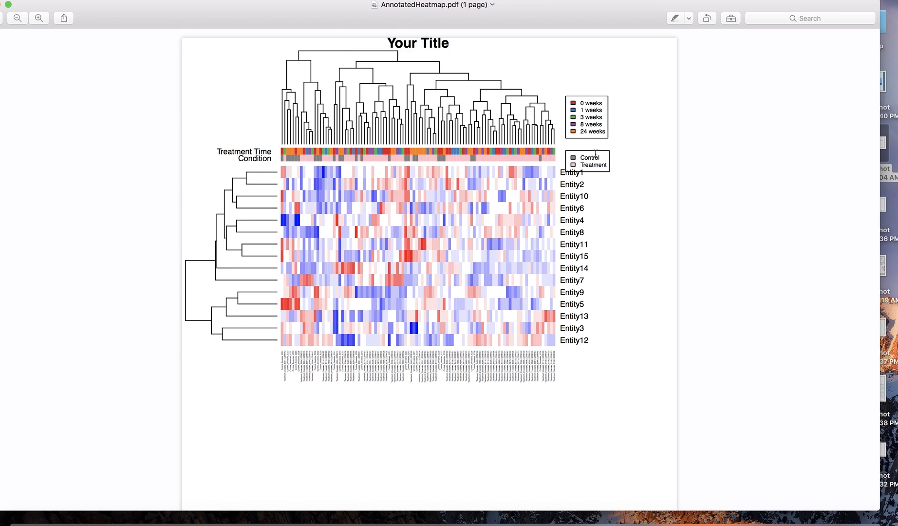
mouse_move(643, 191)
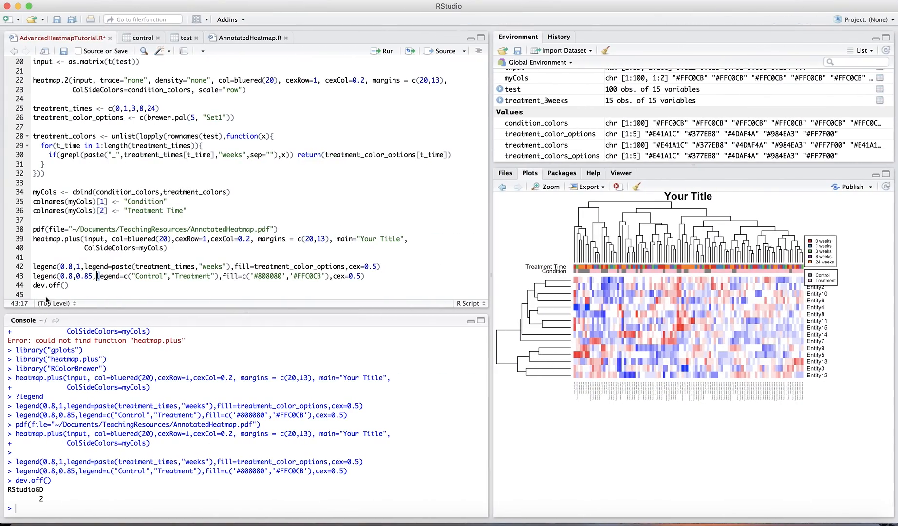
Step: Change the Control/Treatment legend y from 0.85 to 0.9 and rerun the pdf()–dev.off() block
text(0.9)
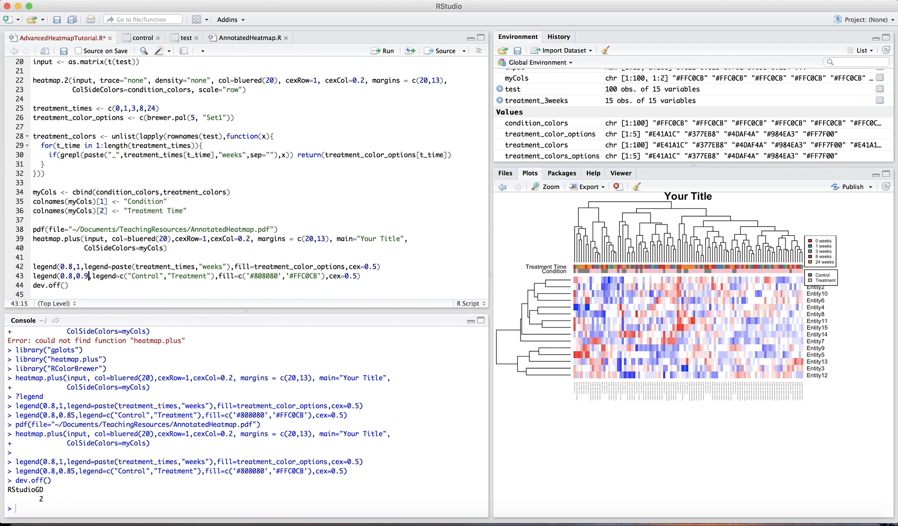
drag(26, 229, 67, 286)
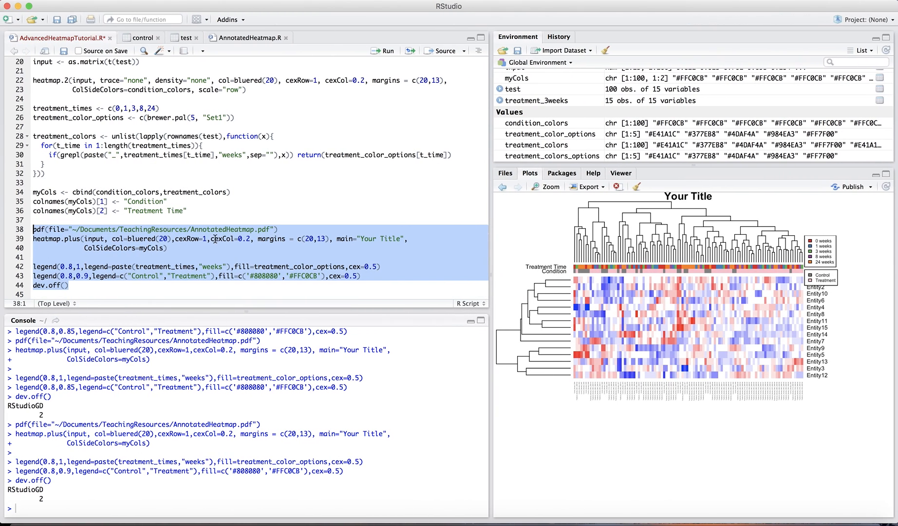
mouse_move(331, 227)
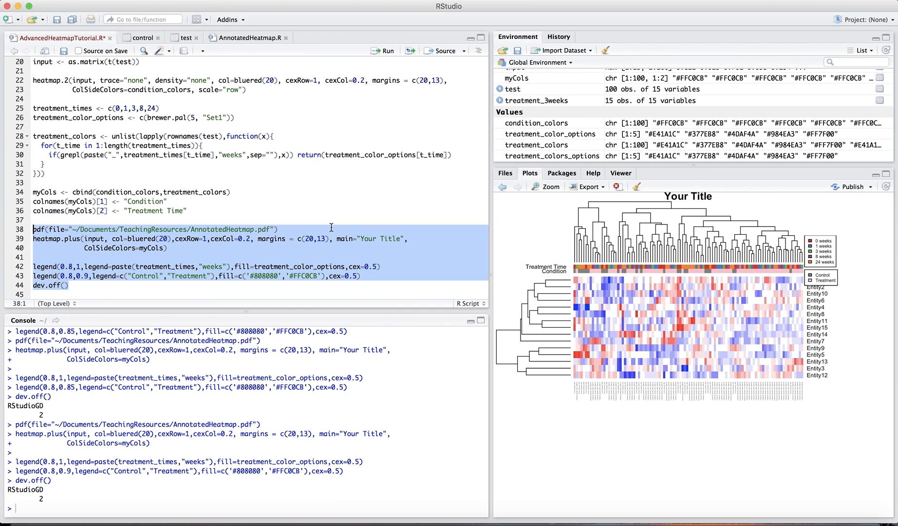
mouse_move(296, 211)
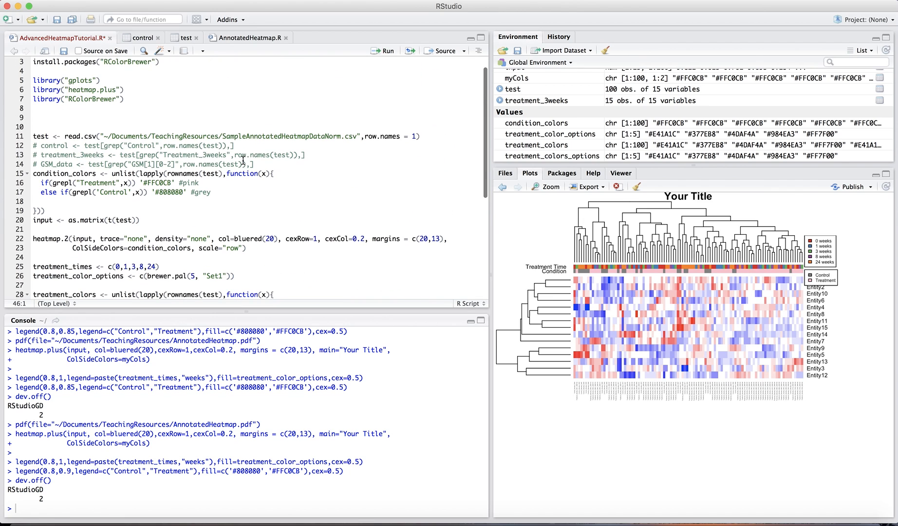
Step: Add distfun=function(x) as.dist((1-cor(t(x)))/2) to the average-linkage heatmap.2 call
scroll(down, 3)
text(hclust=function(x) hclust(x,method="average"), ))
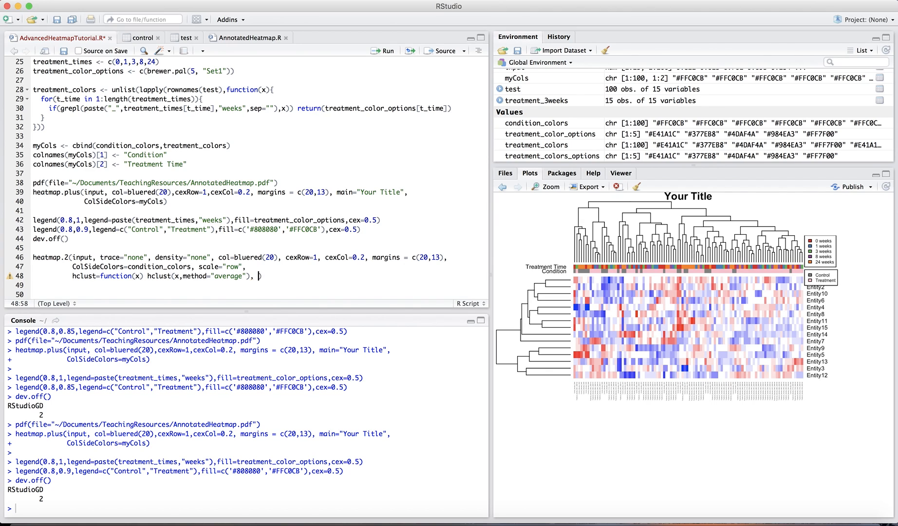
text(distfun=))
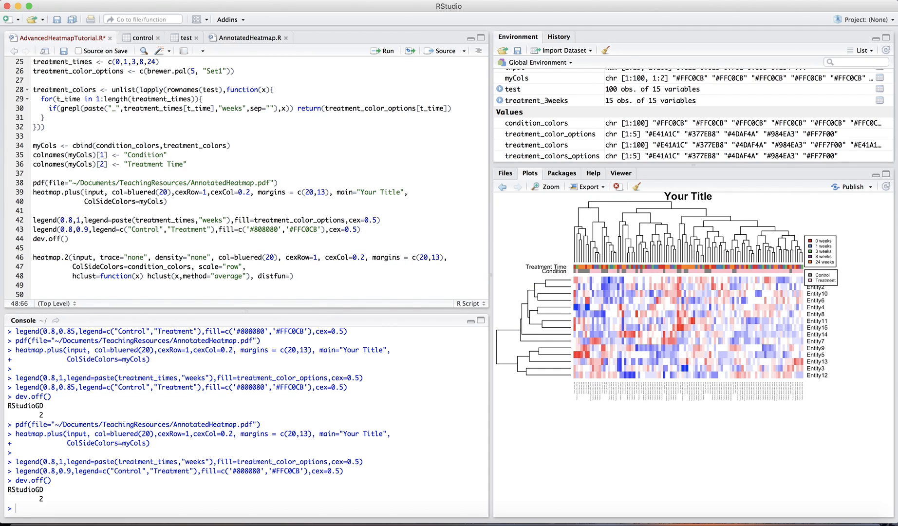
text(function(x))
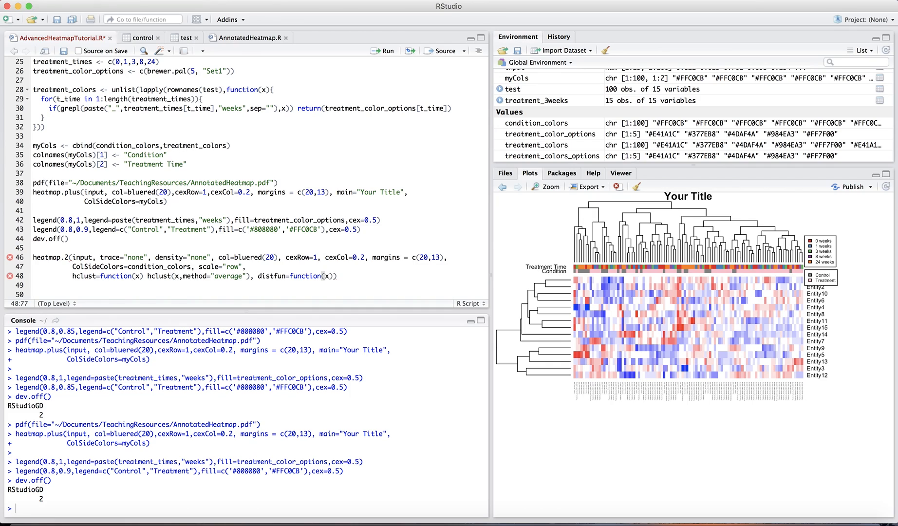
text(as.dist(()
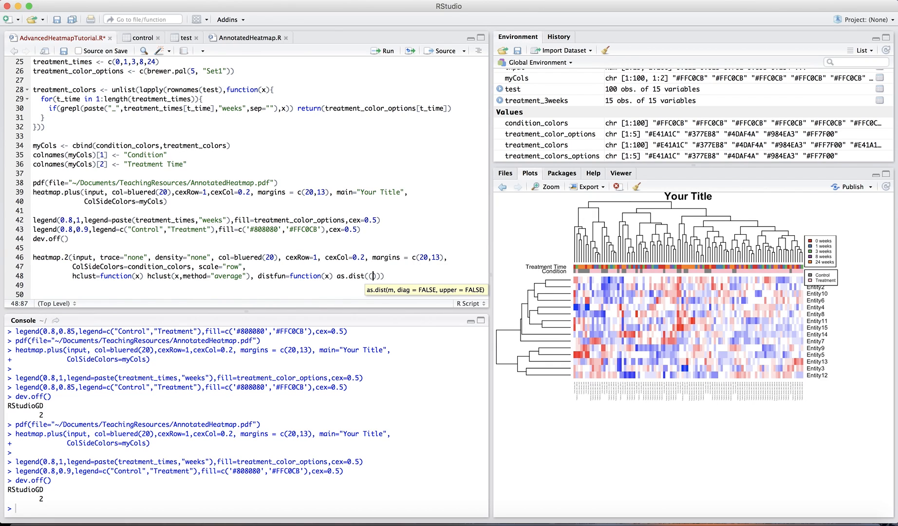
text(1-co)
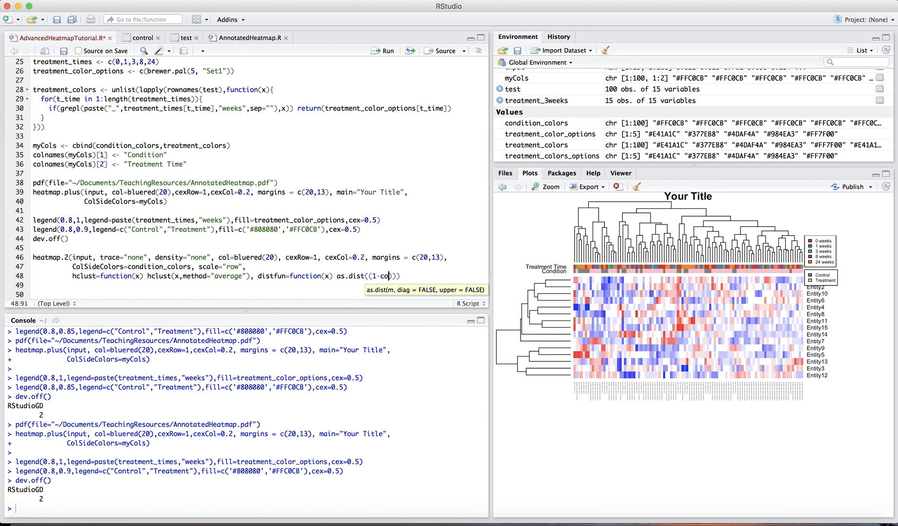
text(r(t(x)
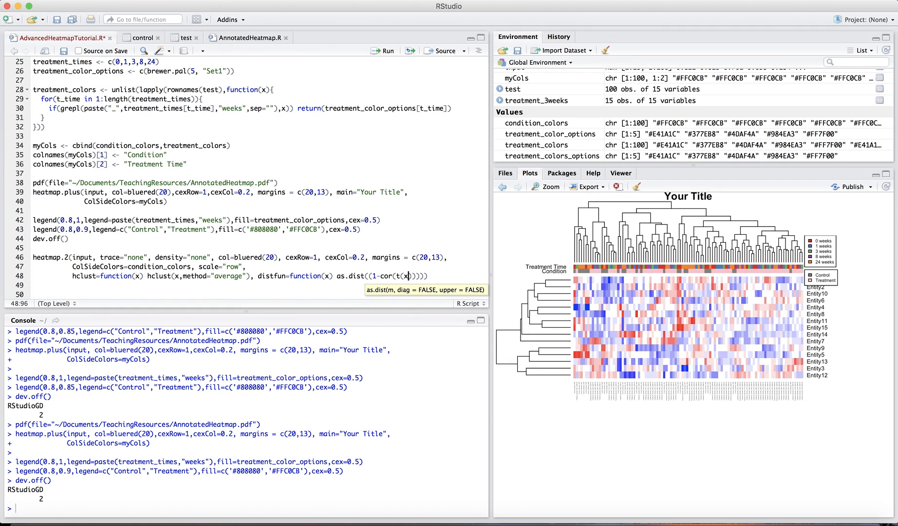
click(420, 275)
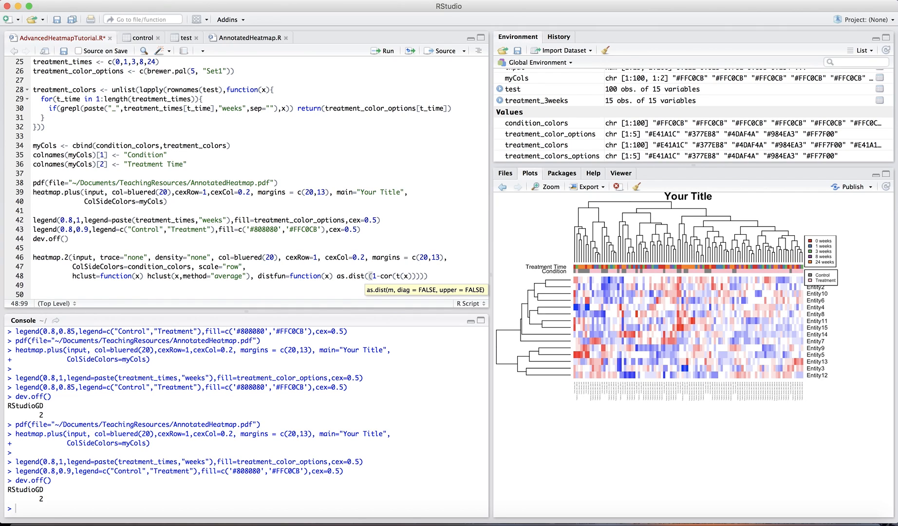
text(/2)
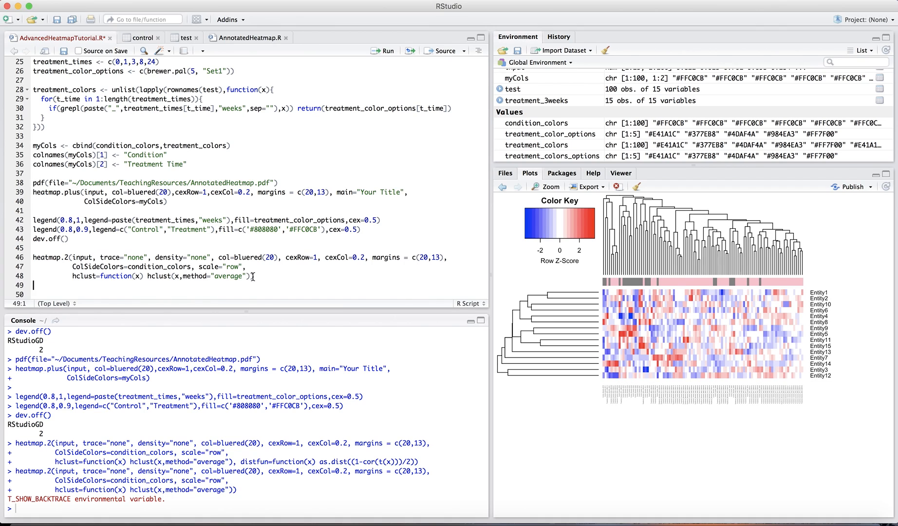
Step: Re-add ', distfun=function(x) as.dist((1-cor(t(x)))/2)' to the heatmap.2 call
text(, distfun=function(x) as.dist((1-cor(t(x)))/2)))
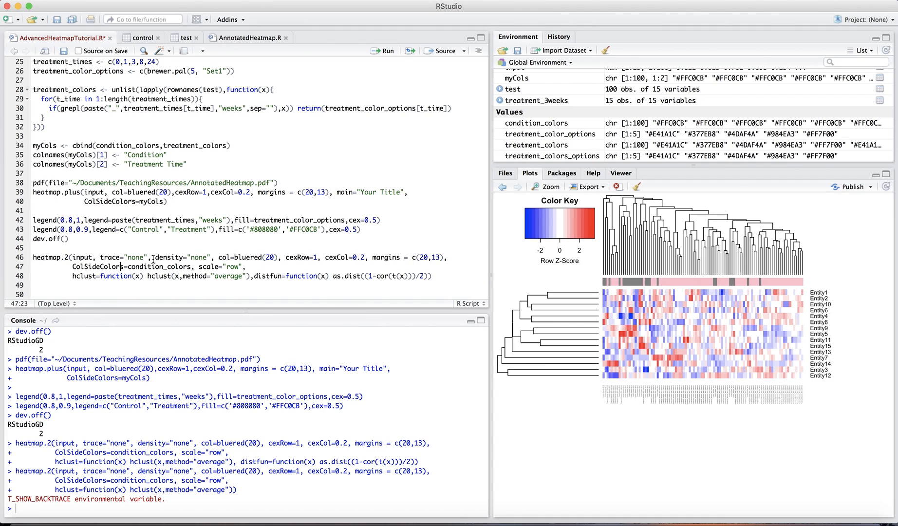
mouse_move(170, 254)
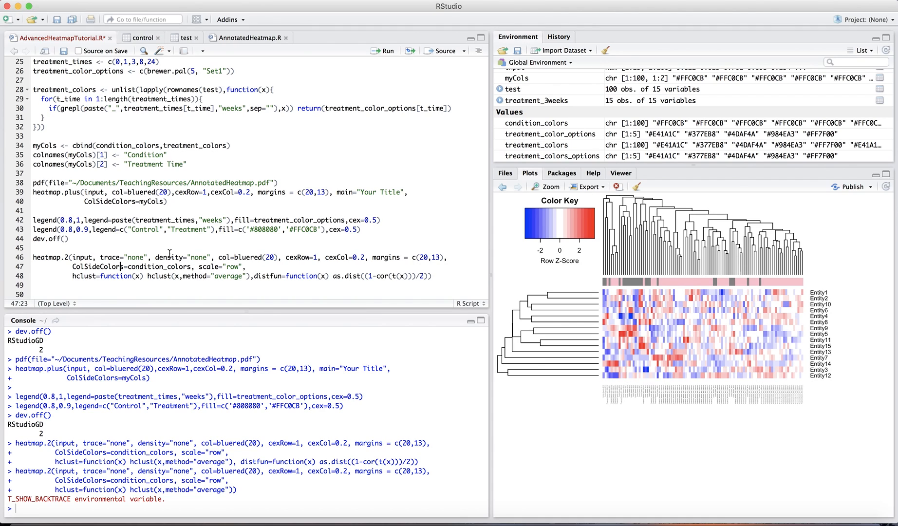